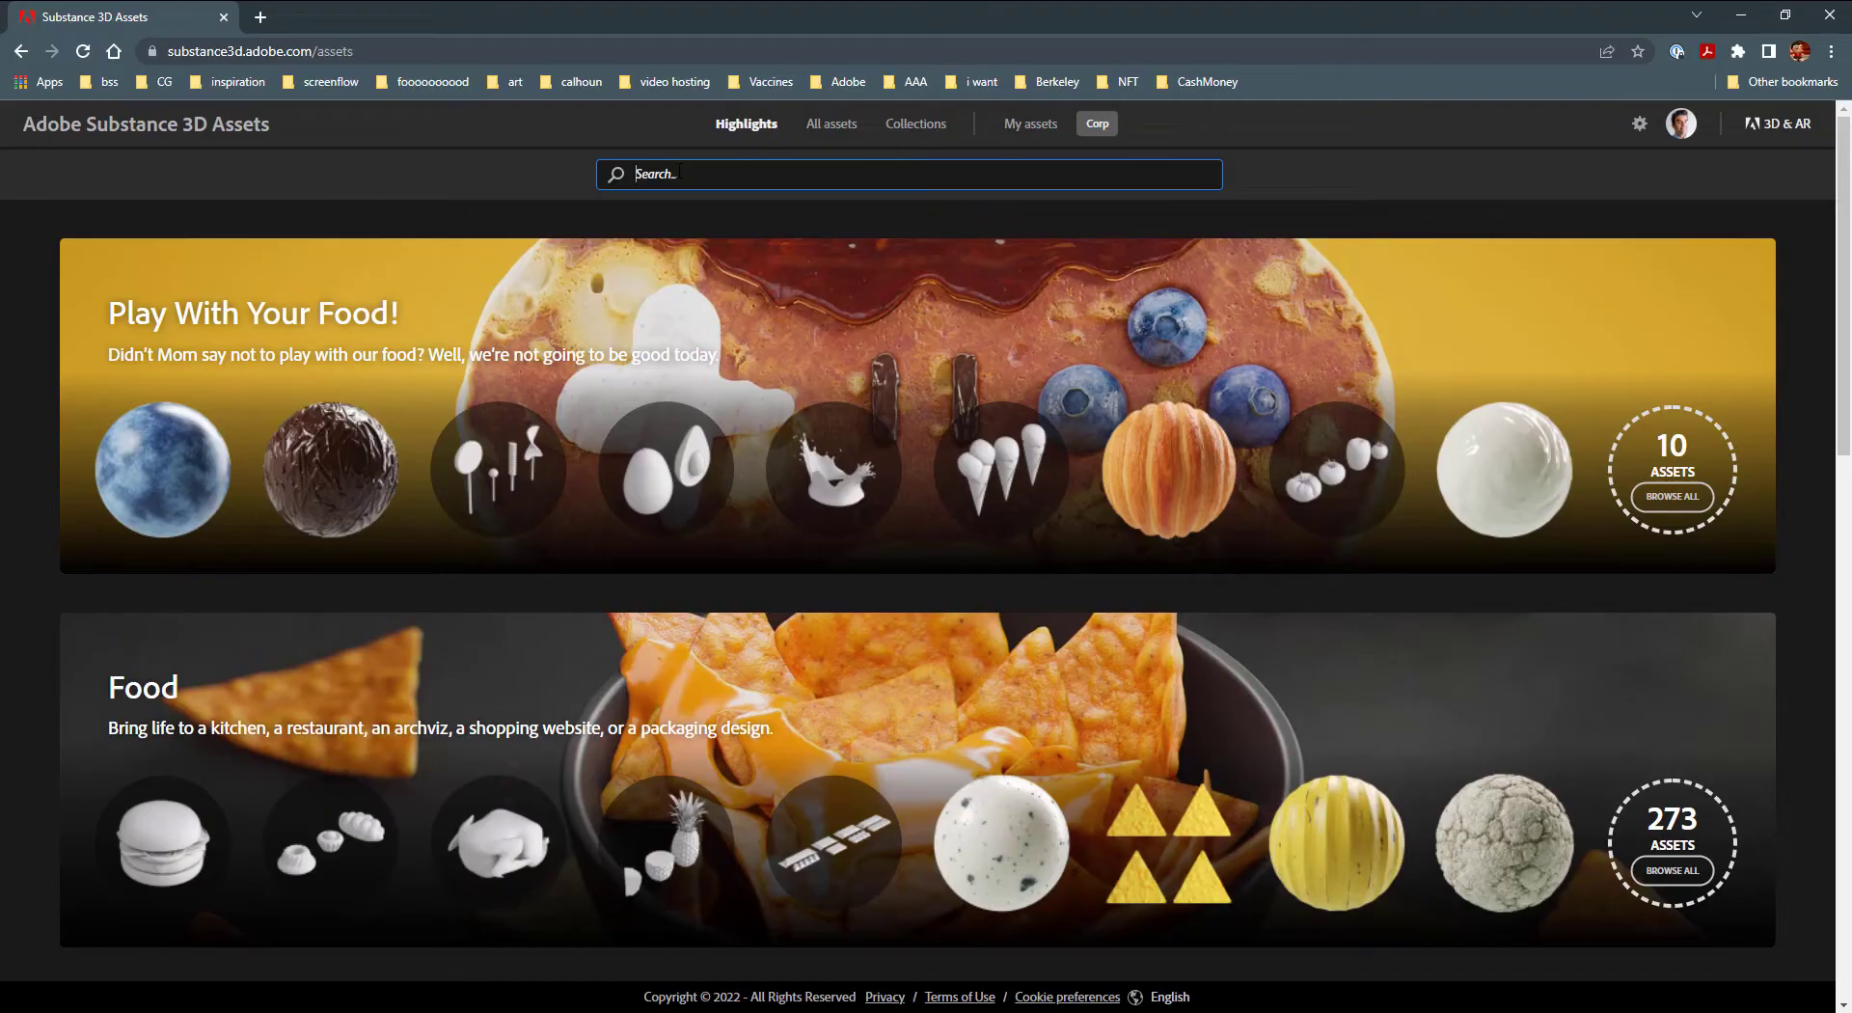
Step: Search for 'book', open the Soft Cover Book Set asset and start its FBX download
text(book)
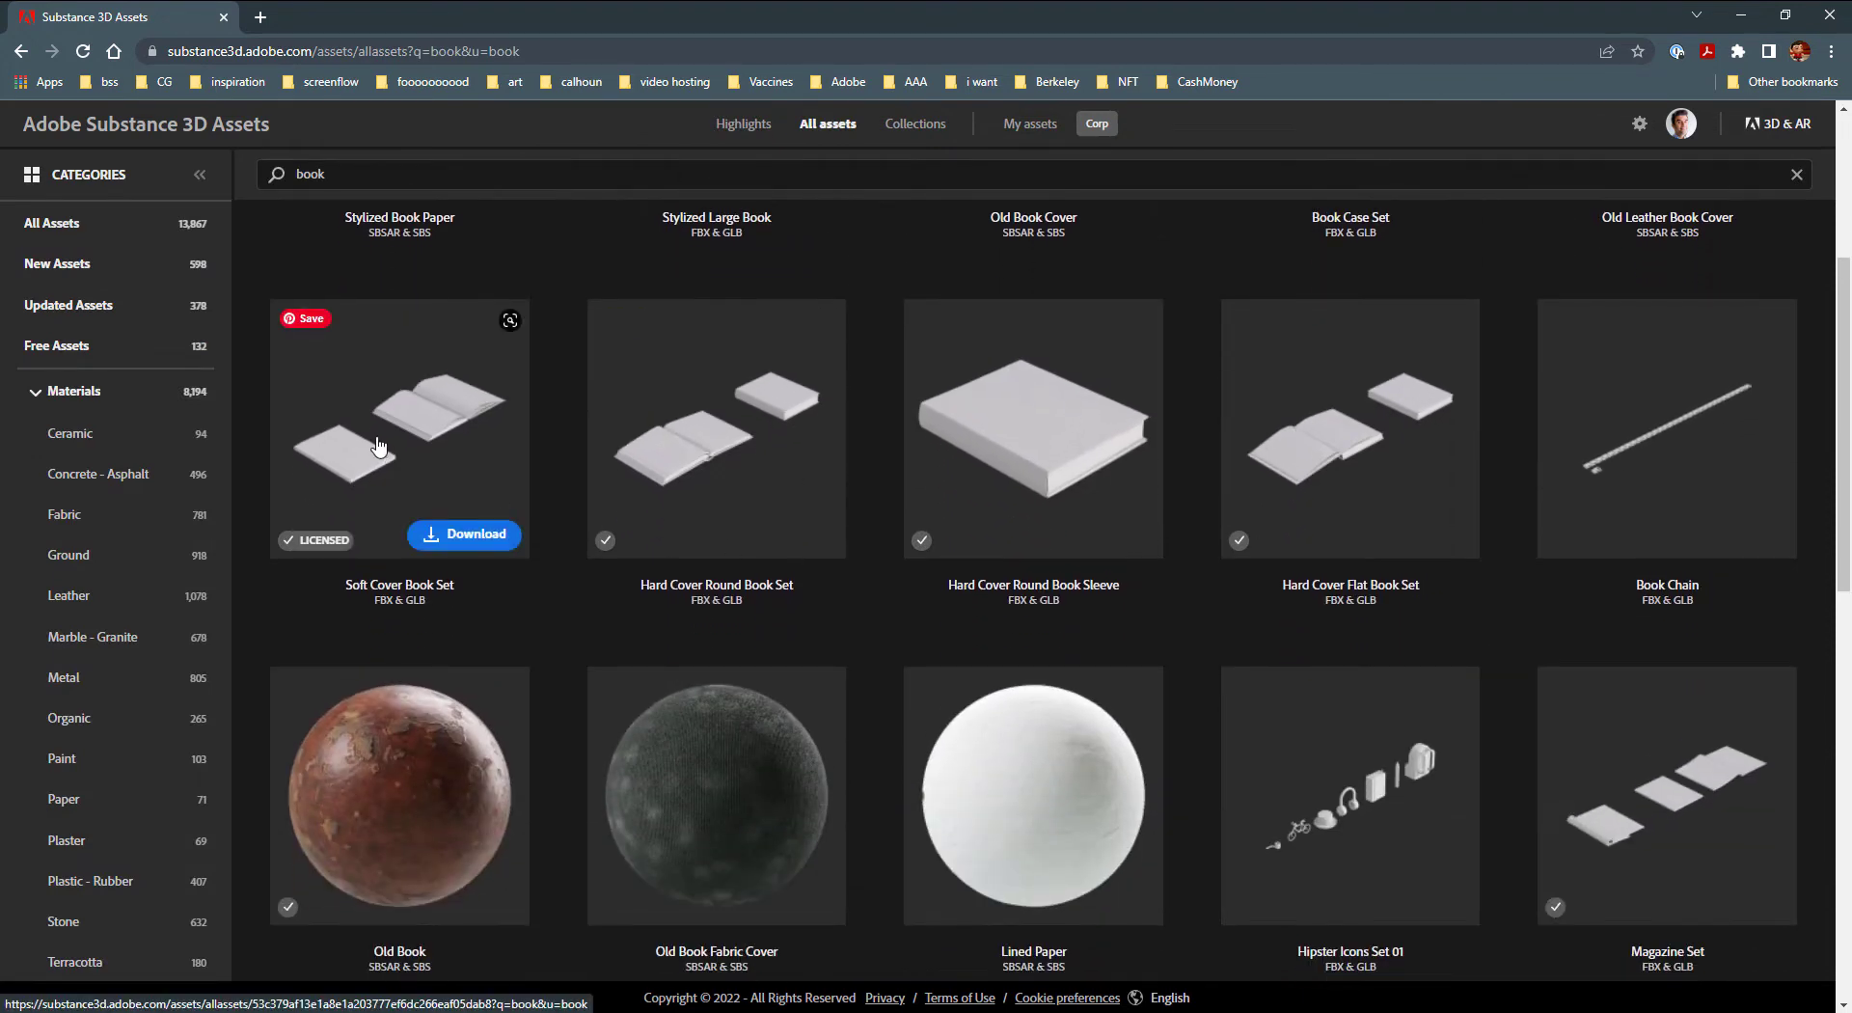
click(399, 428)
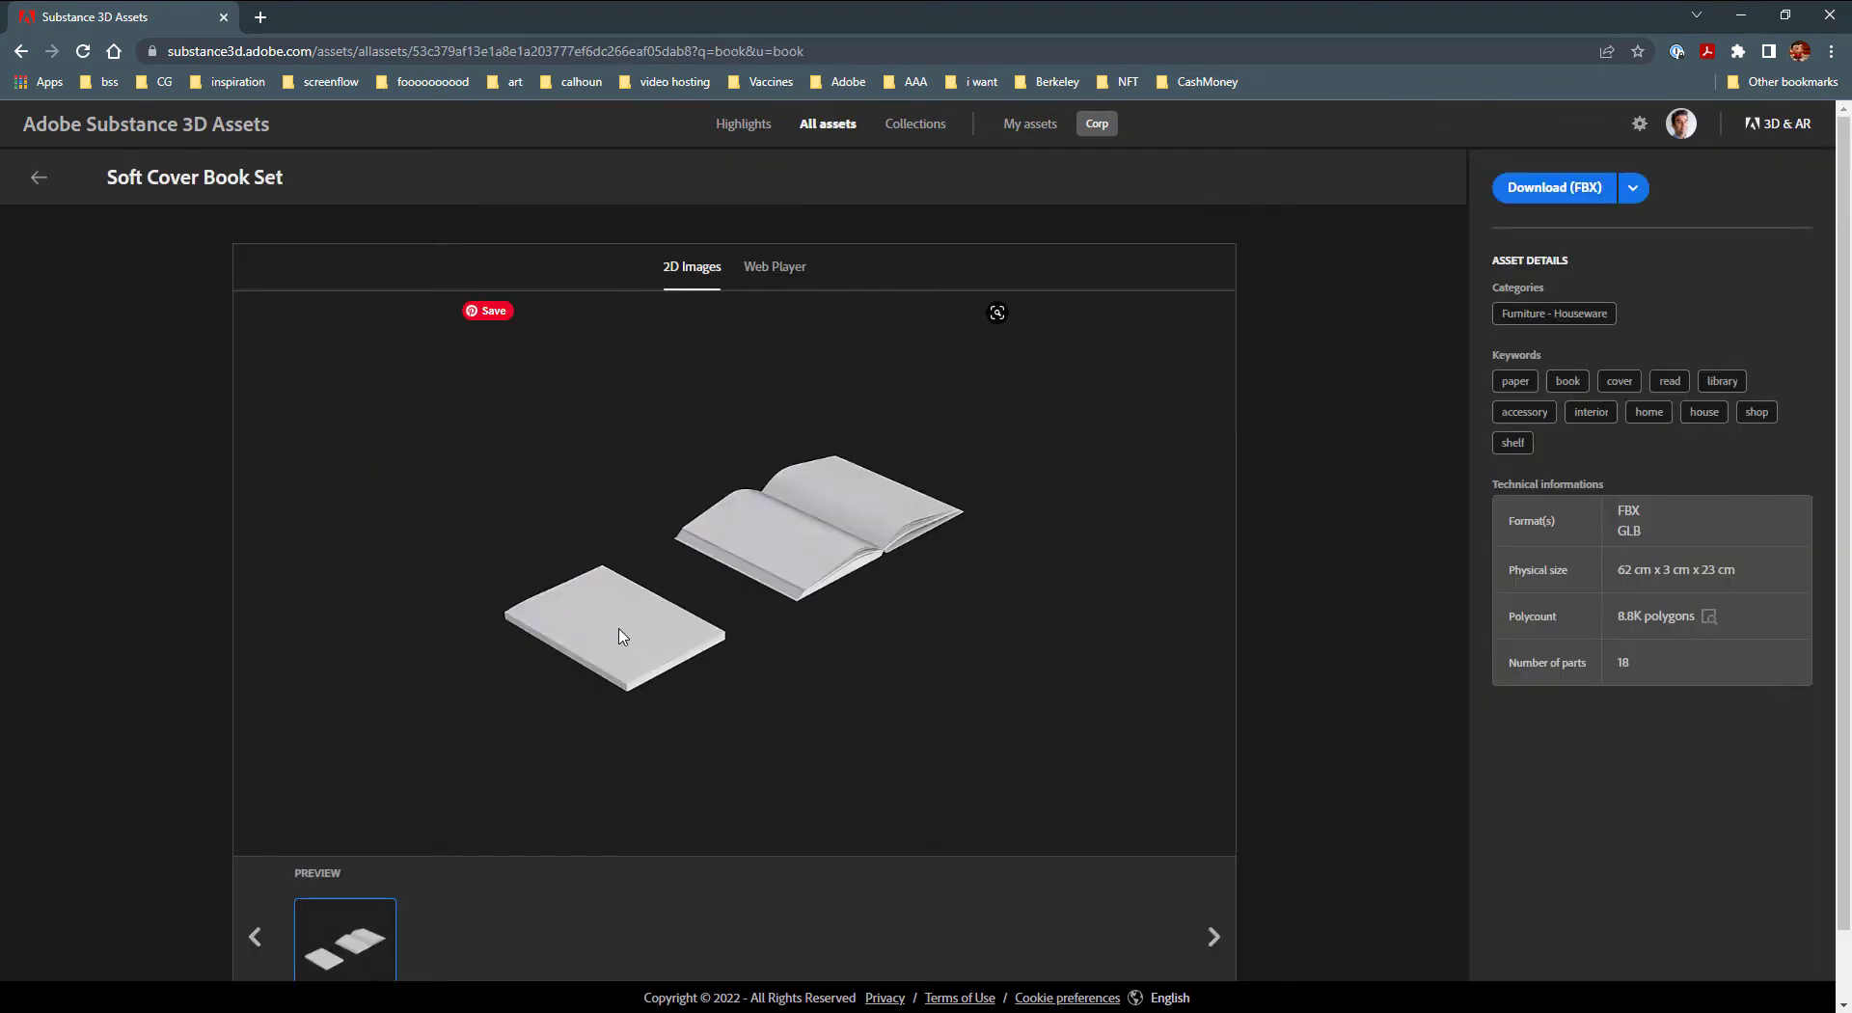
click(1553, 187)
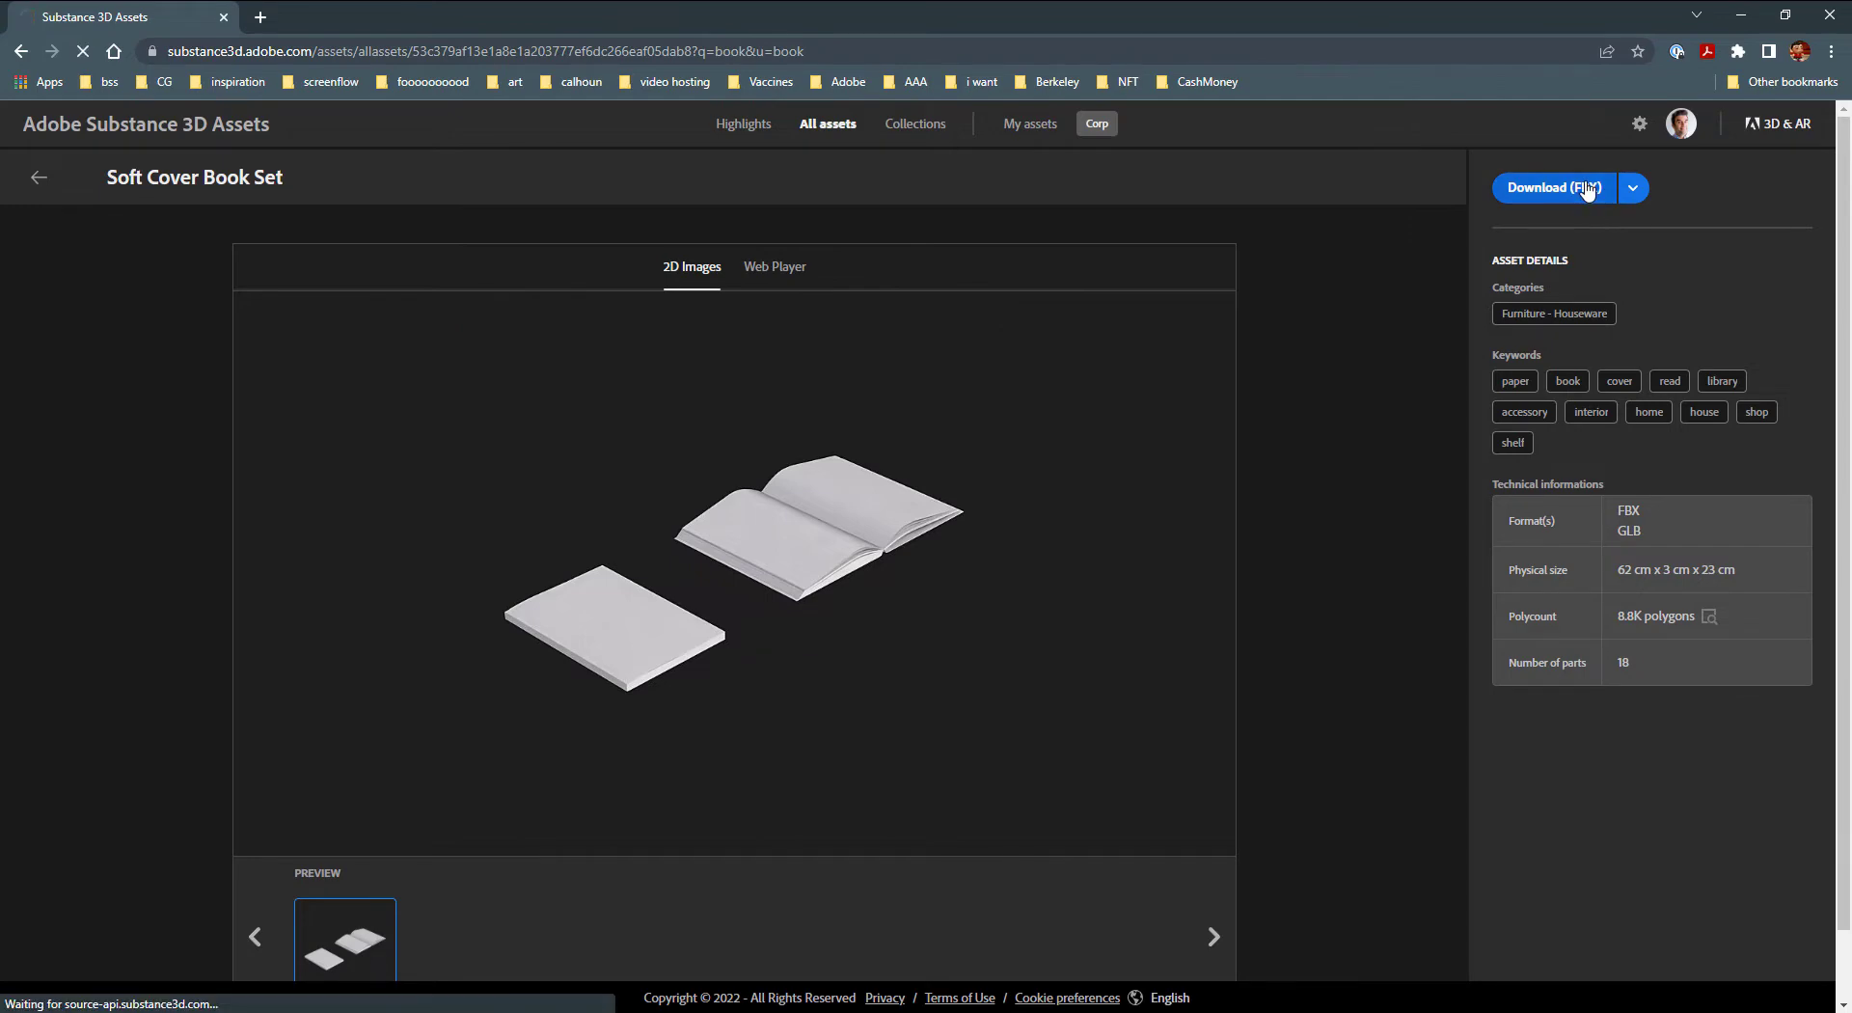
click(1551, 187)
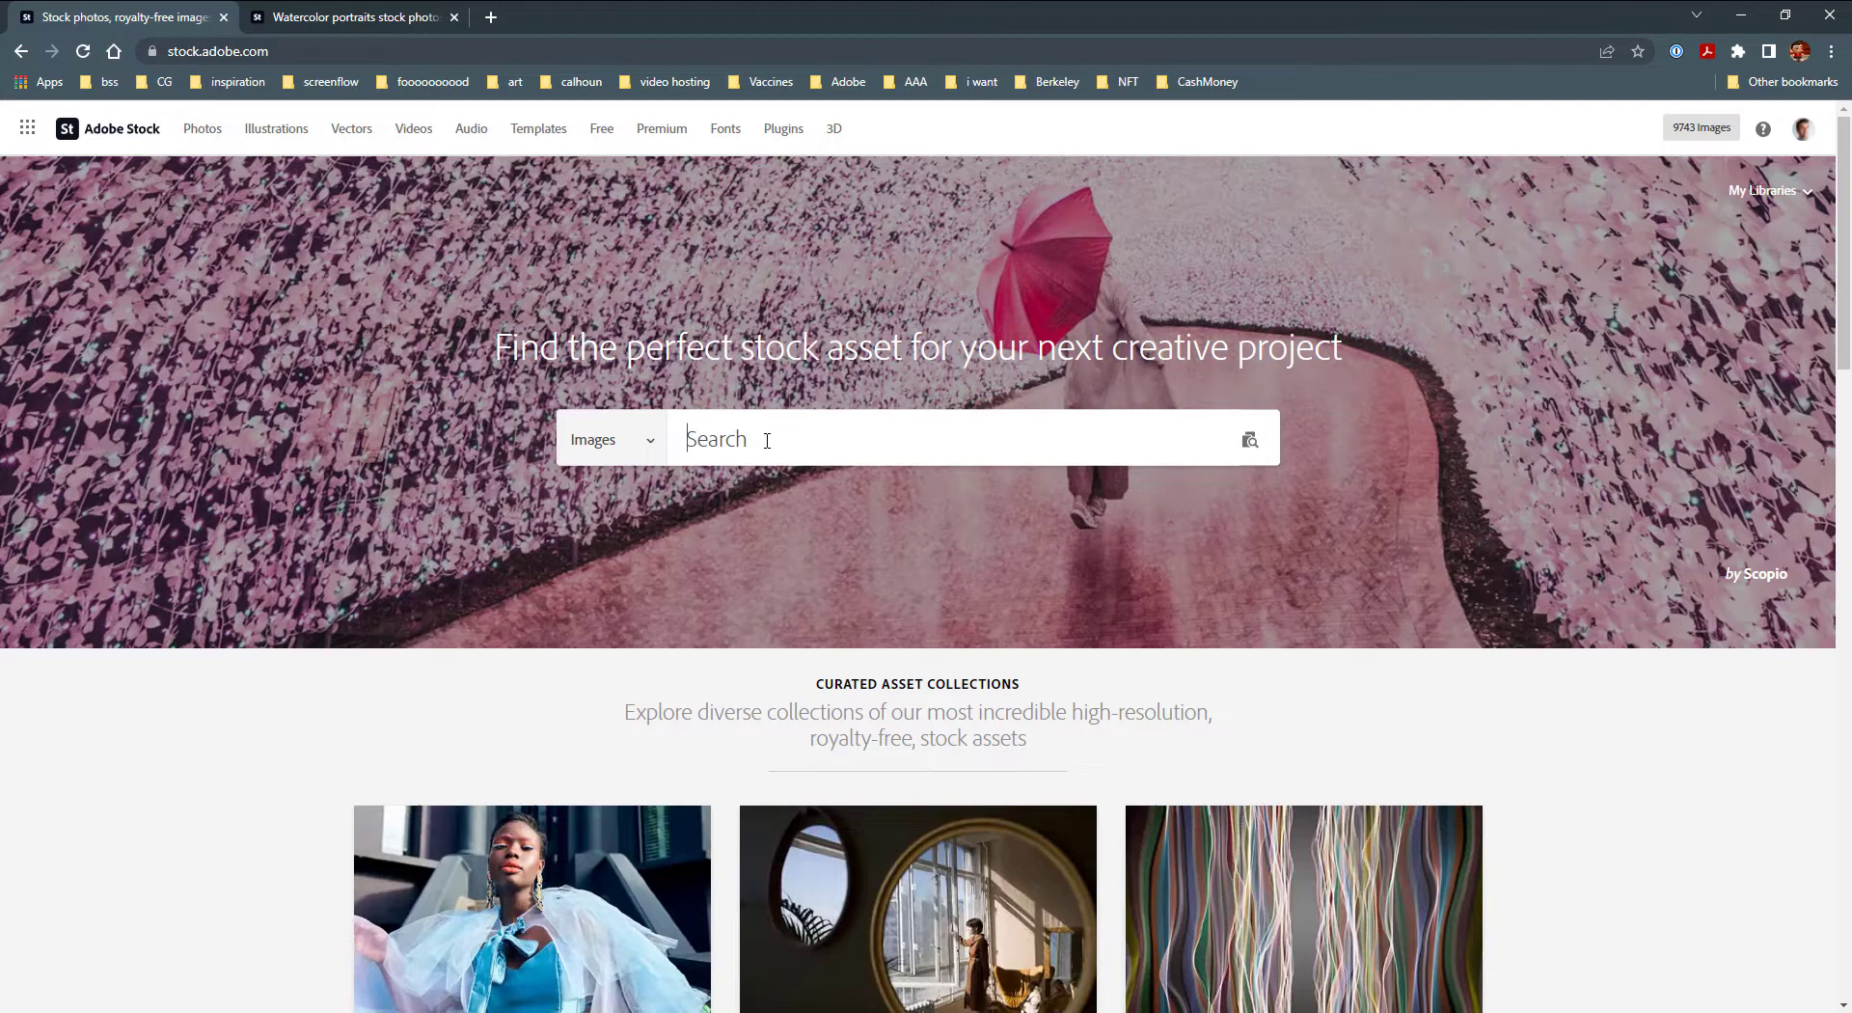
Step: Browse Adobe Stock image results for 'sketch bear', then the watercolor portraits results
text(sketch bear)
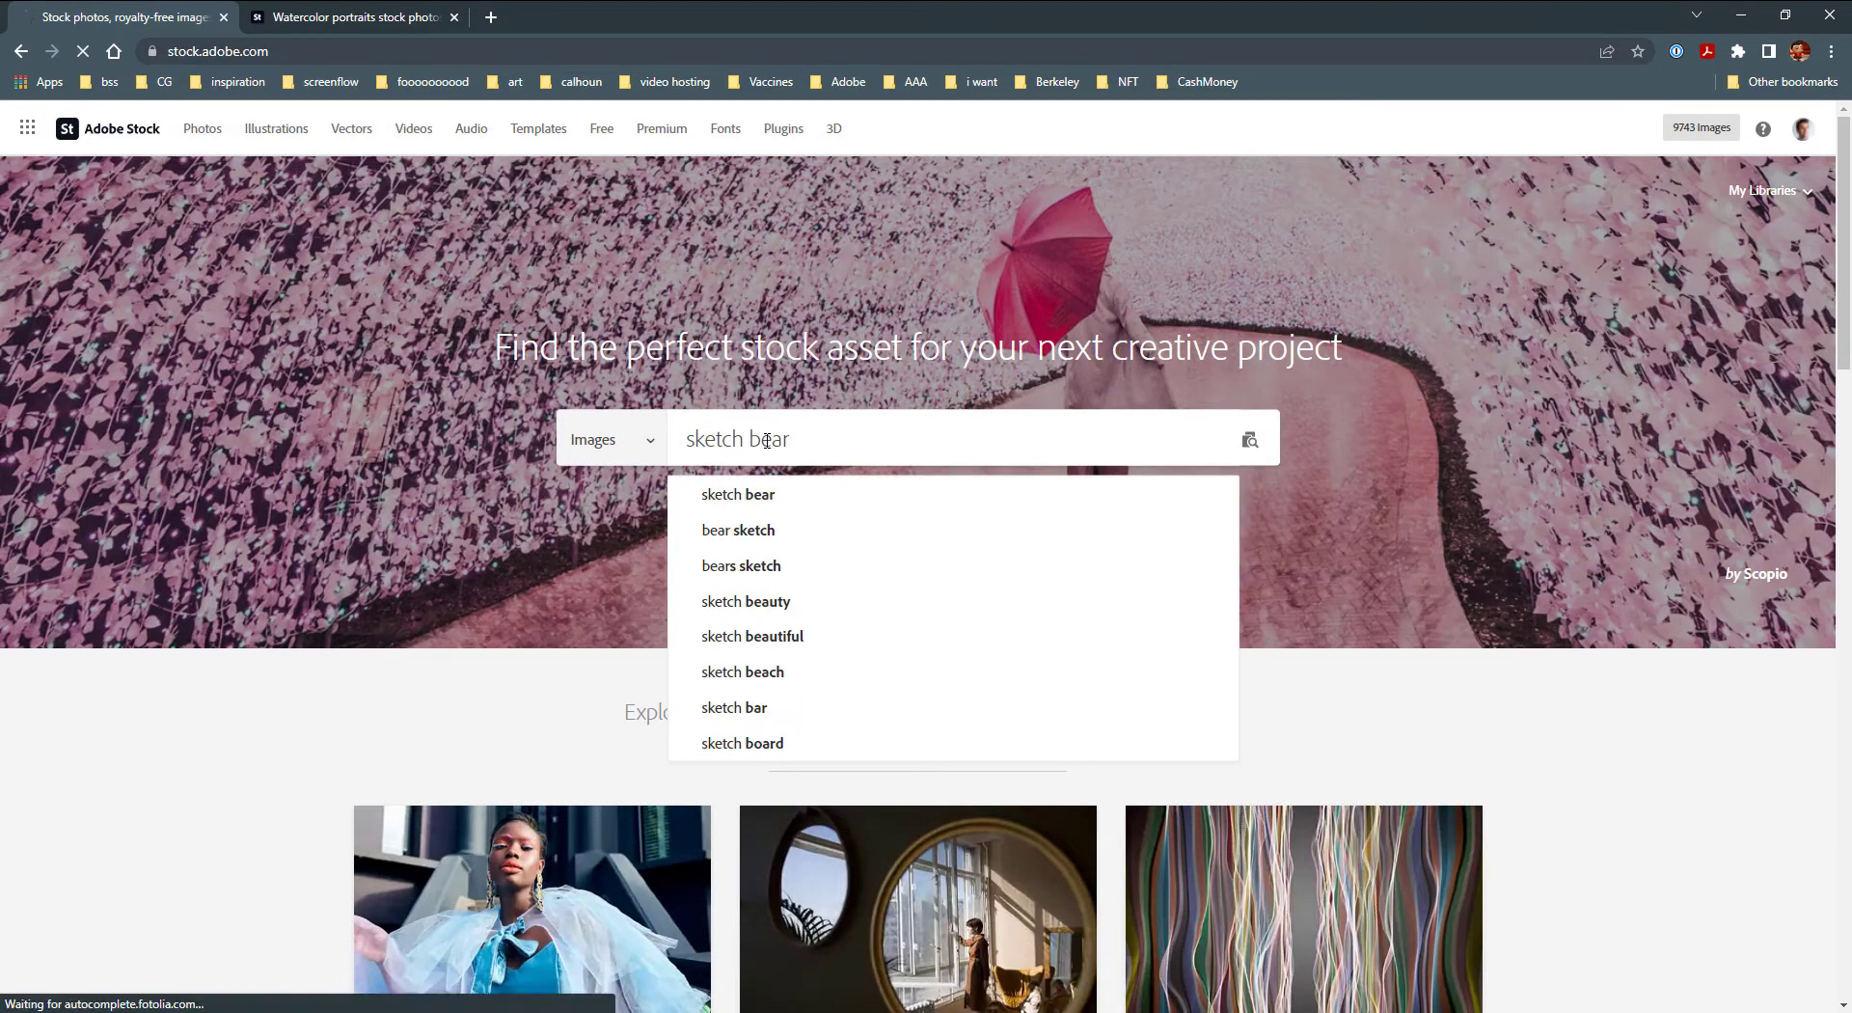
key(Enter)
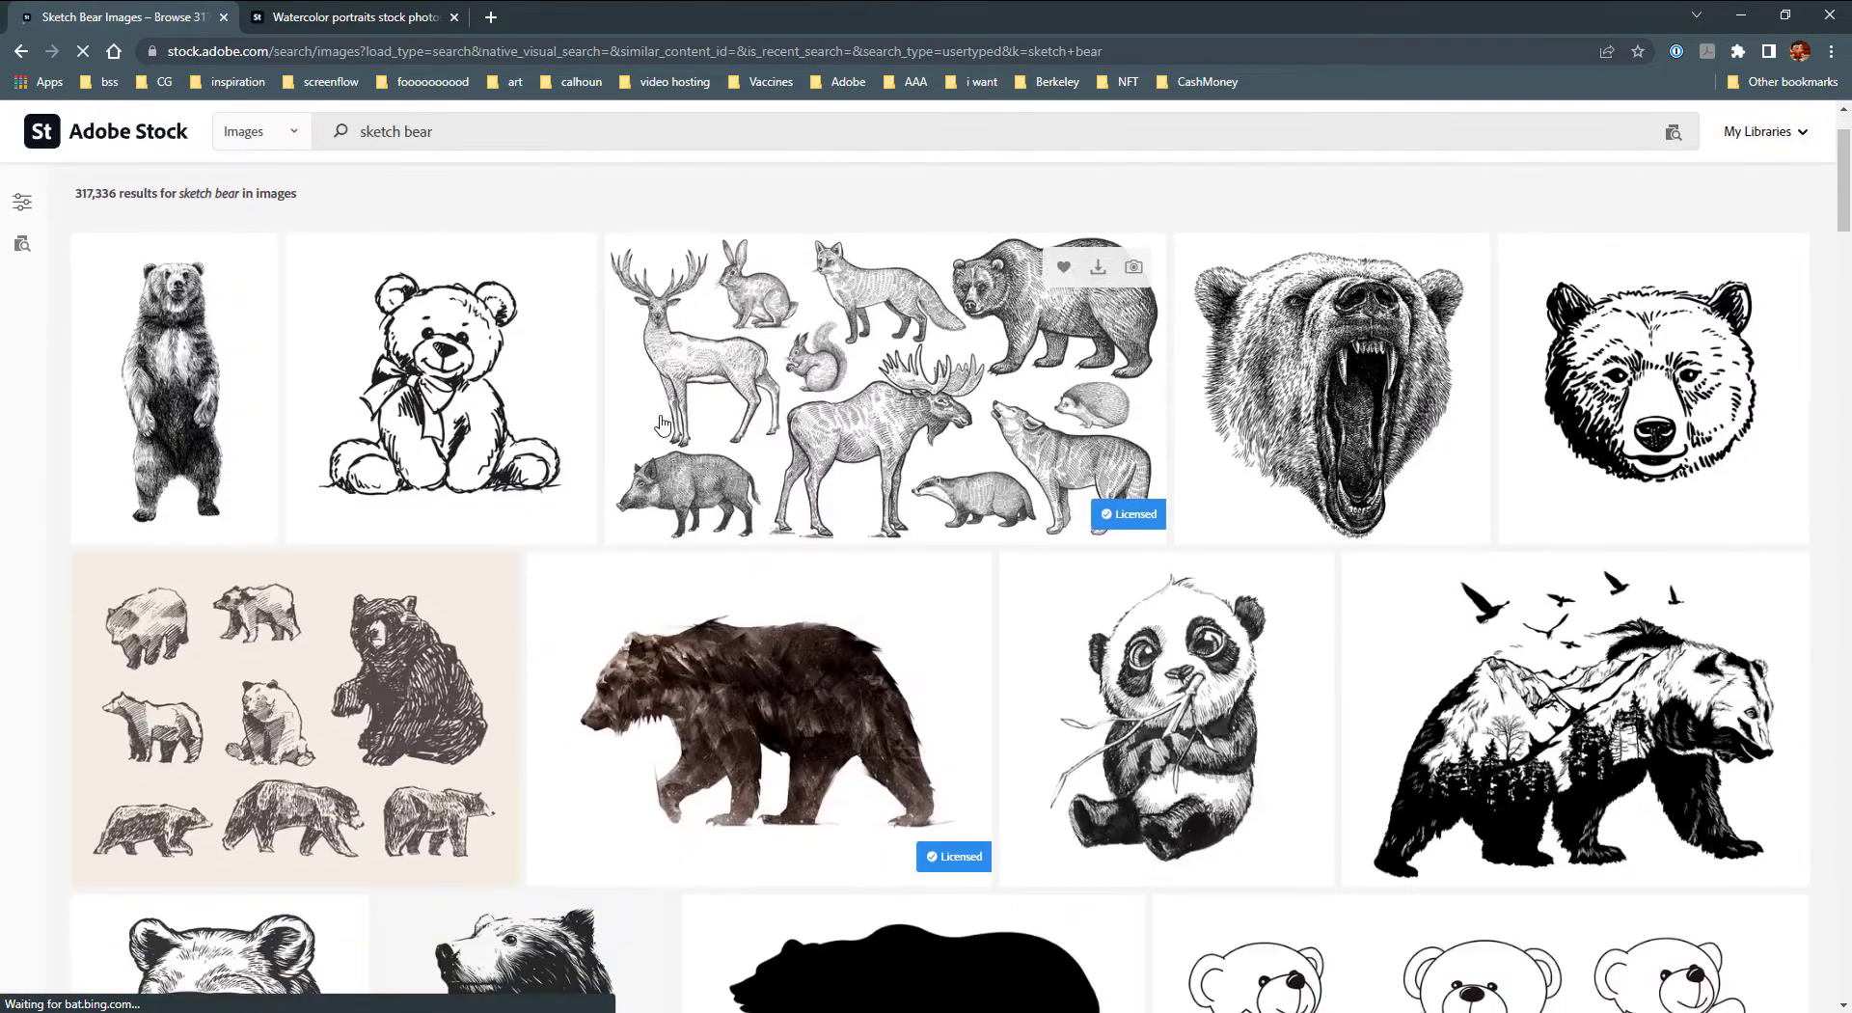
scroll(down, 3)
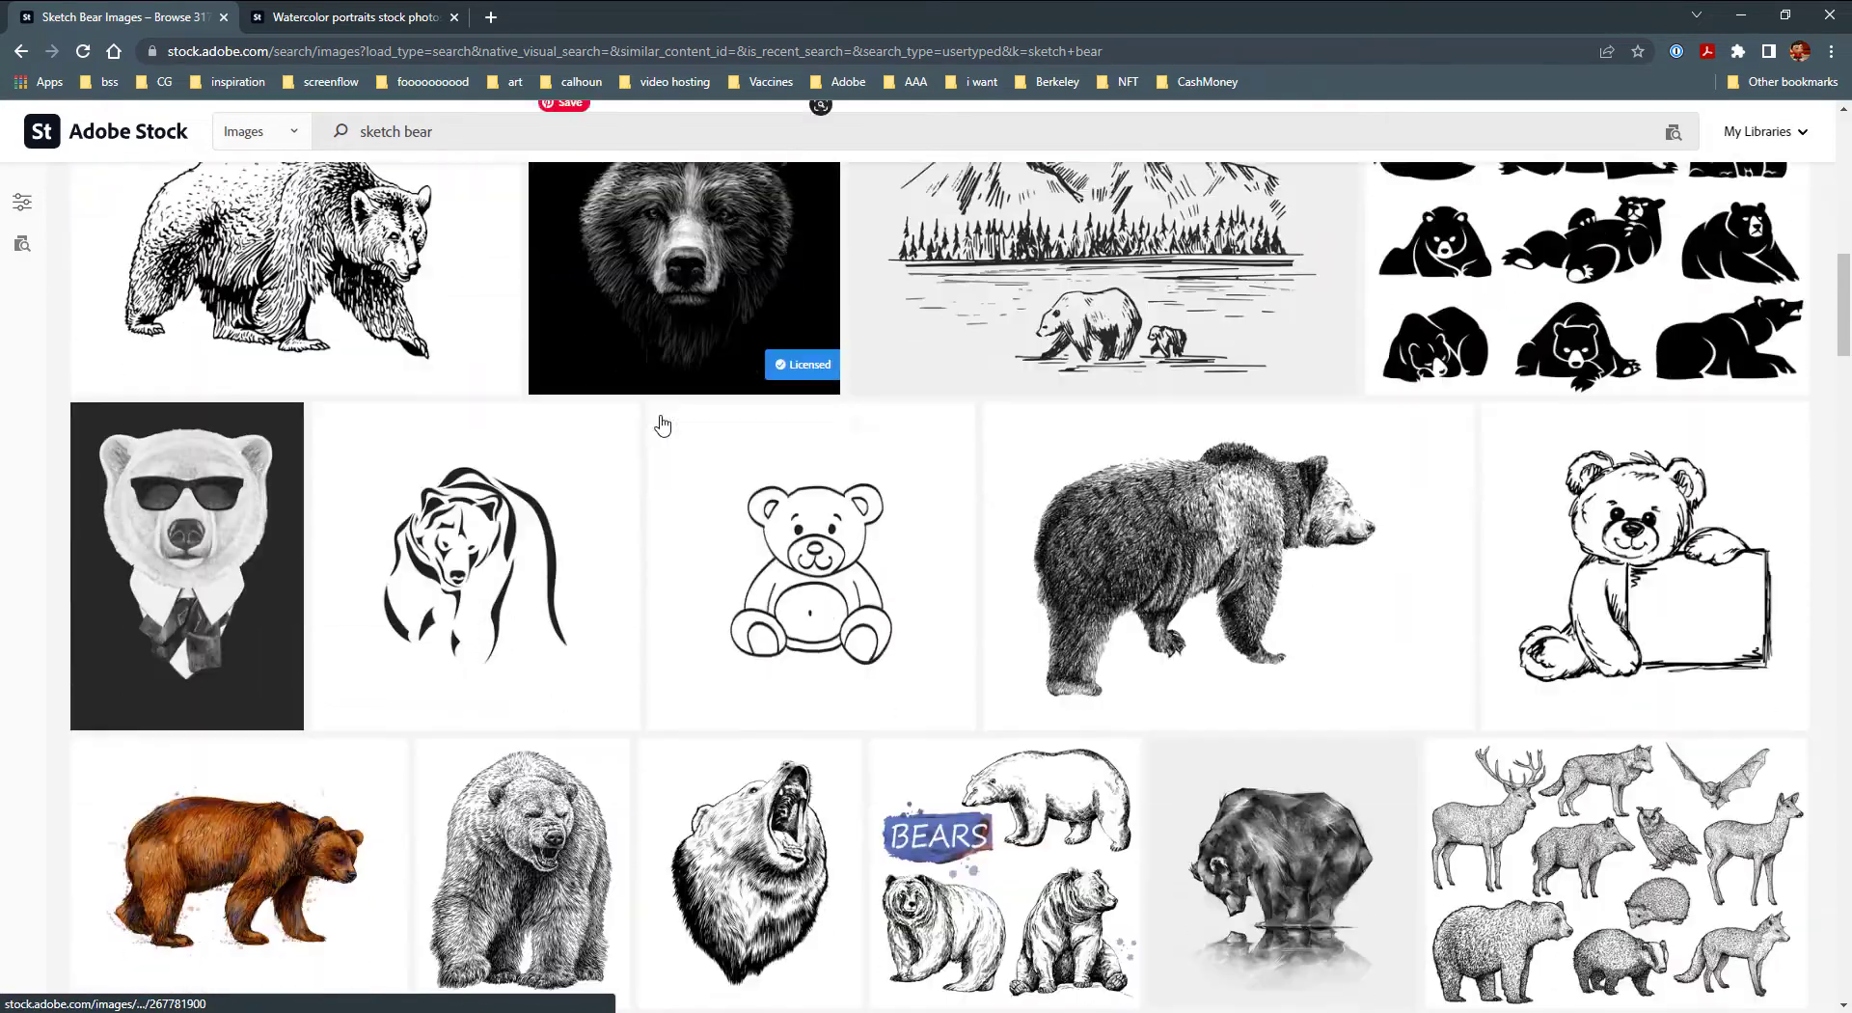
click(355, 17)
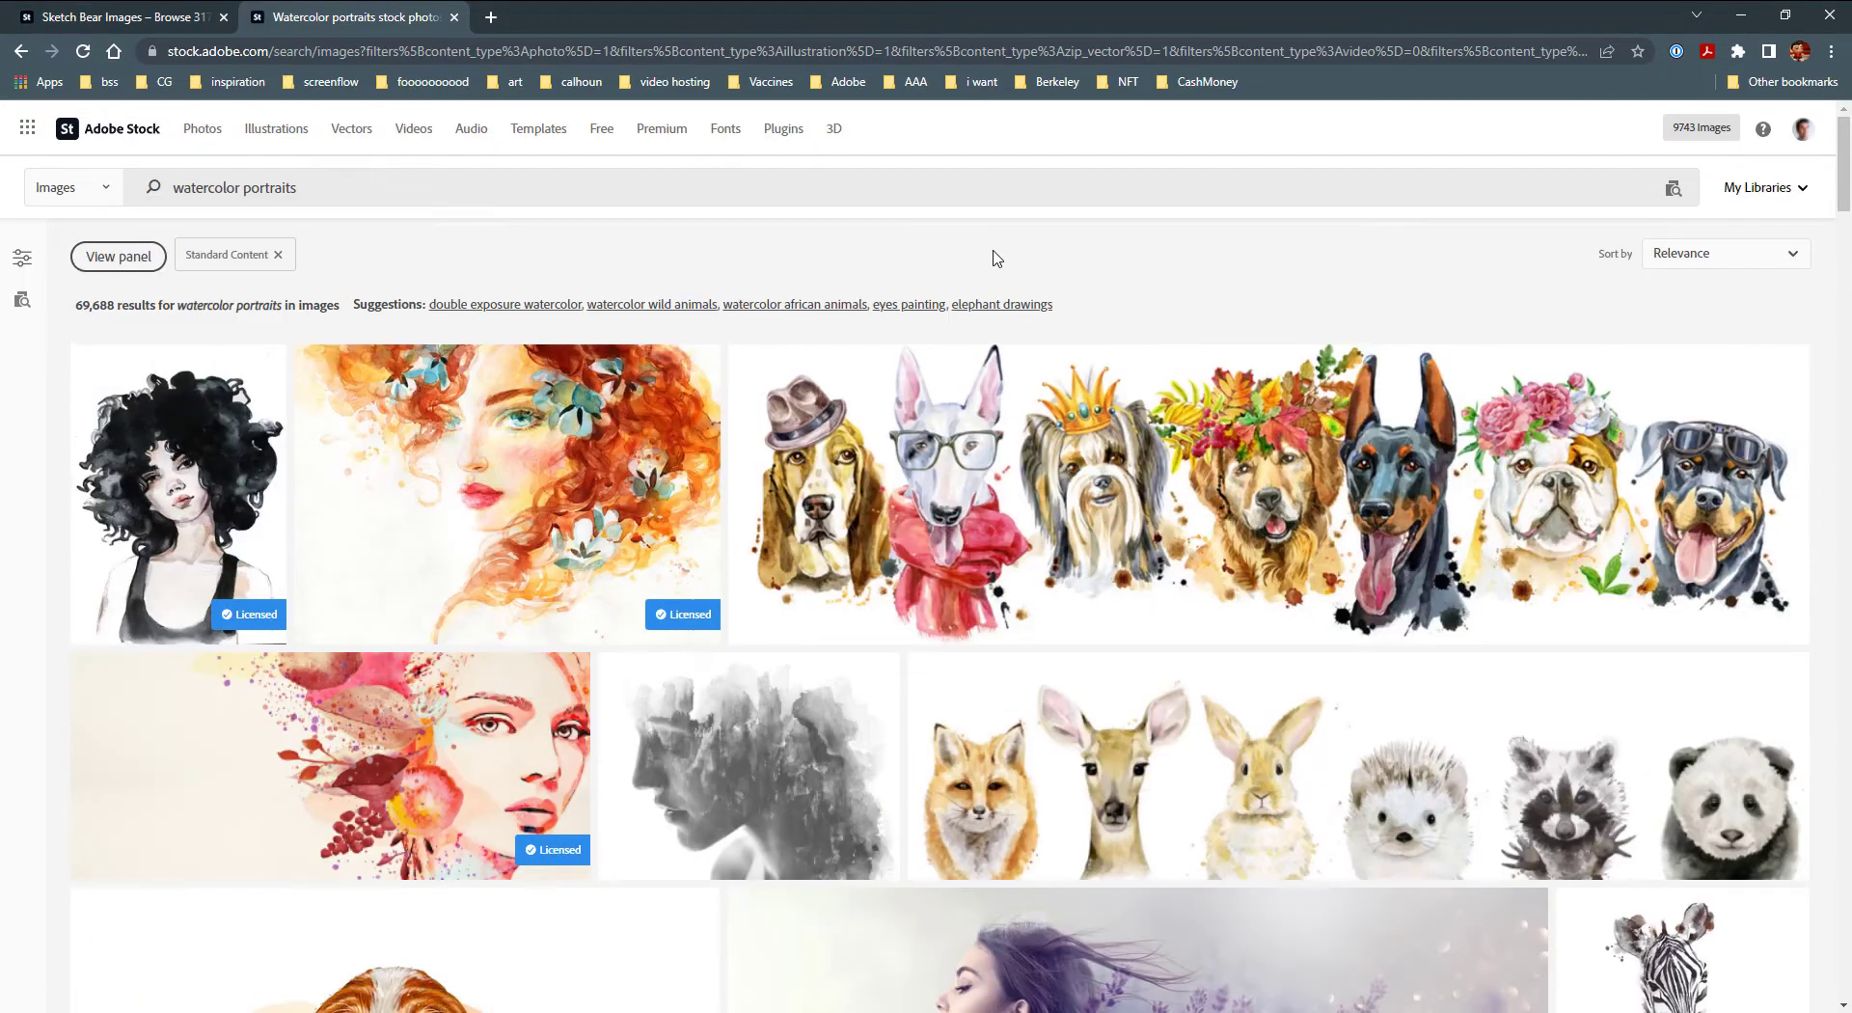
scroll(down, 3)
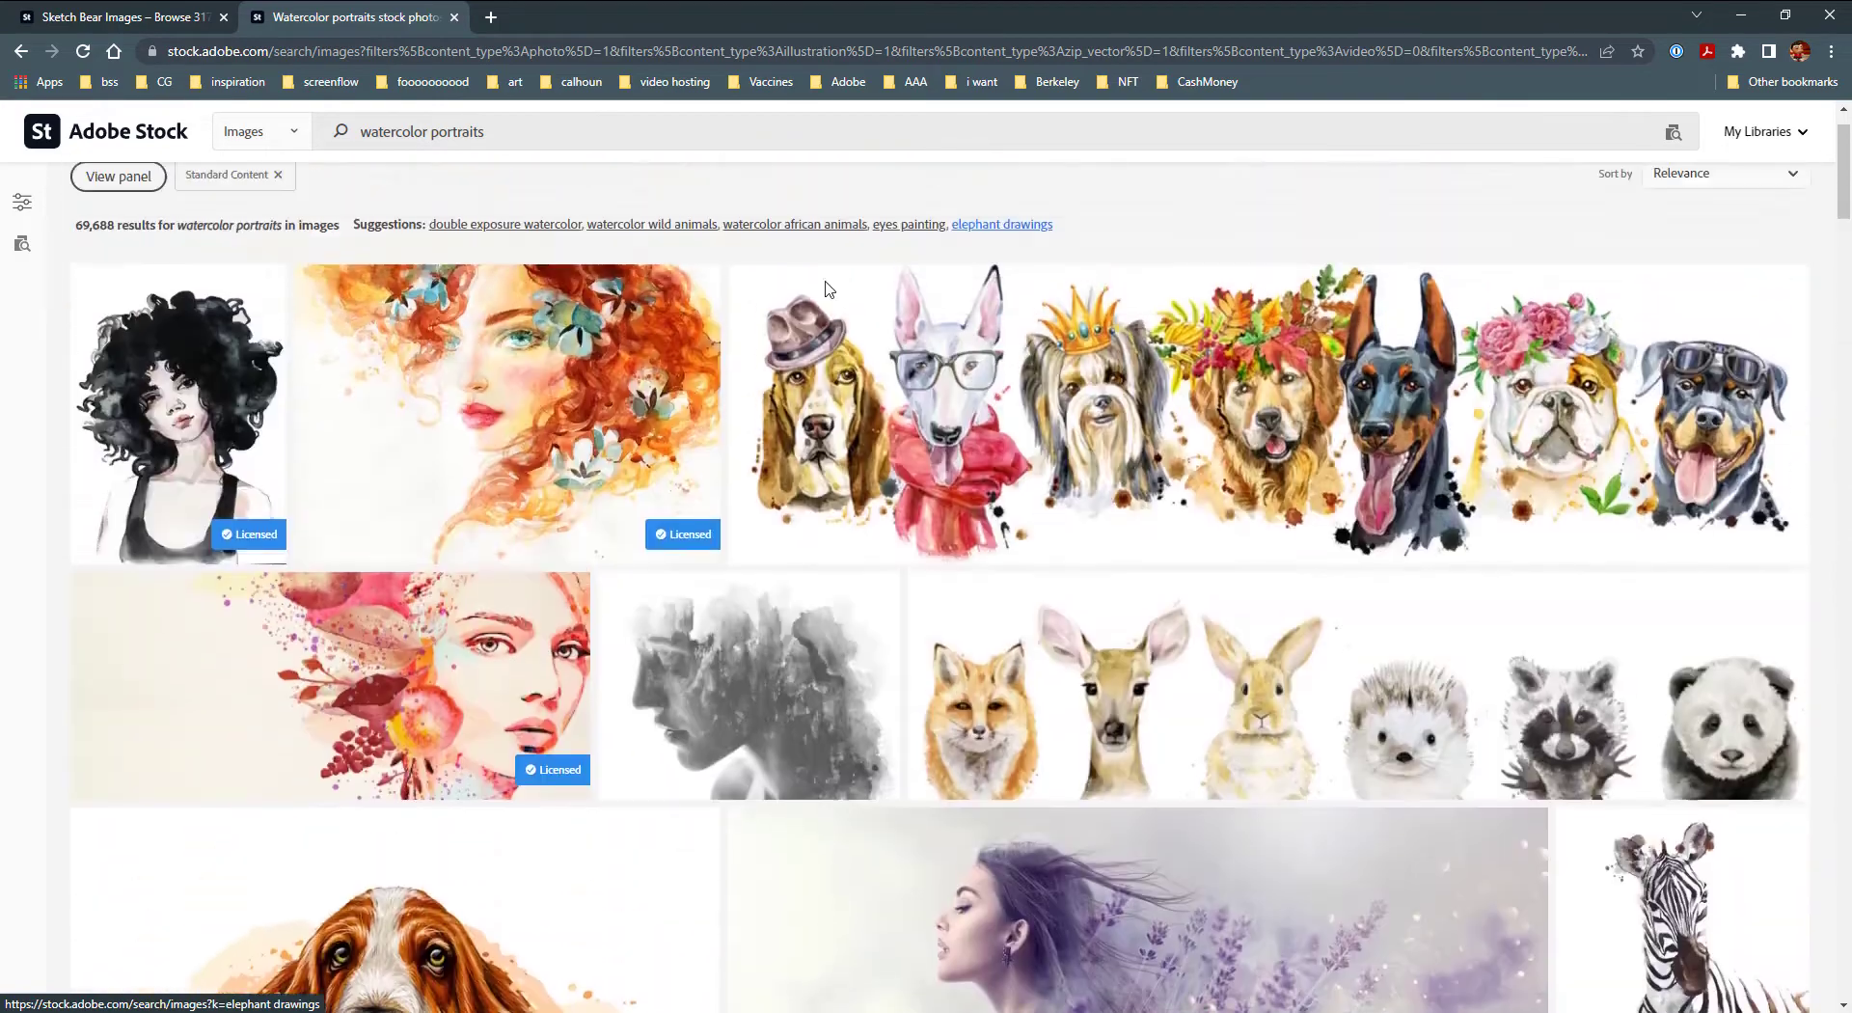
click(180, 417)
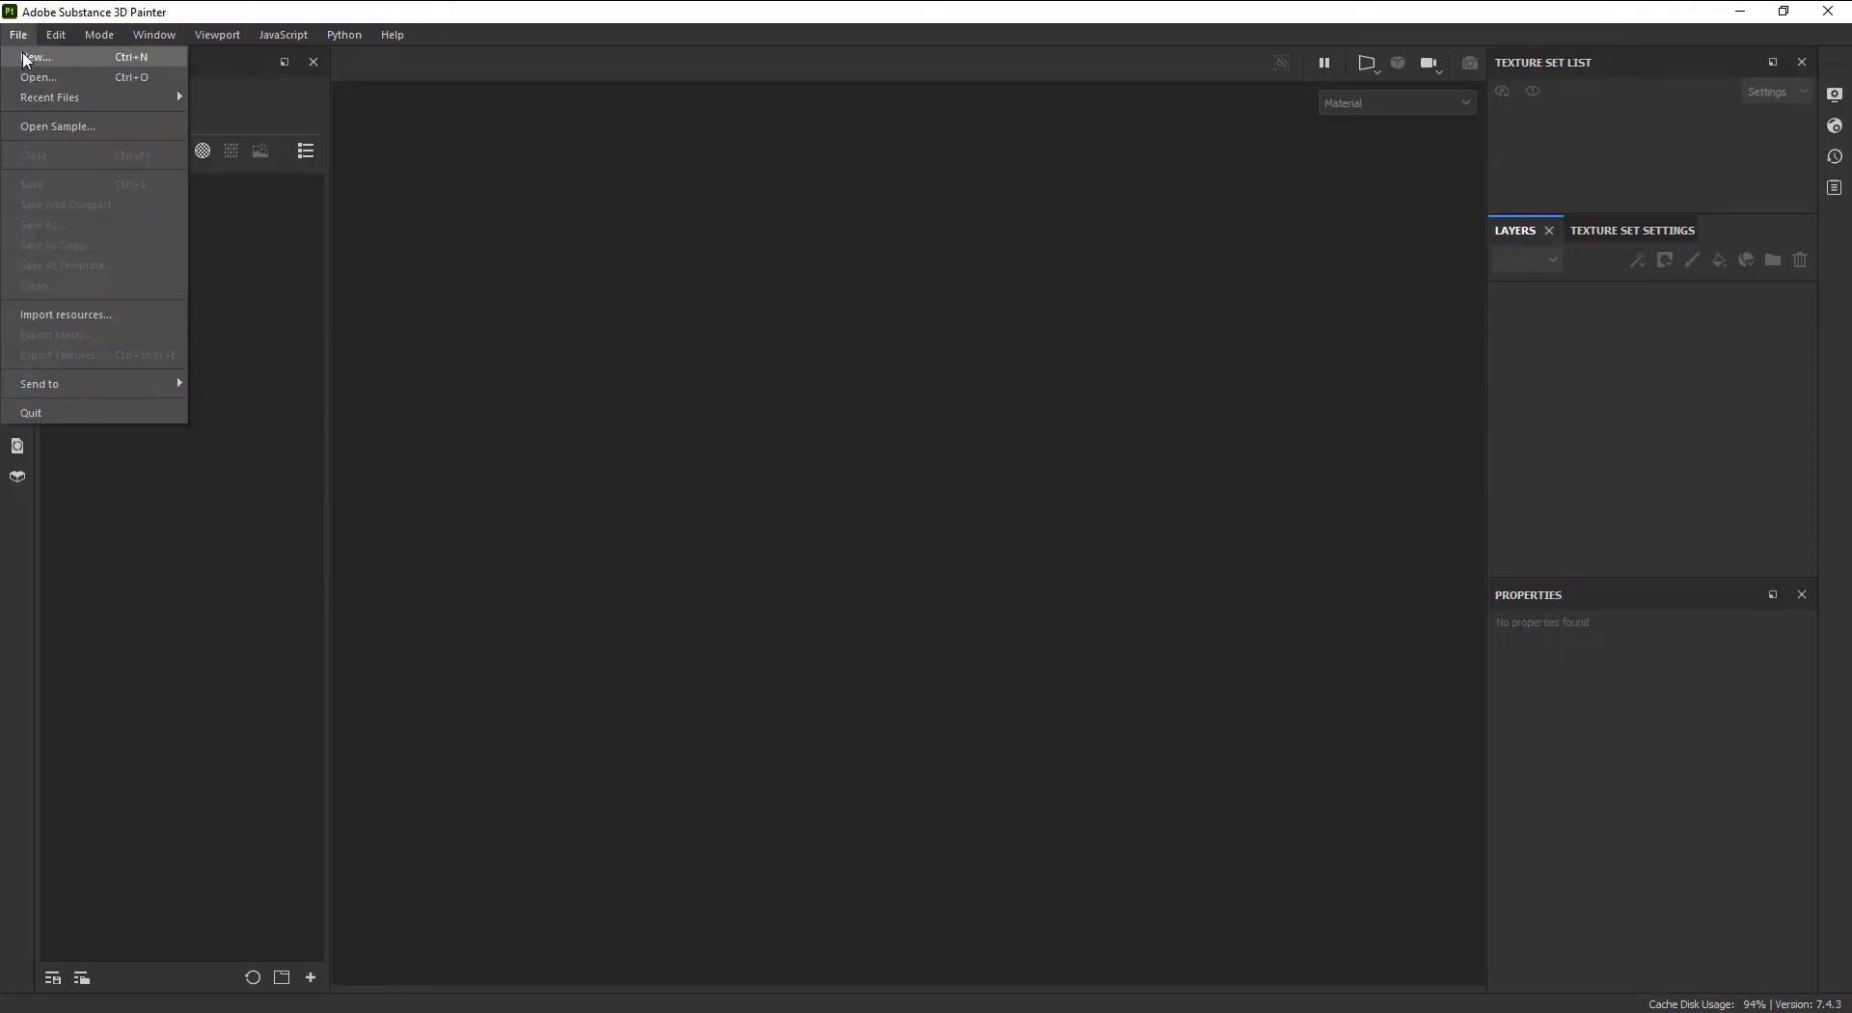
Step: Create a new Painter project using the soft cover book mesh
click(37, 56)
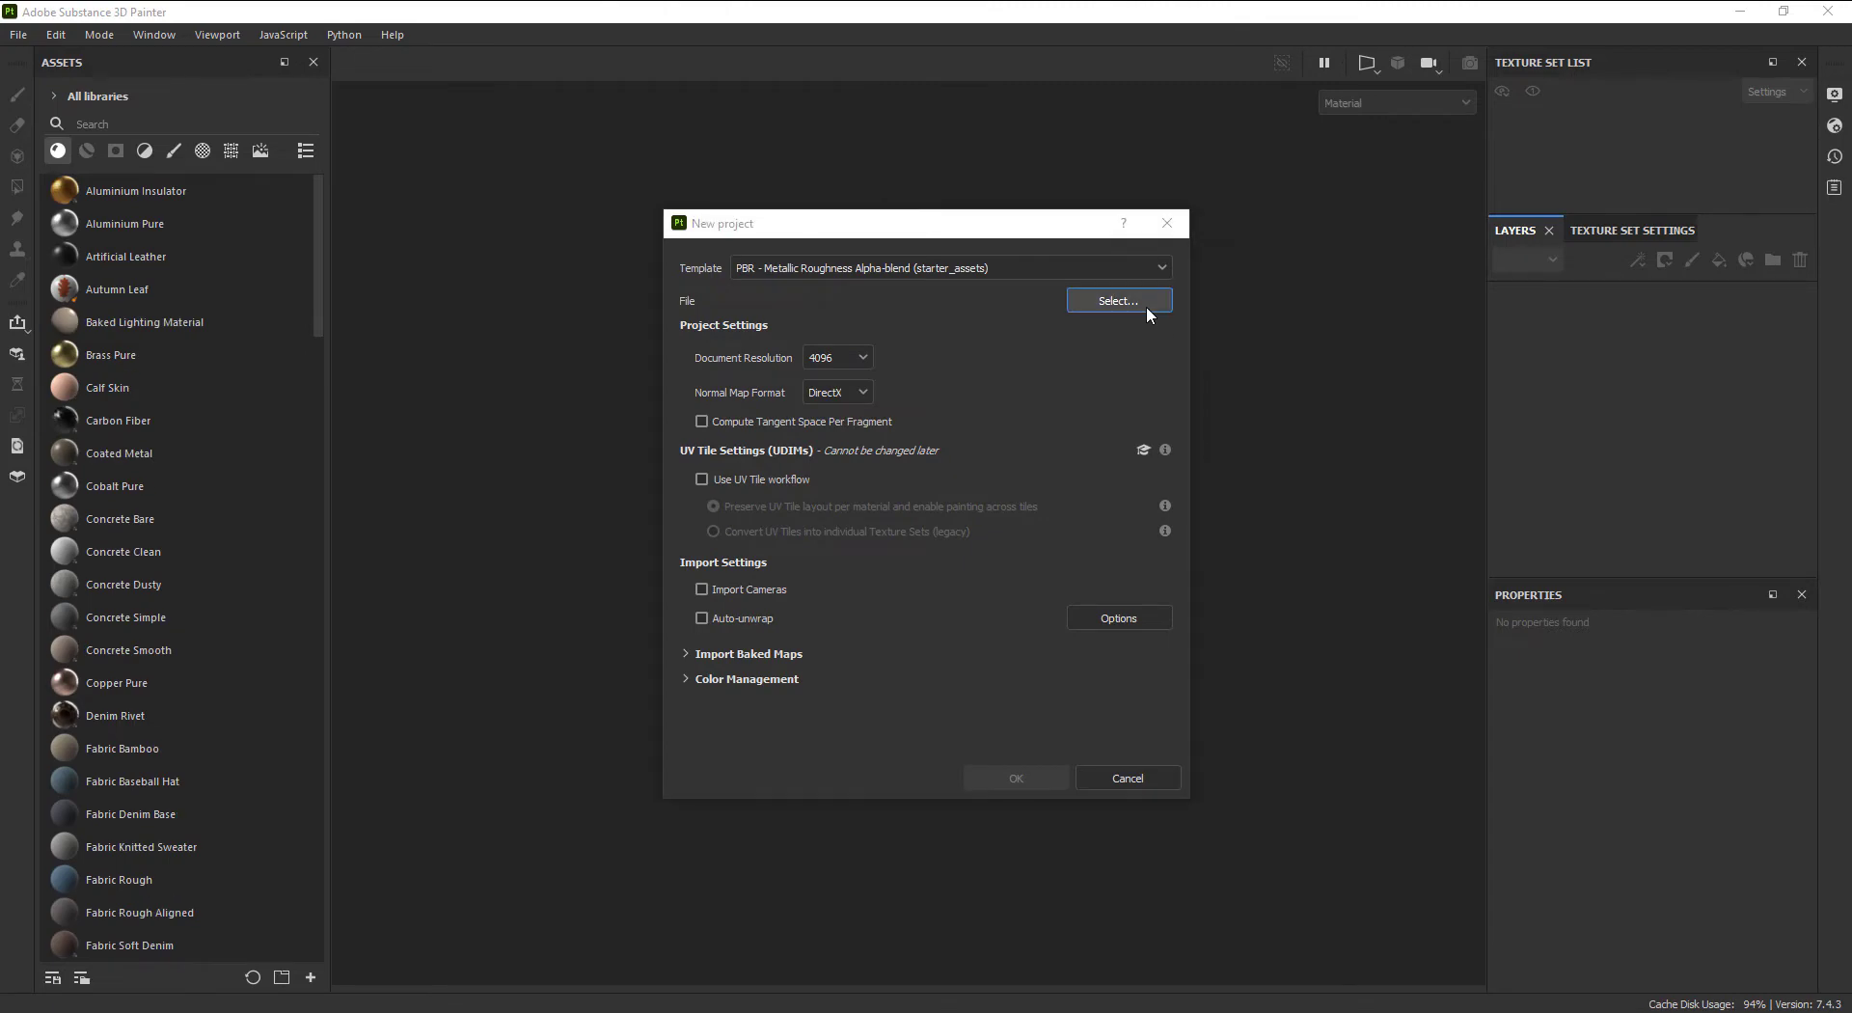
click(1013, 778)
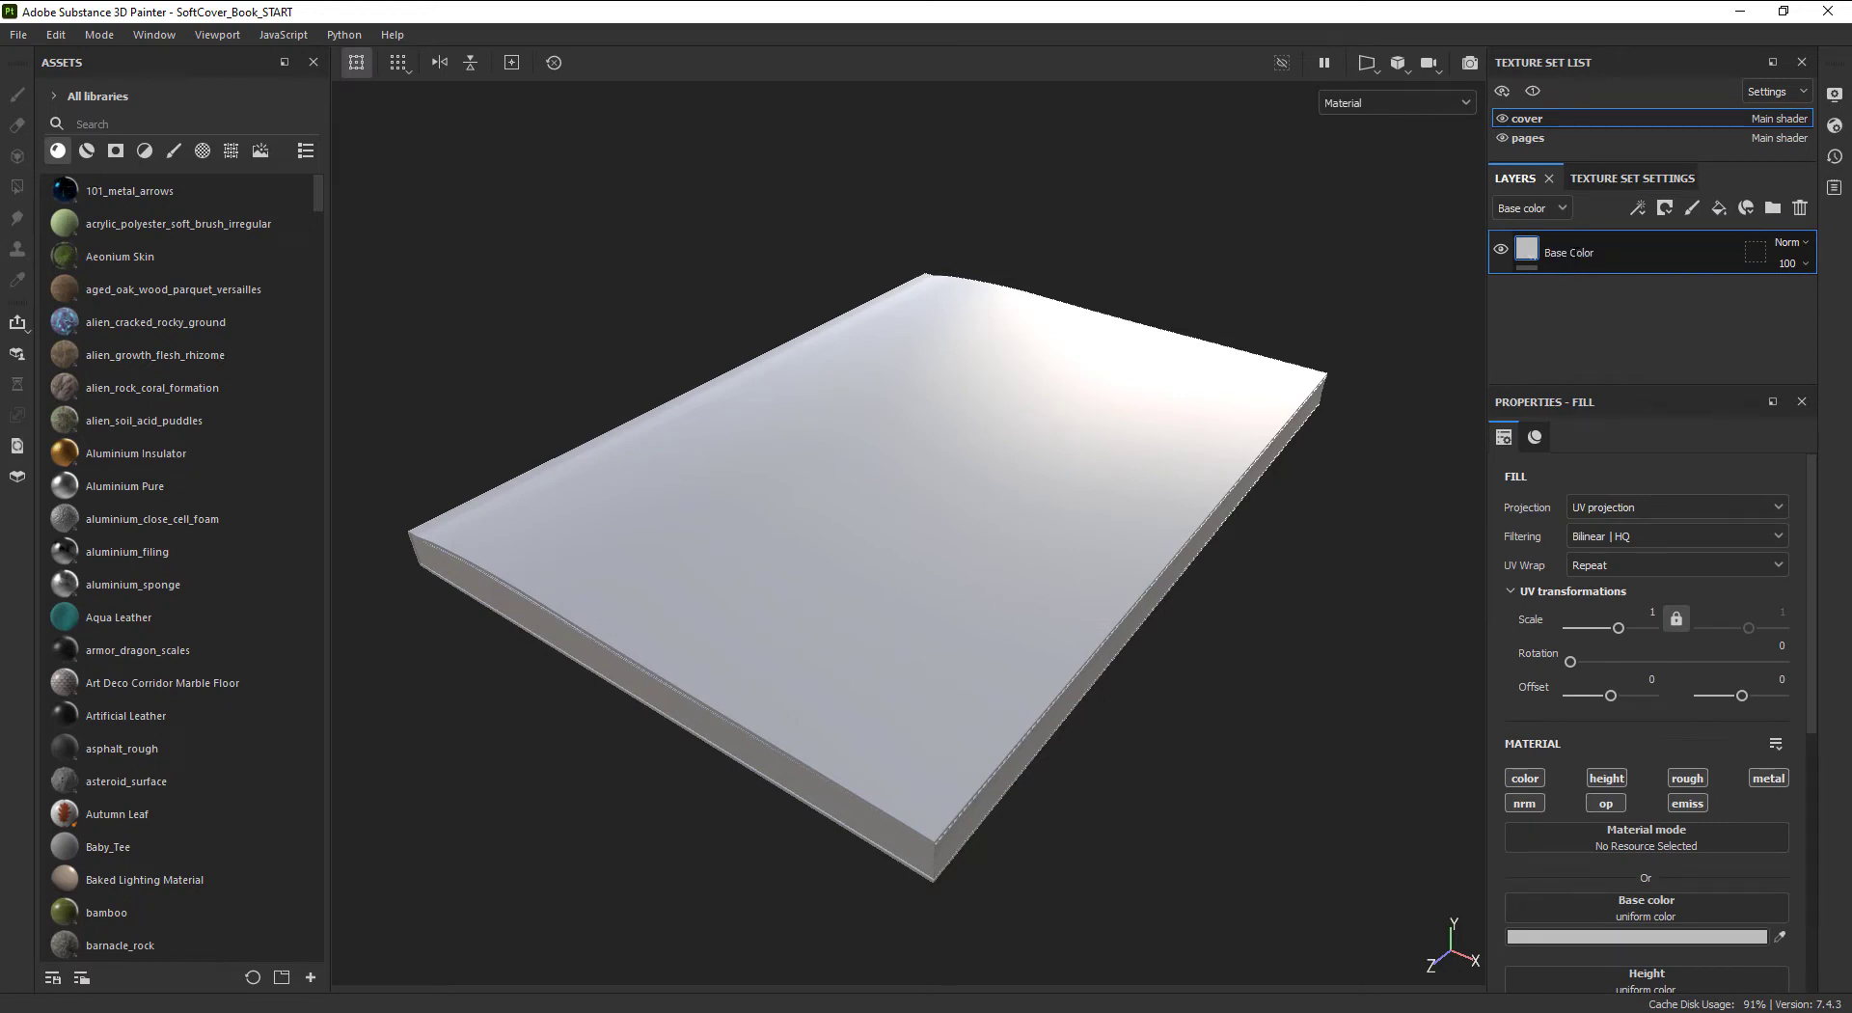
click(1644, 935)
text(-0.)
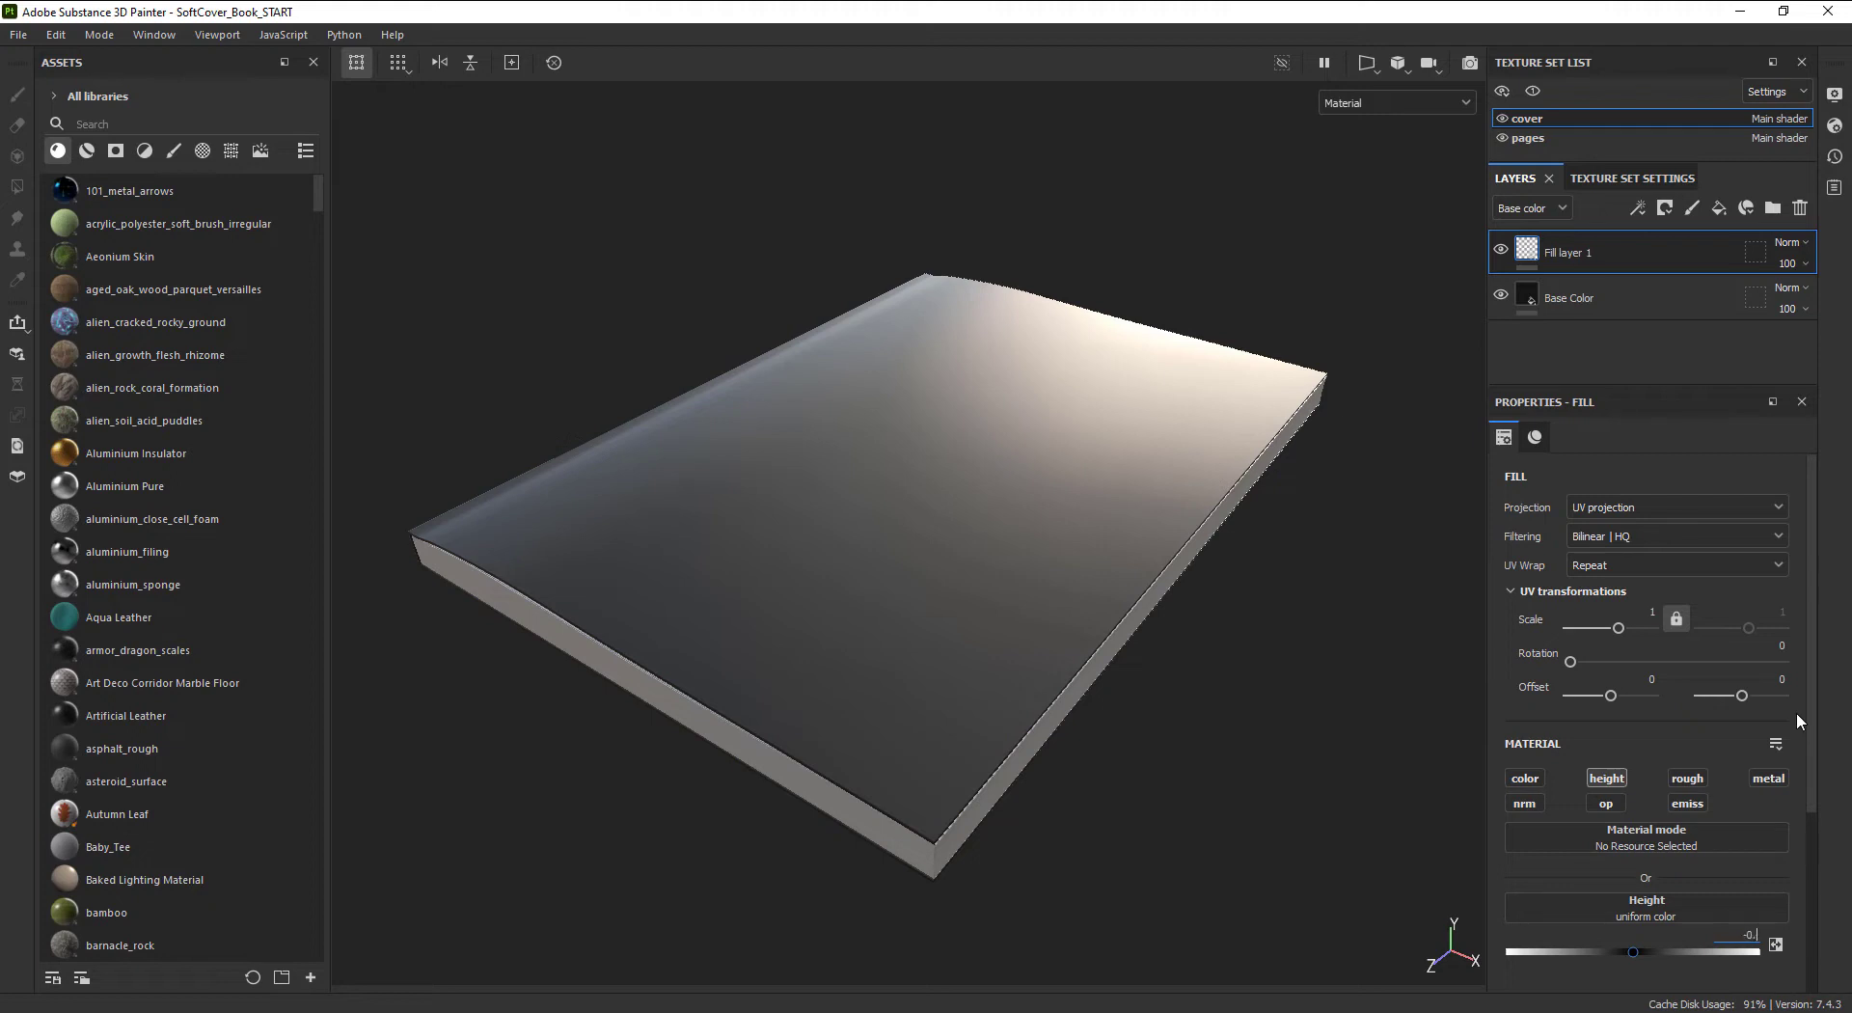
Step: Add a fill layer with a fibers grayscale Fill effect viewed in the Height channel
click(1665, 209)
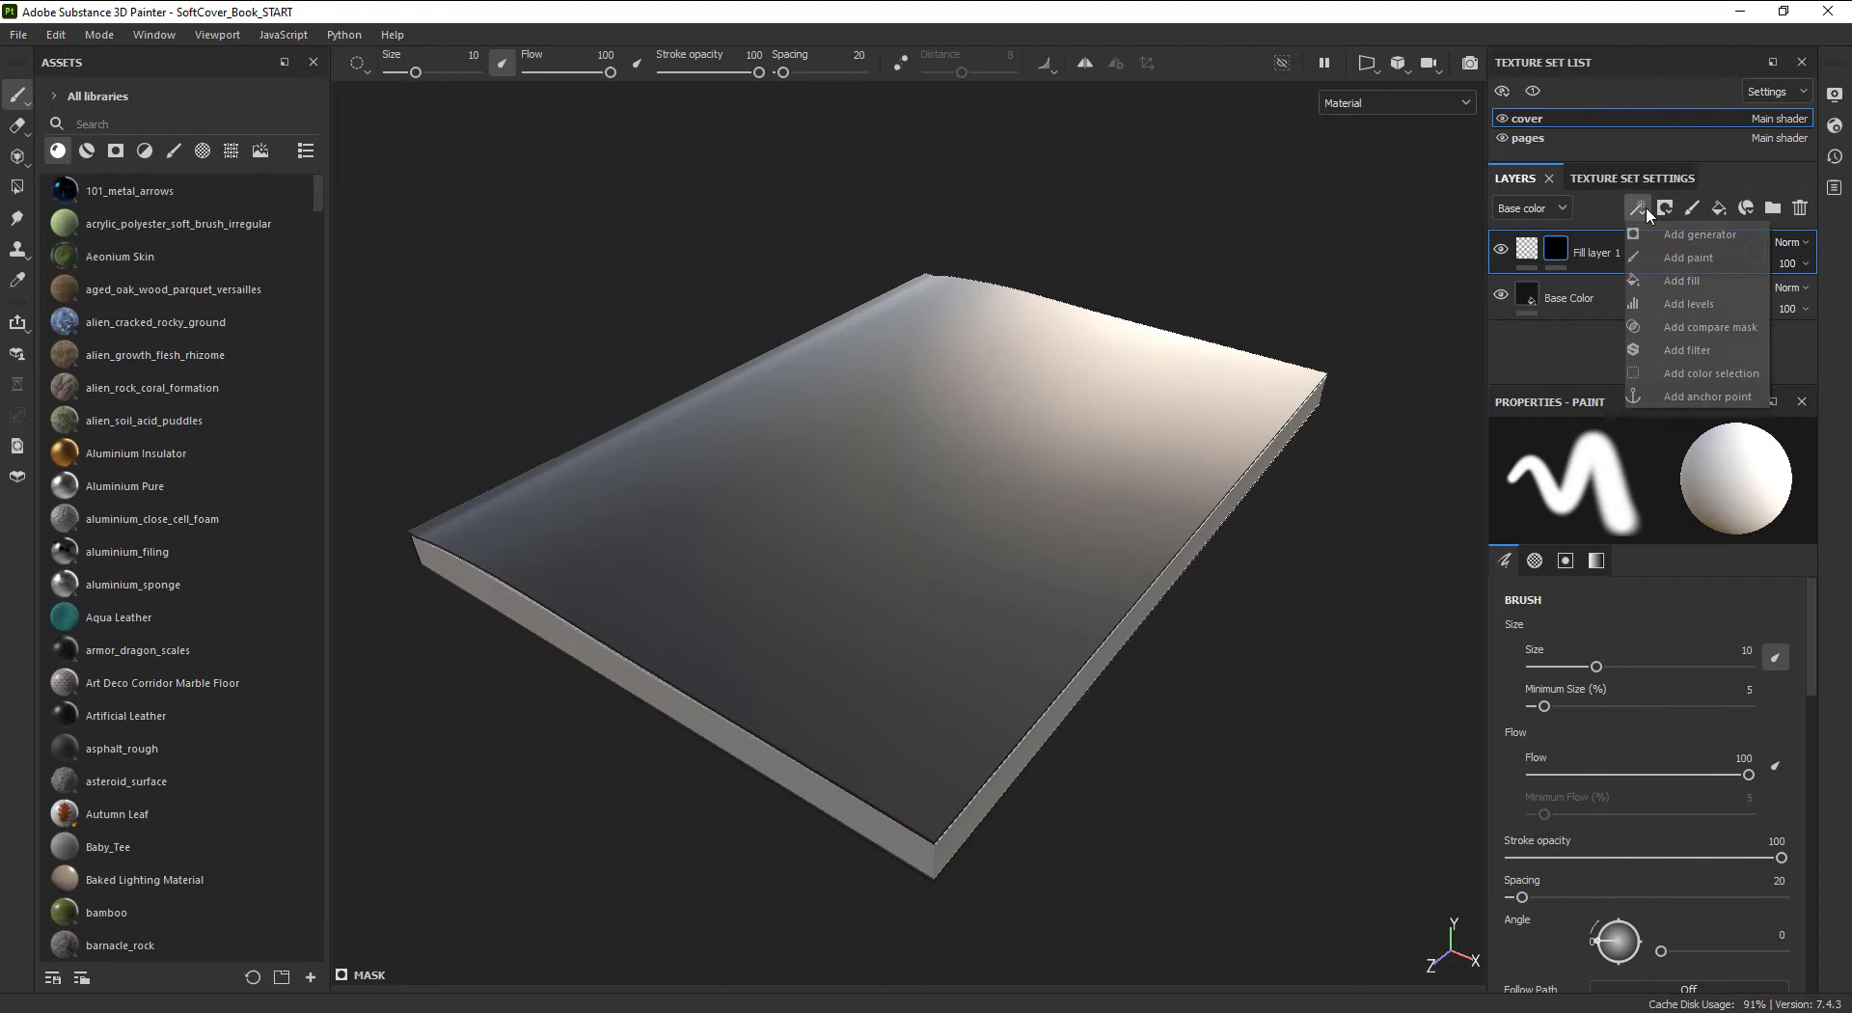
click(1683, 281)
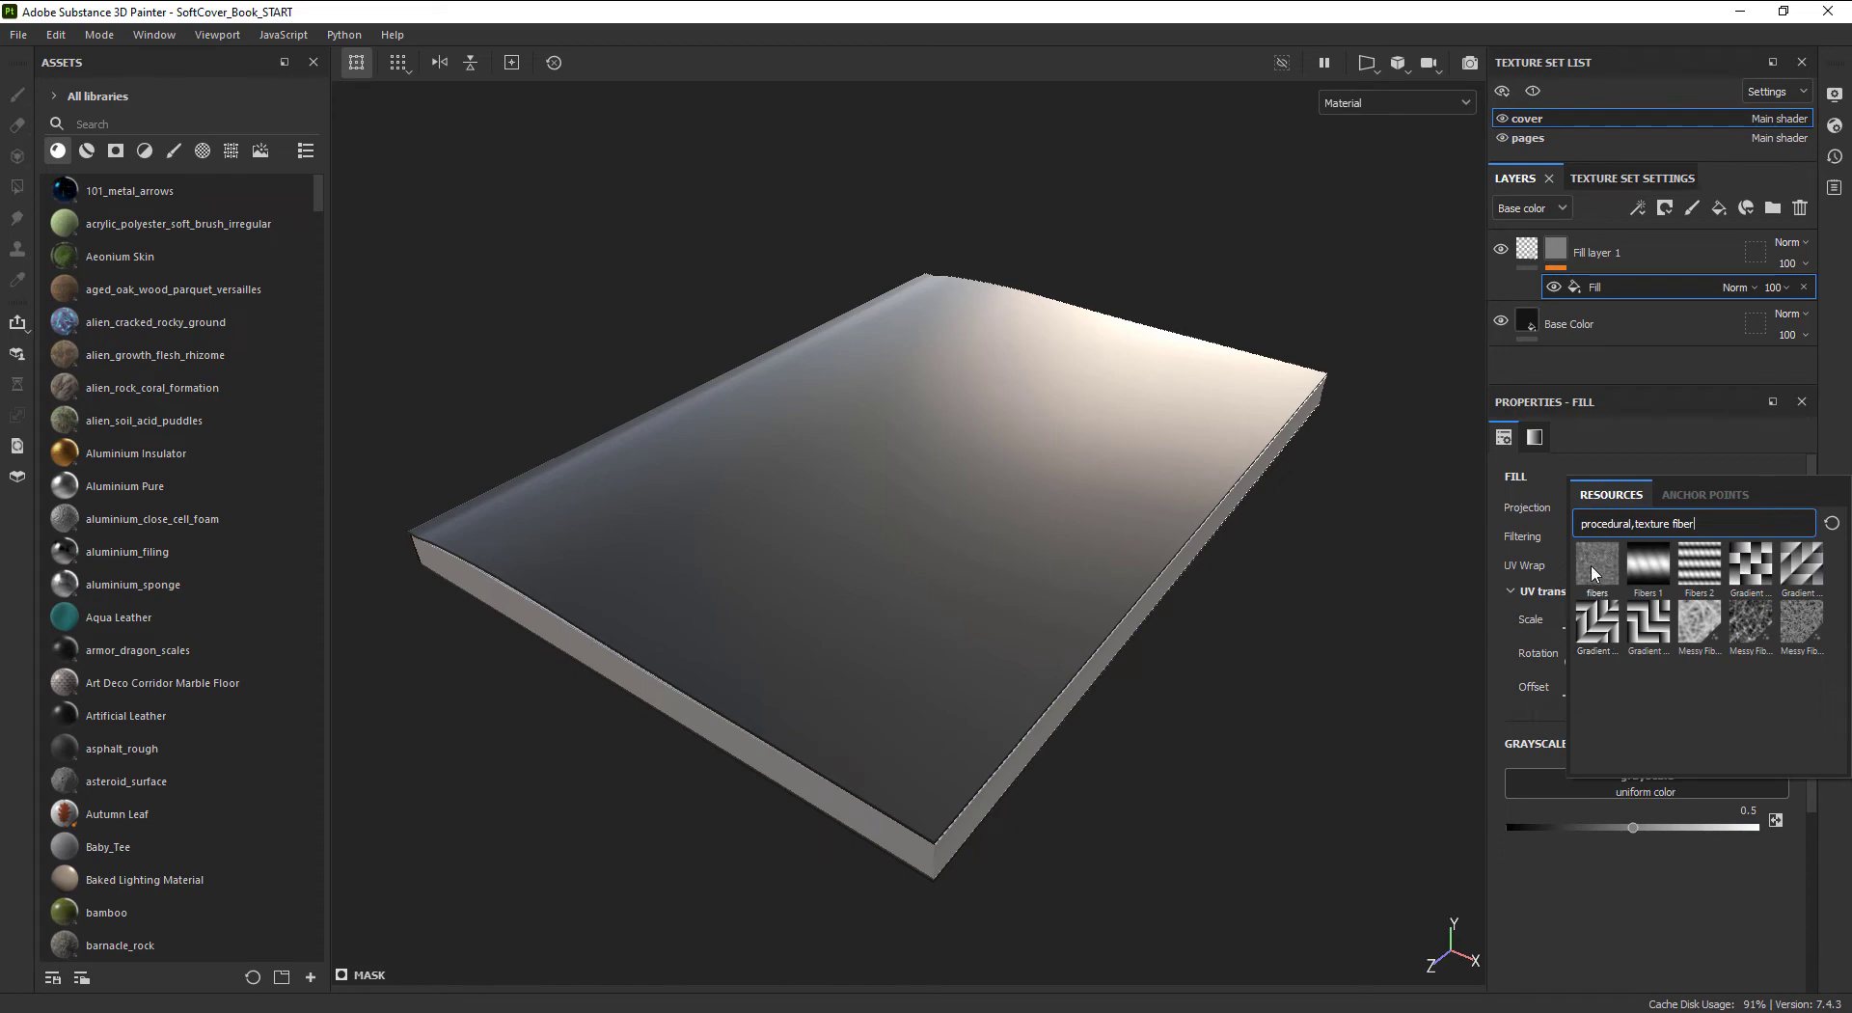
click(1595, 568)
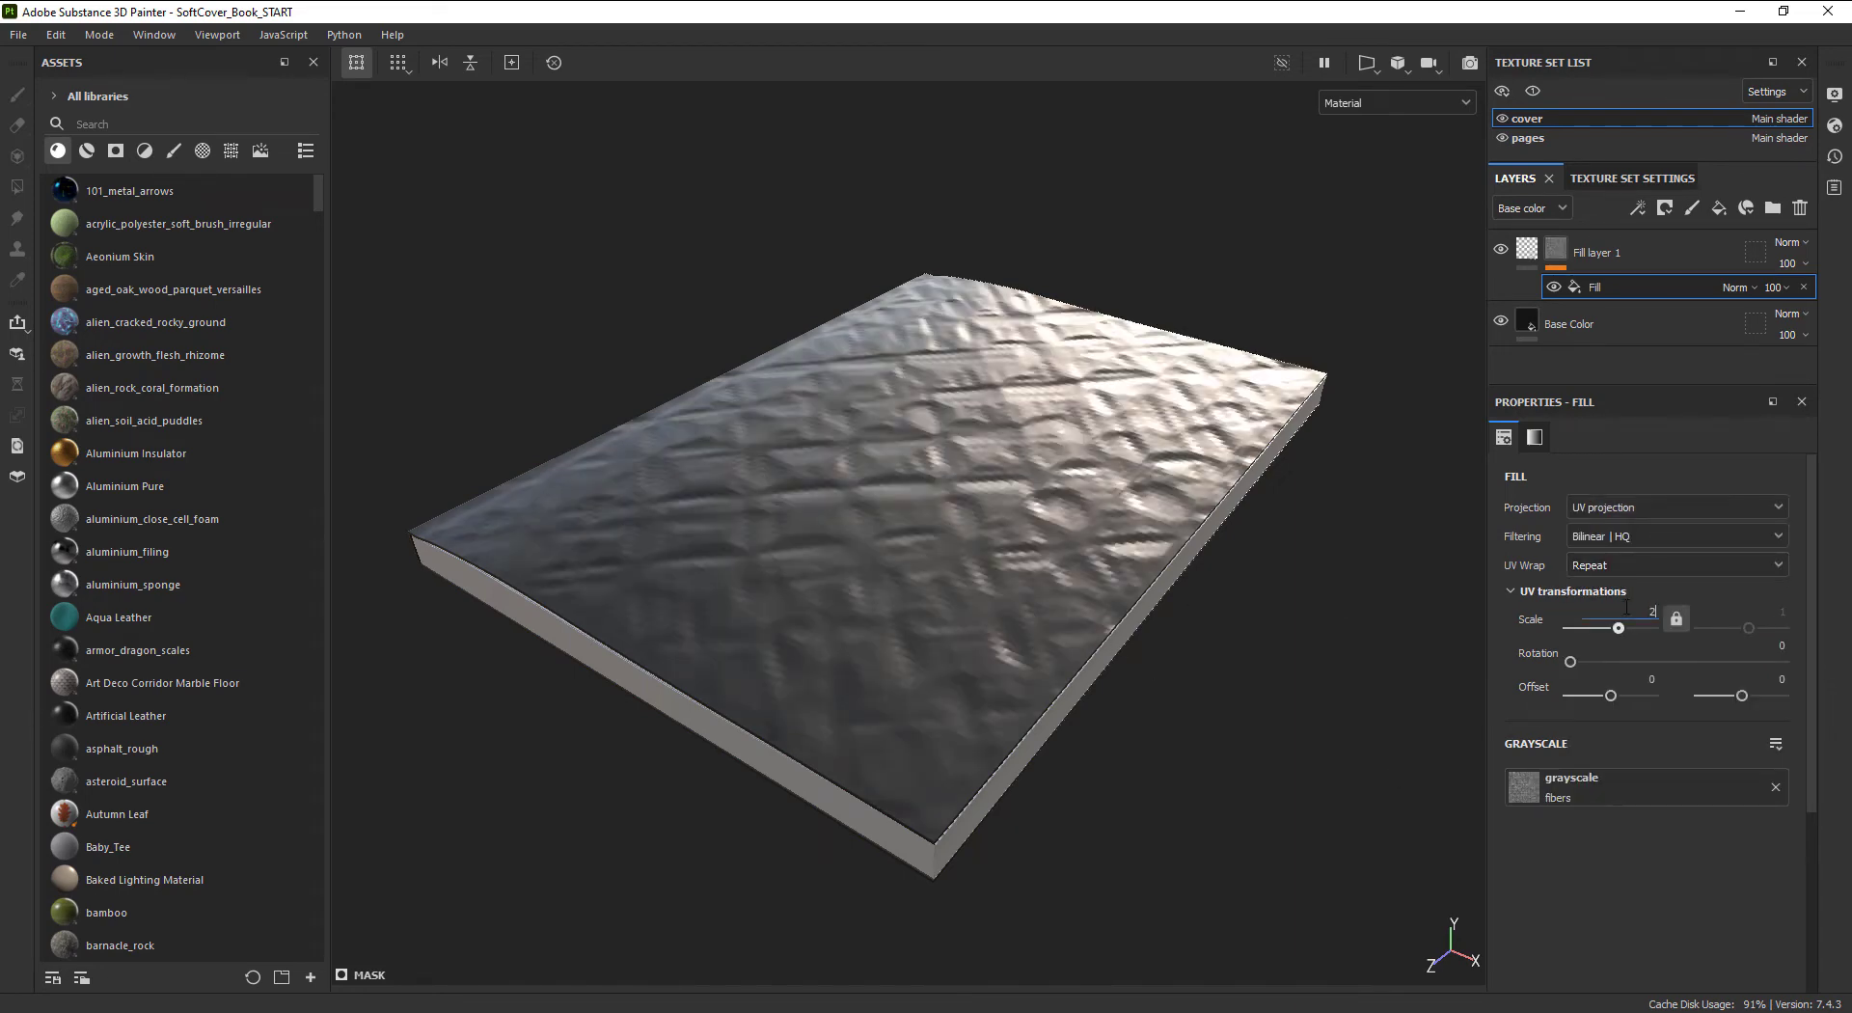
click(1530, 208)
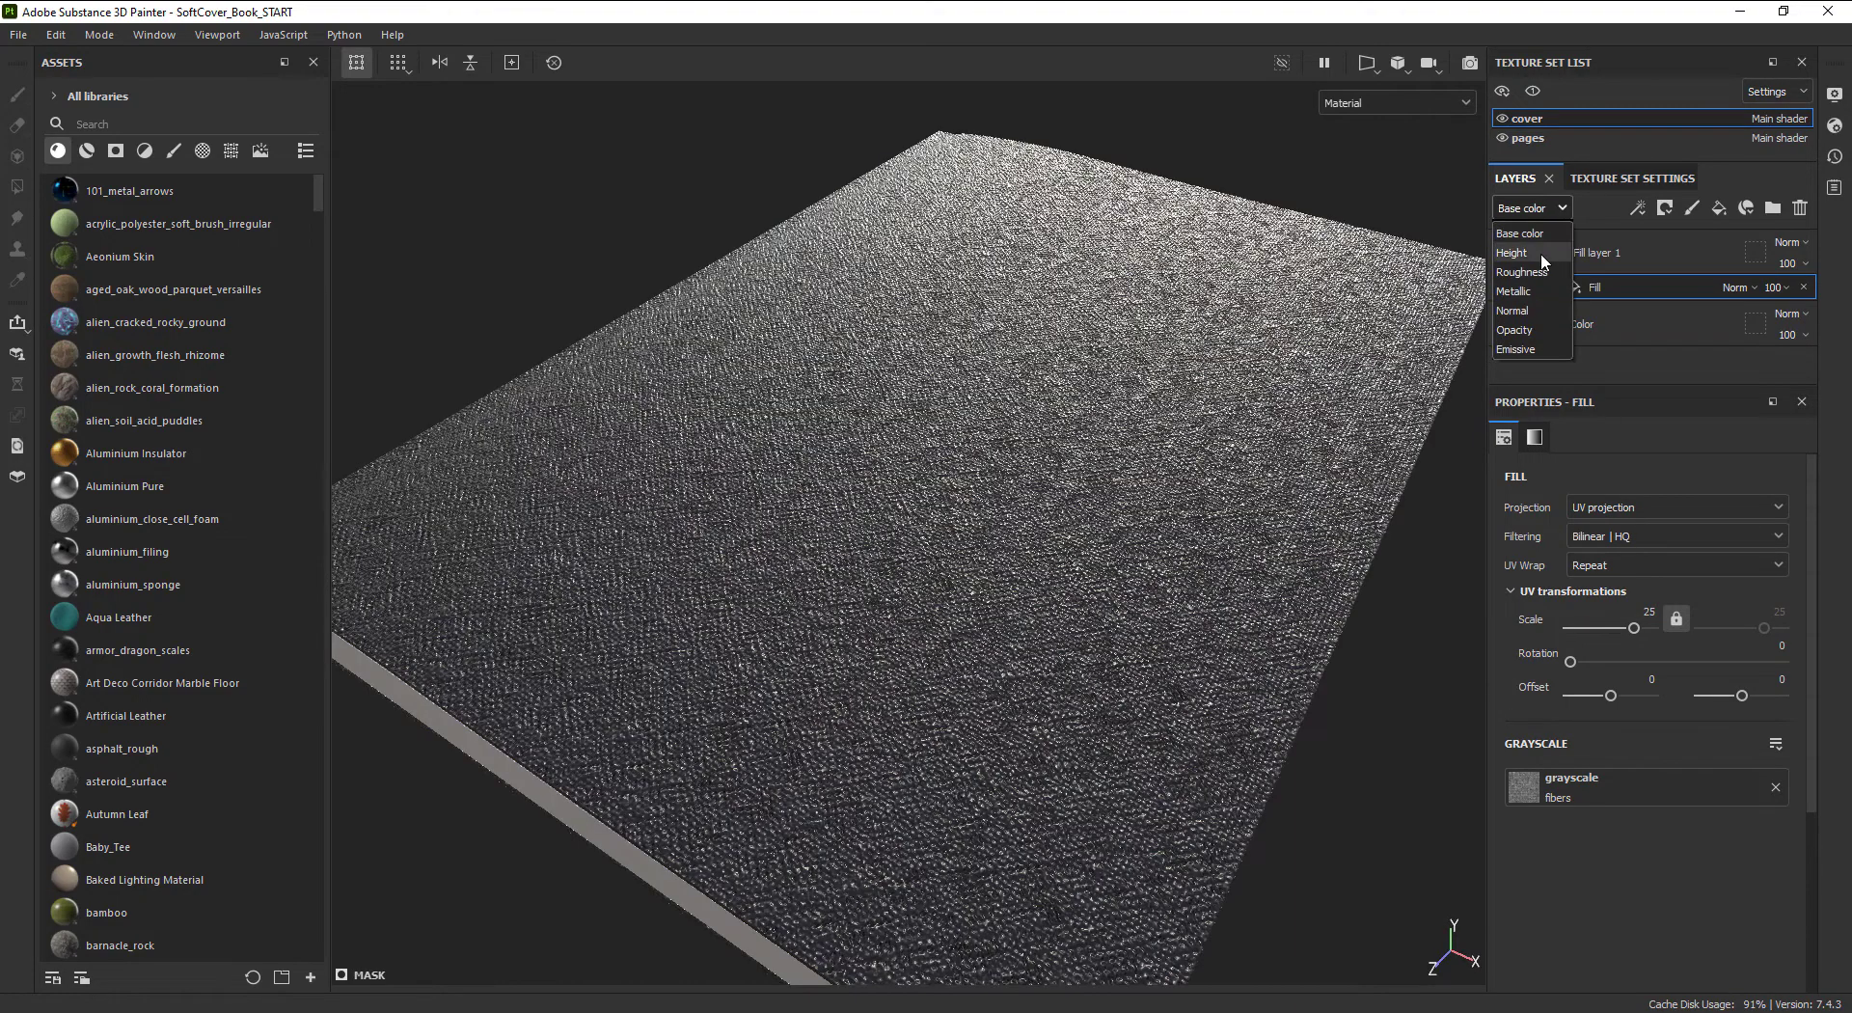
click(1513, 253)
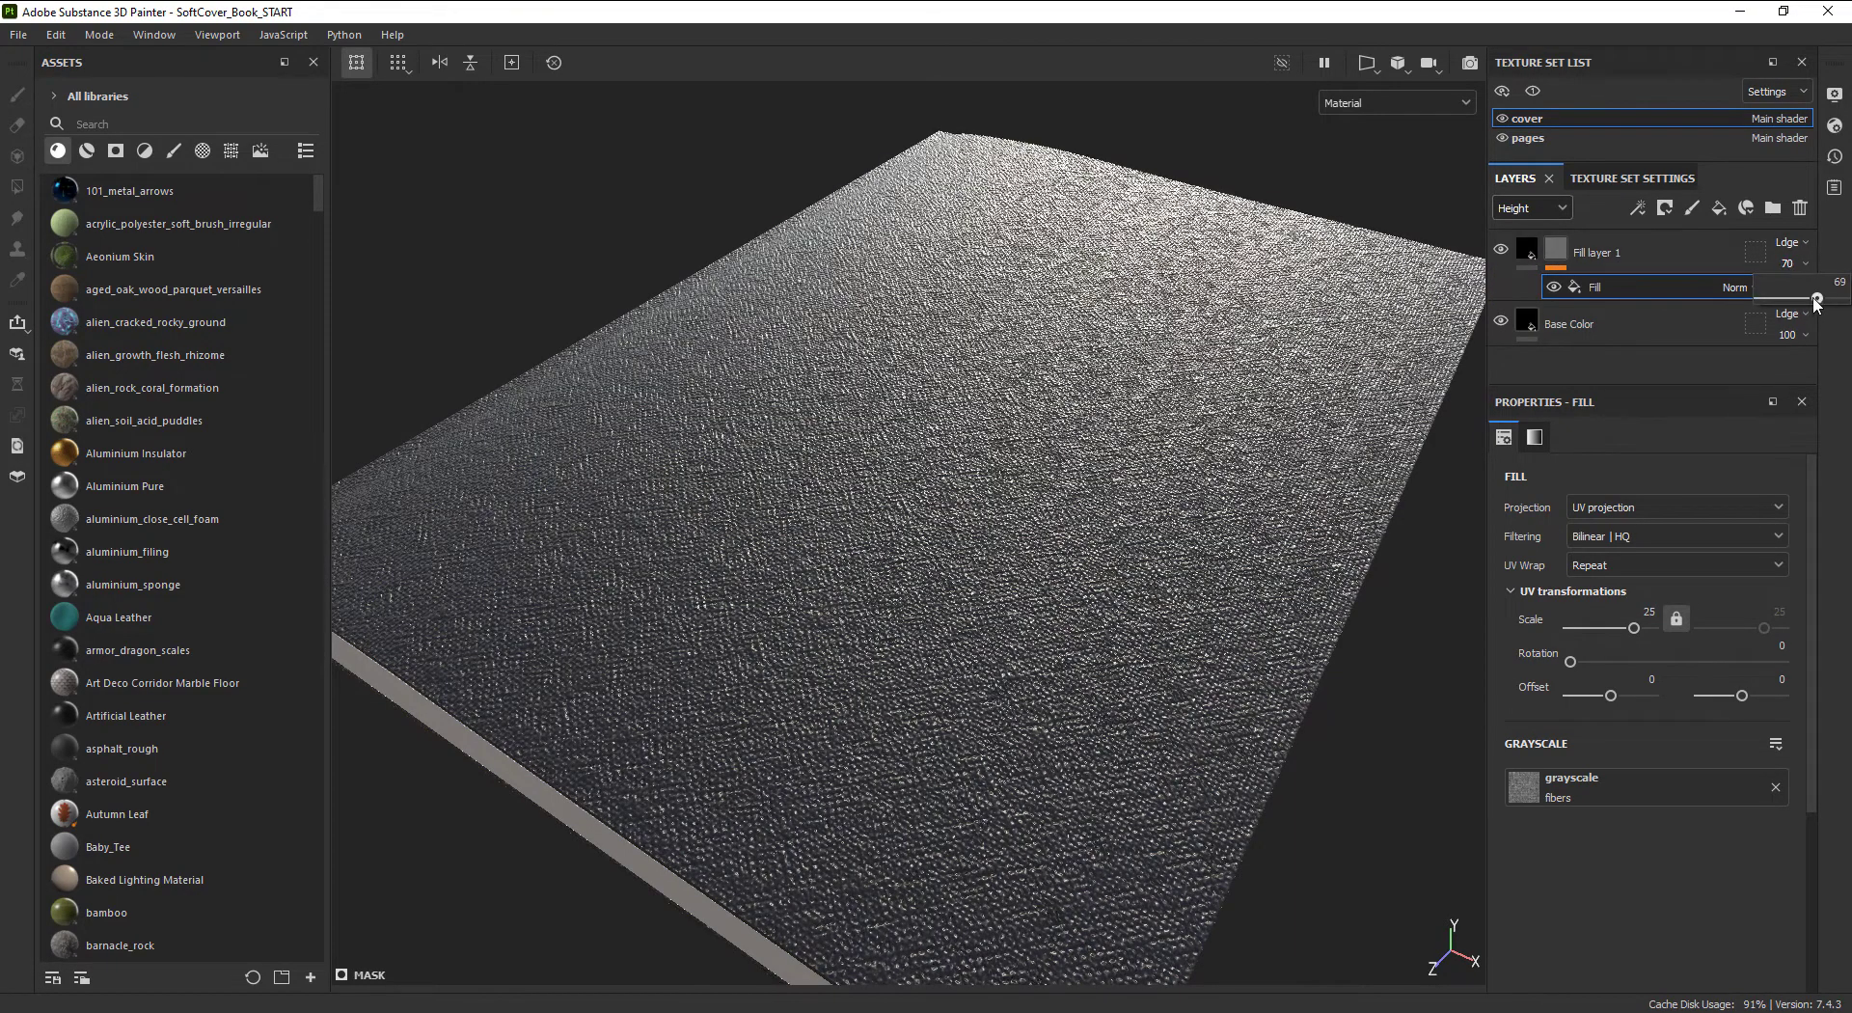
Step: Soften the fibers relief with a Blur filter at reduced intensity
click(1638, 209)
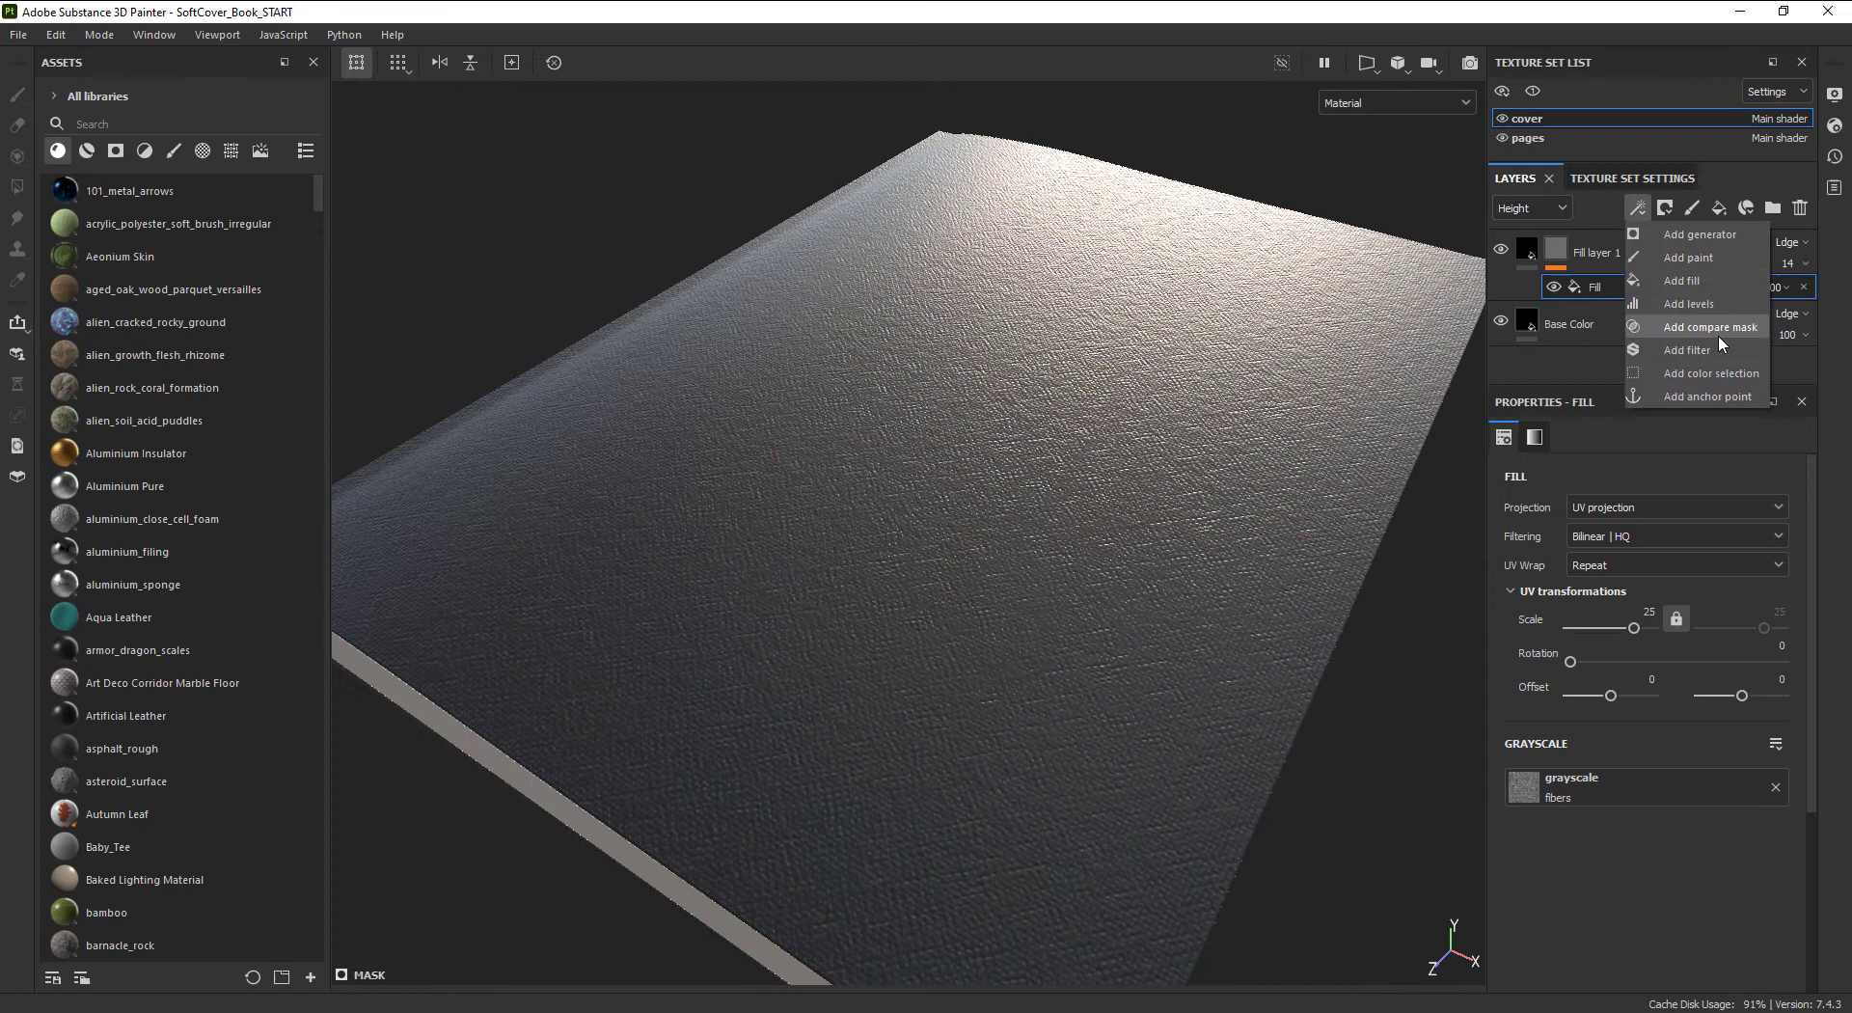
click(1688, 349)
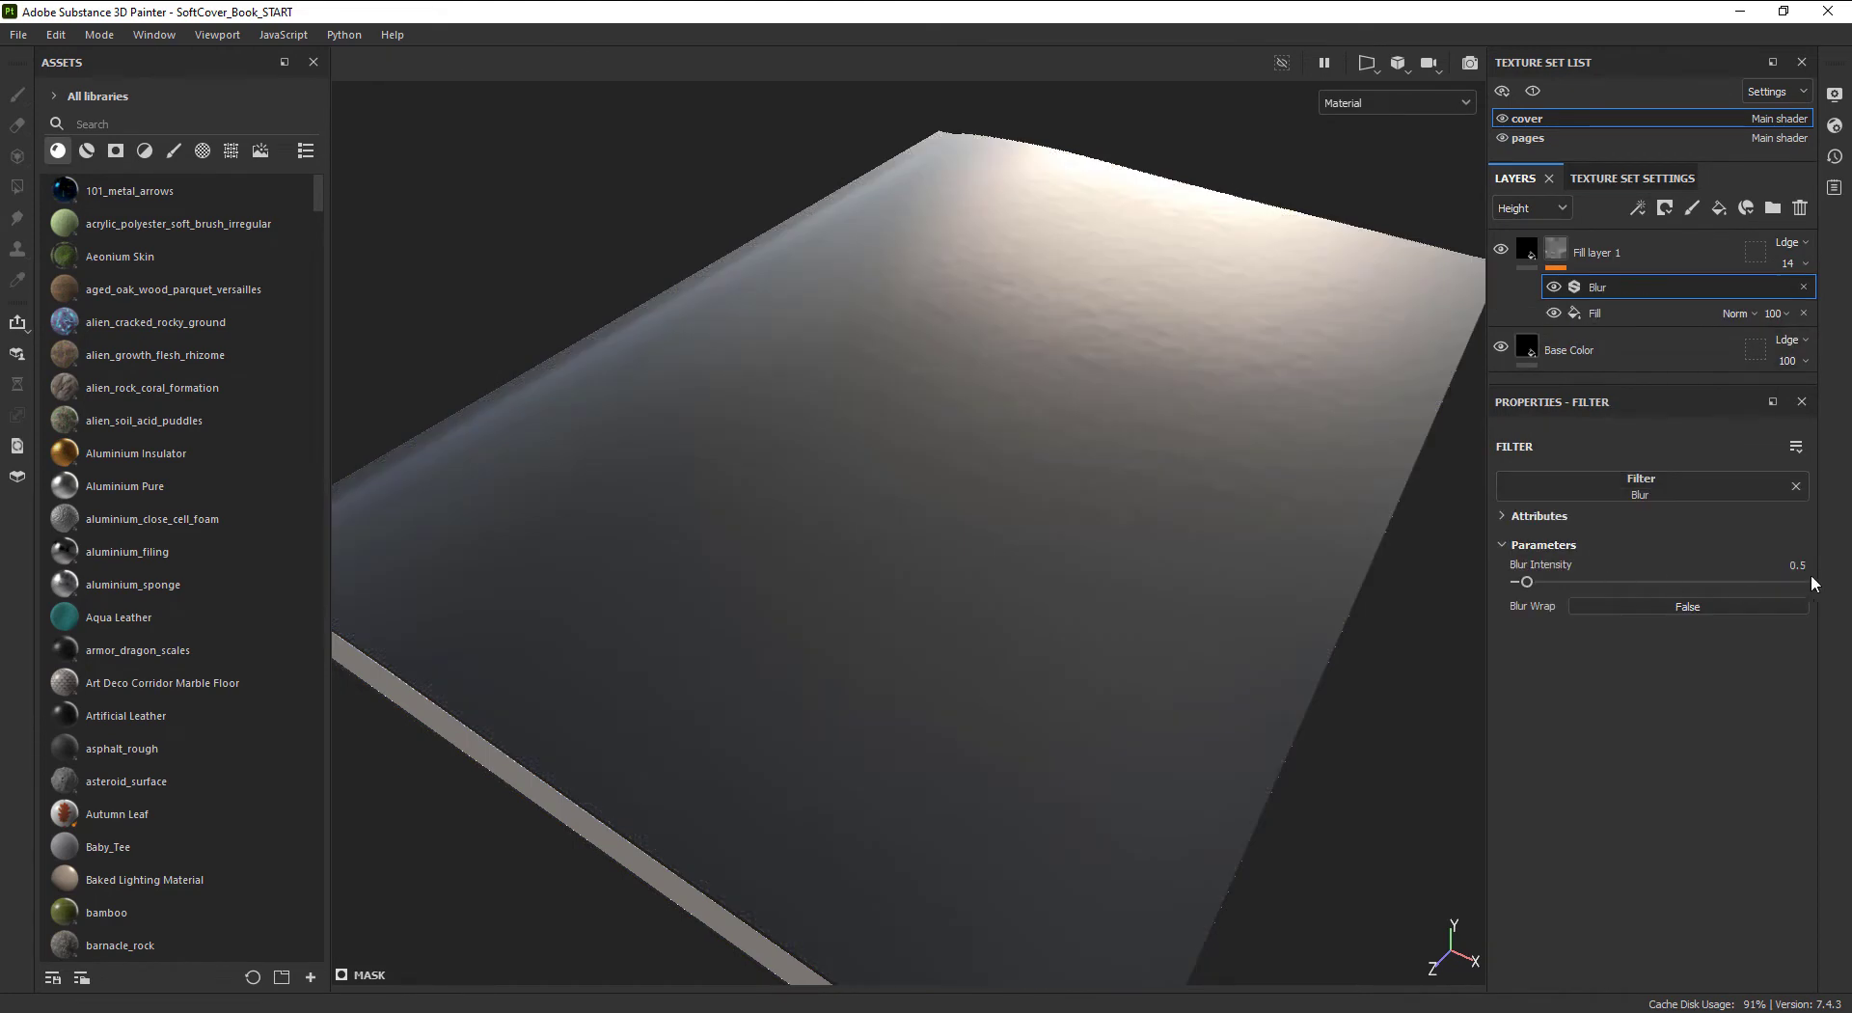
drag(1524, 581, 1521, 580)
text(Height)
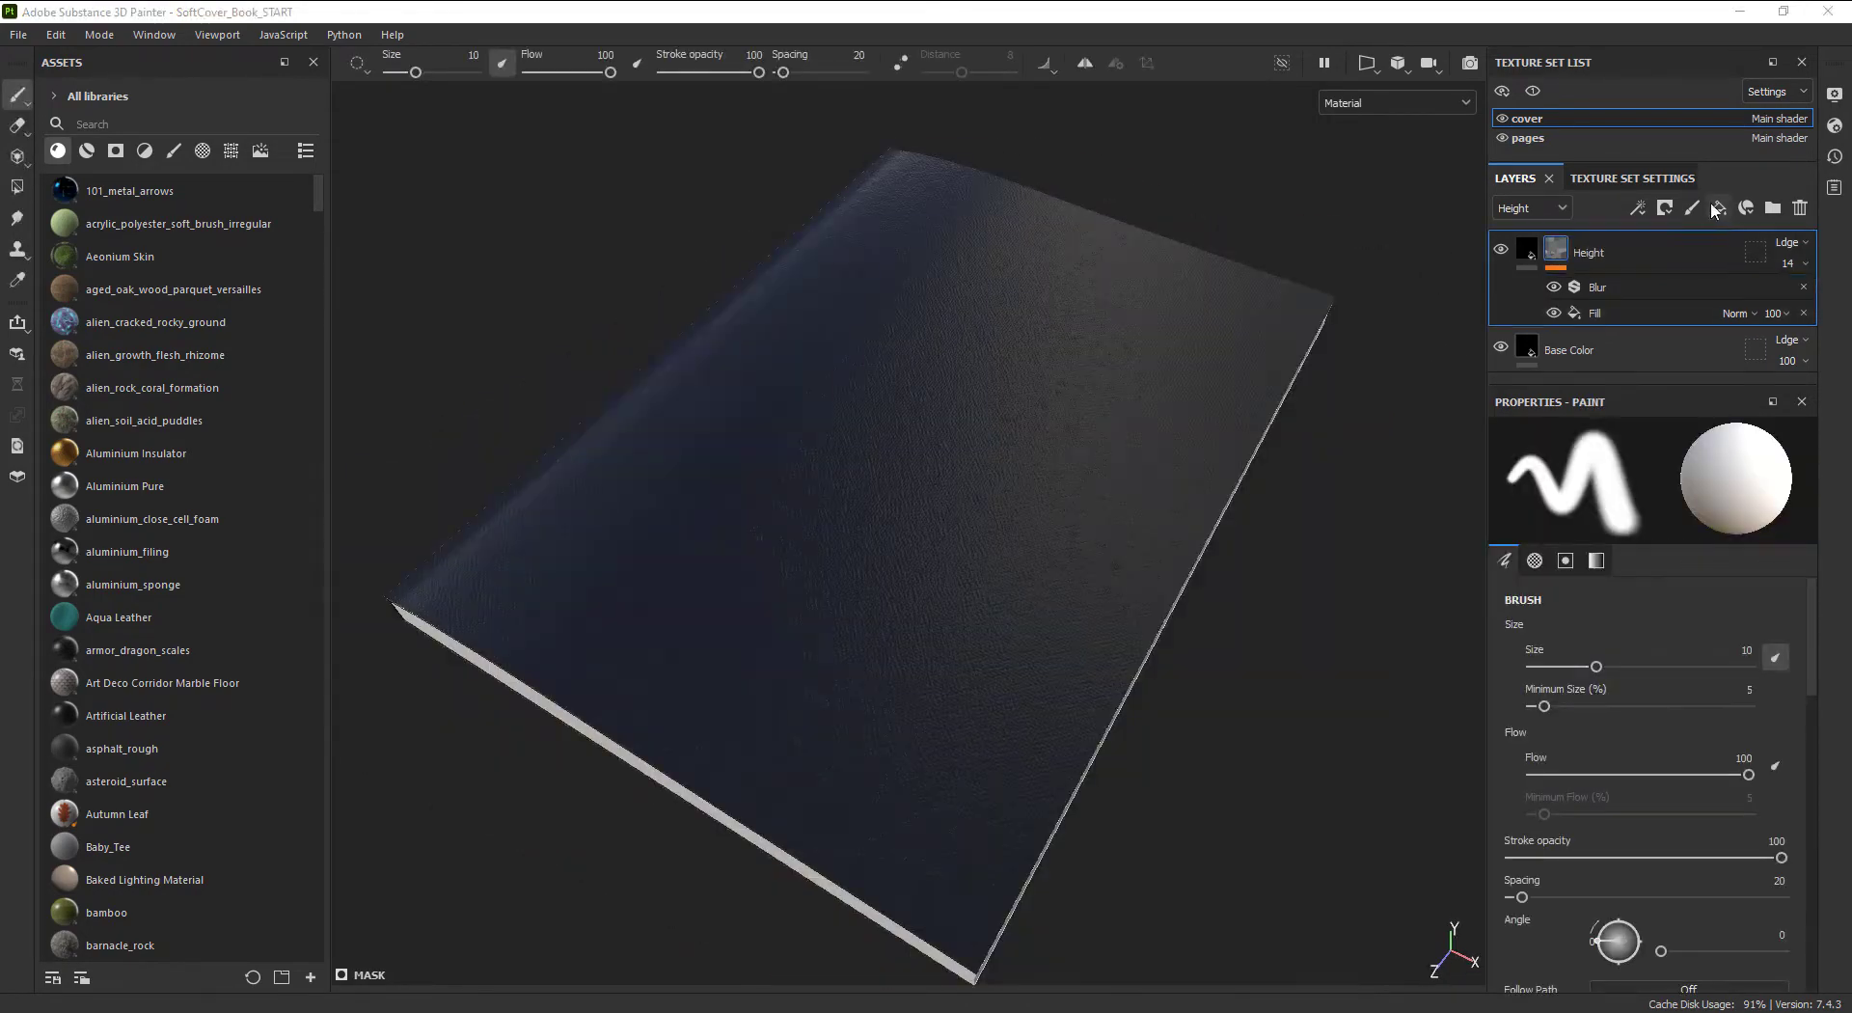
Step: Add a black-masked fill layer placing one non-repeating Substance logo centred on the cover (UV Wrap None)
click(1665, 208)
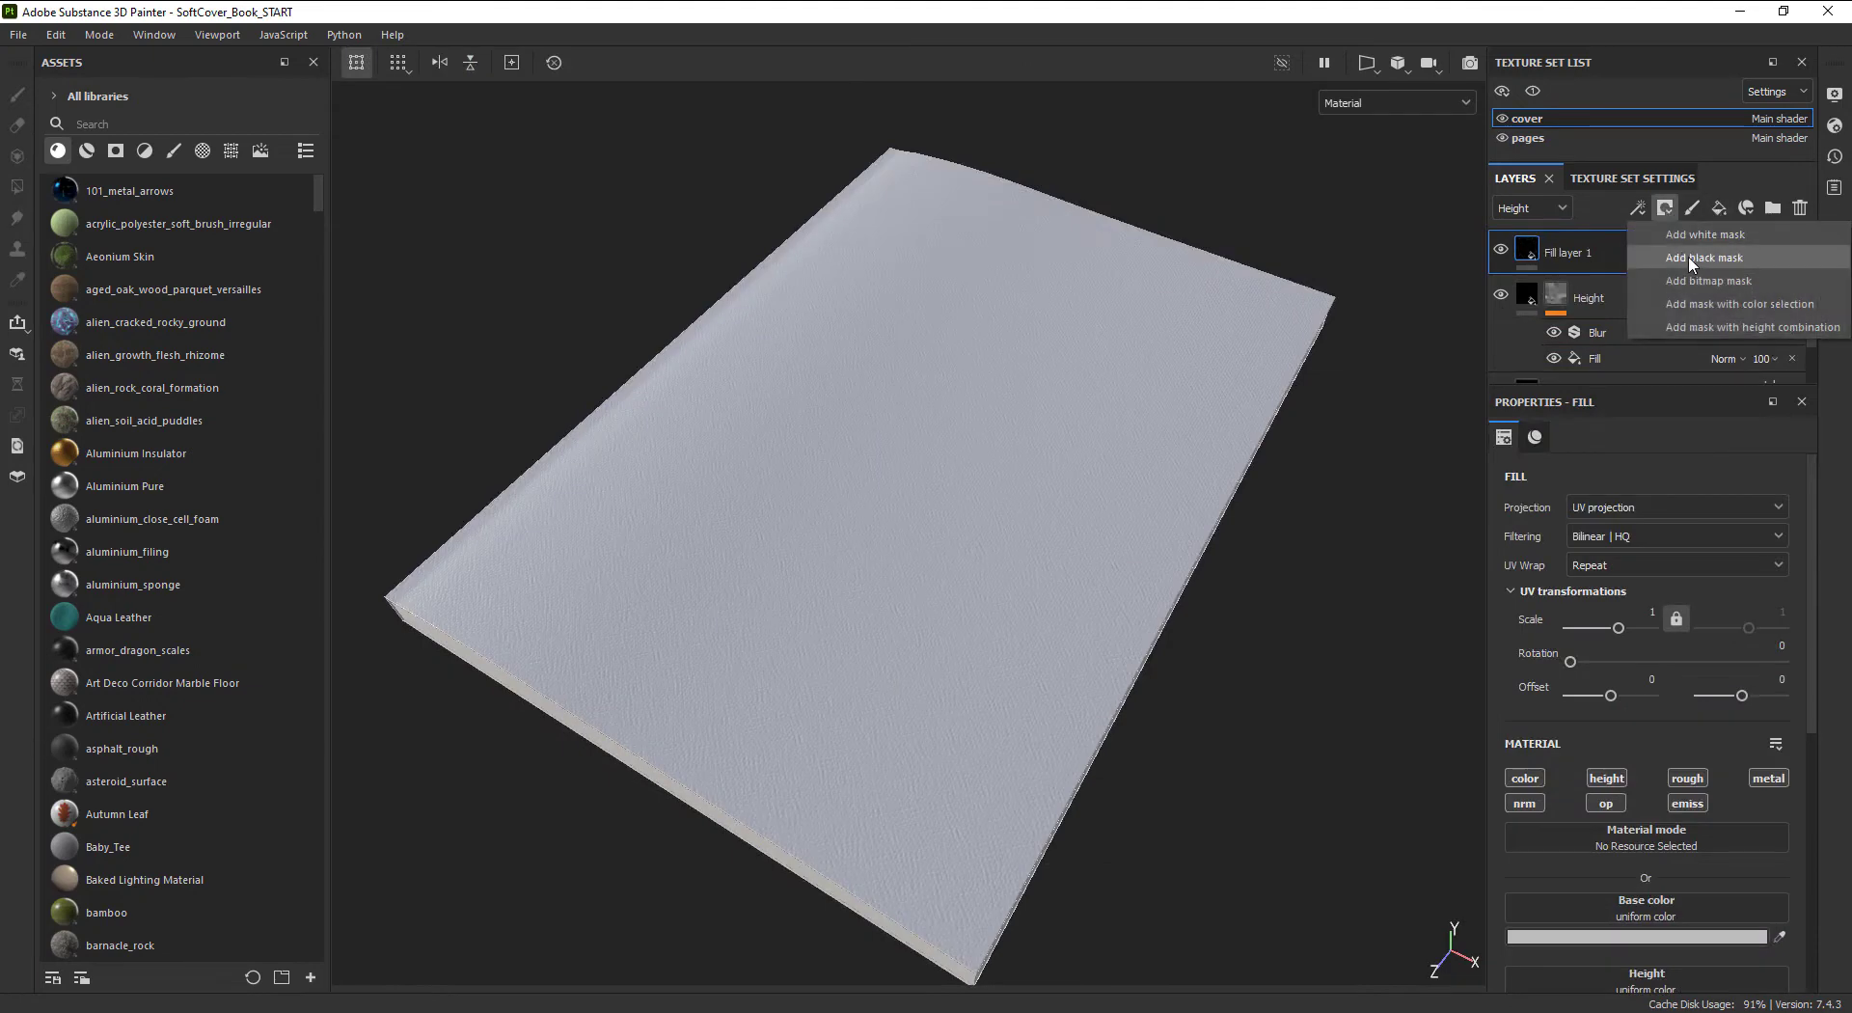
click(1703, 256)
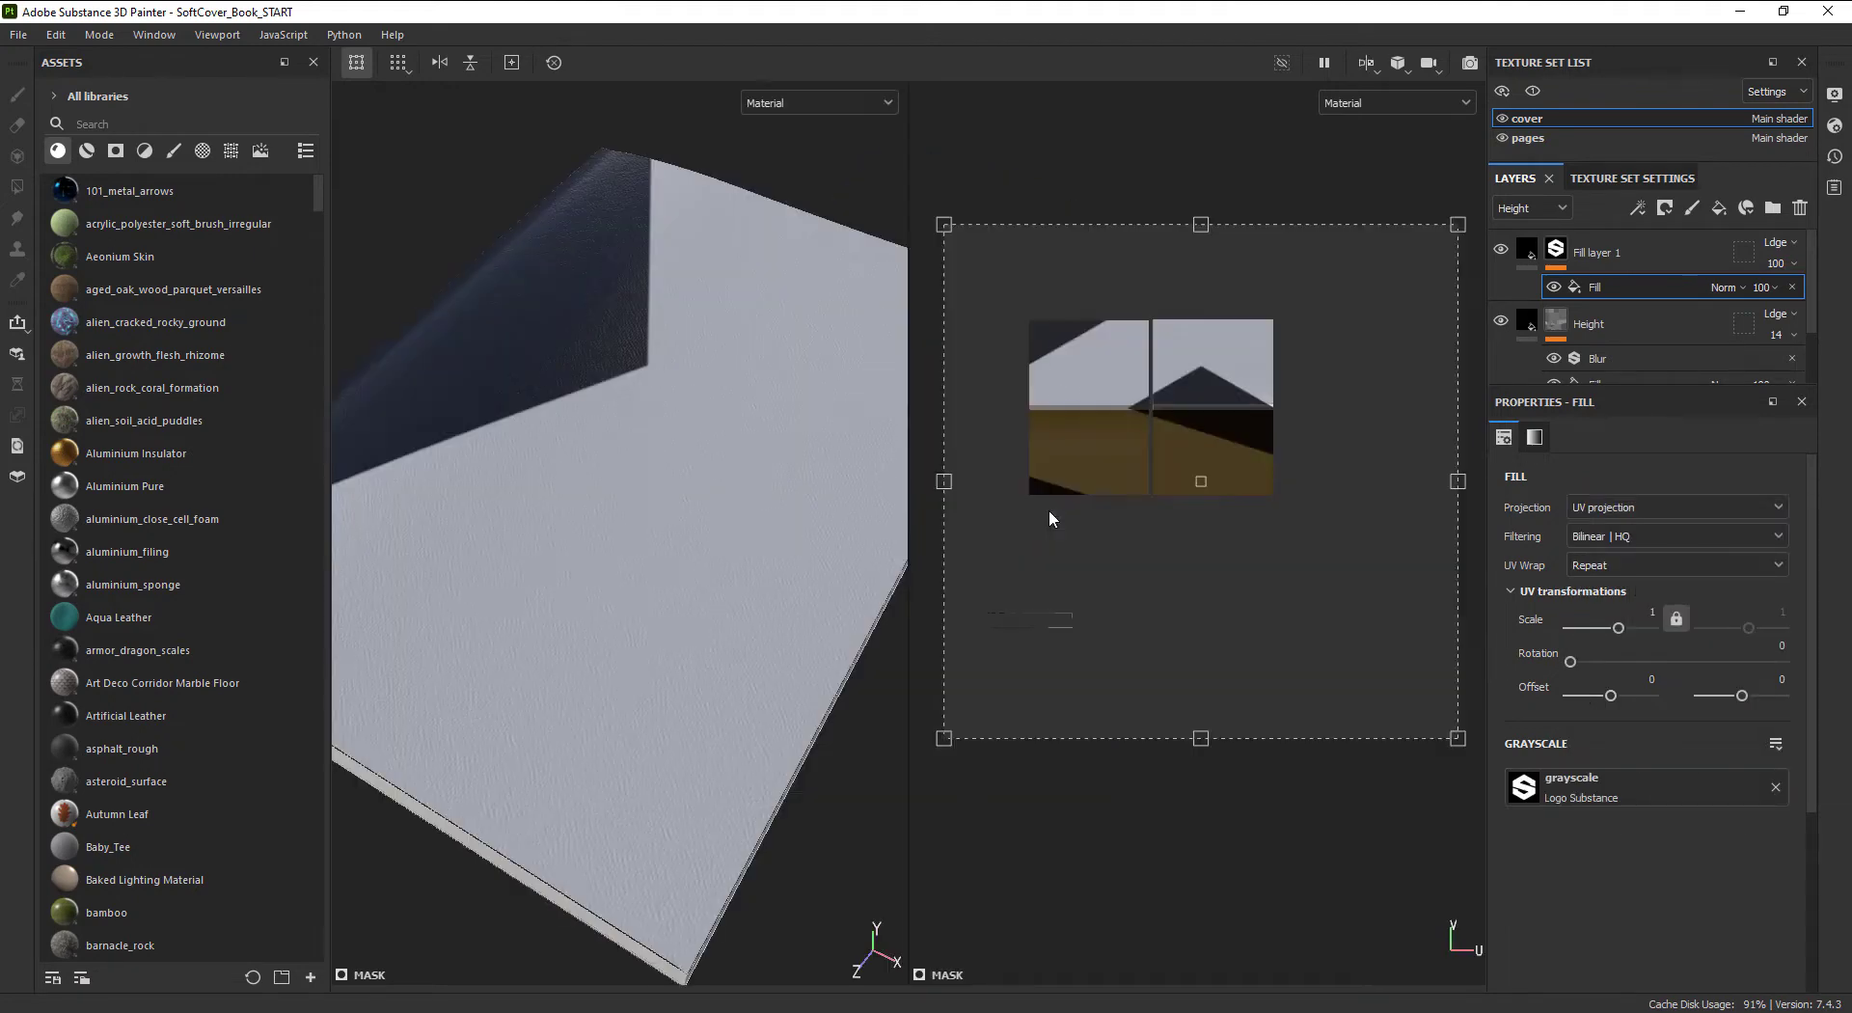
drag(1198, 223, 1349, 332)
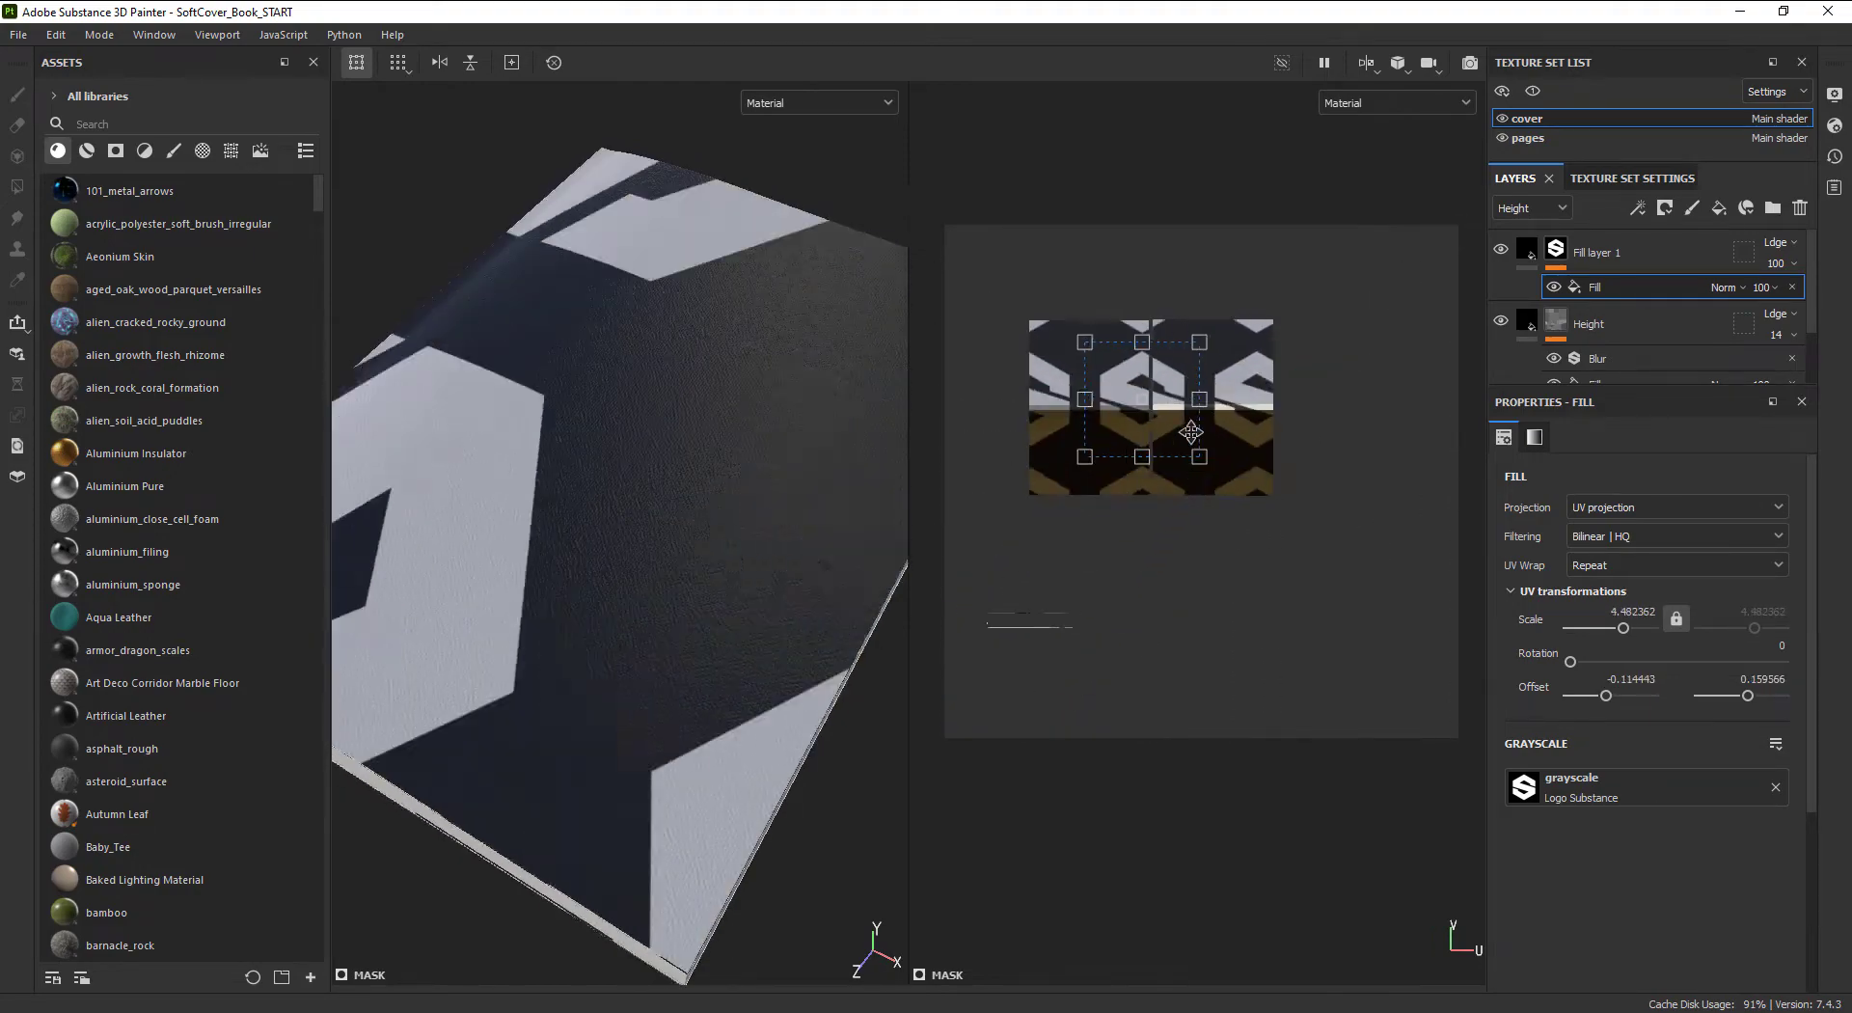
click(1673, 563)
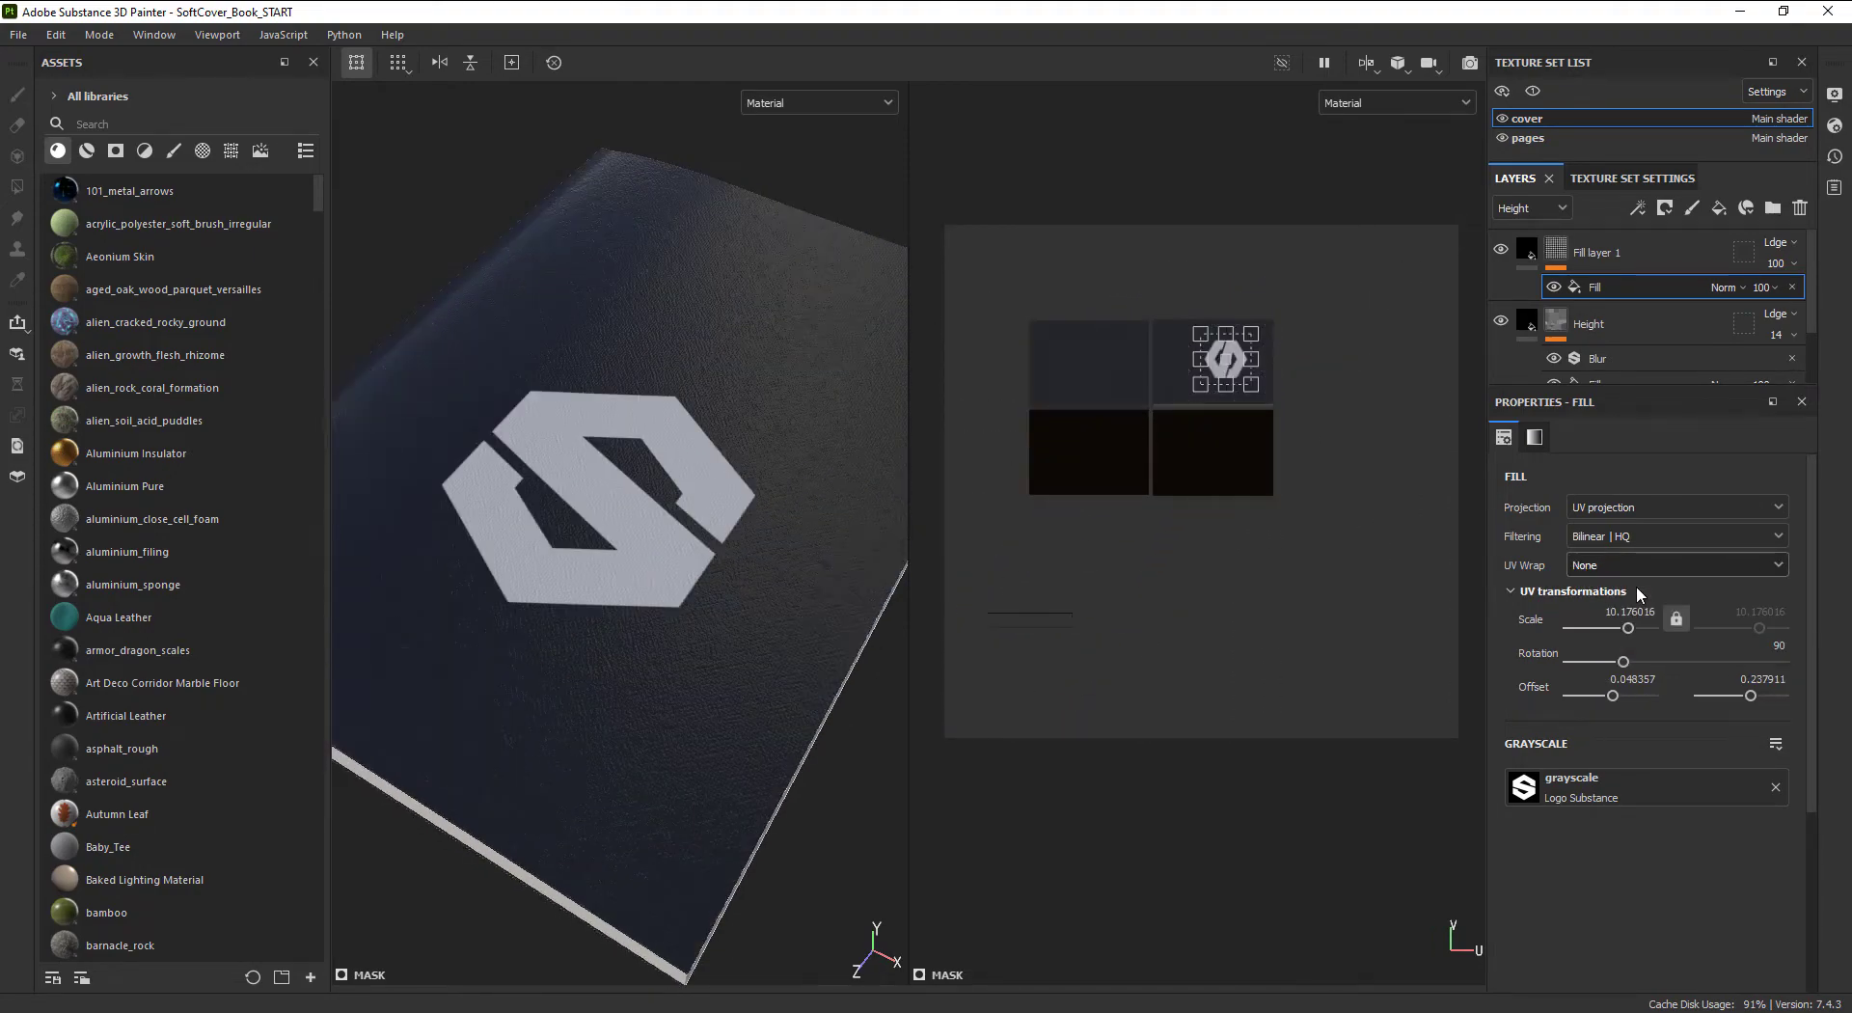
drag(1225, 363, 1192, 334)
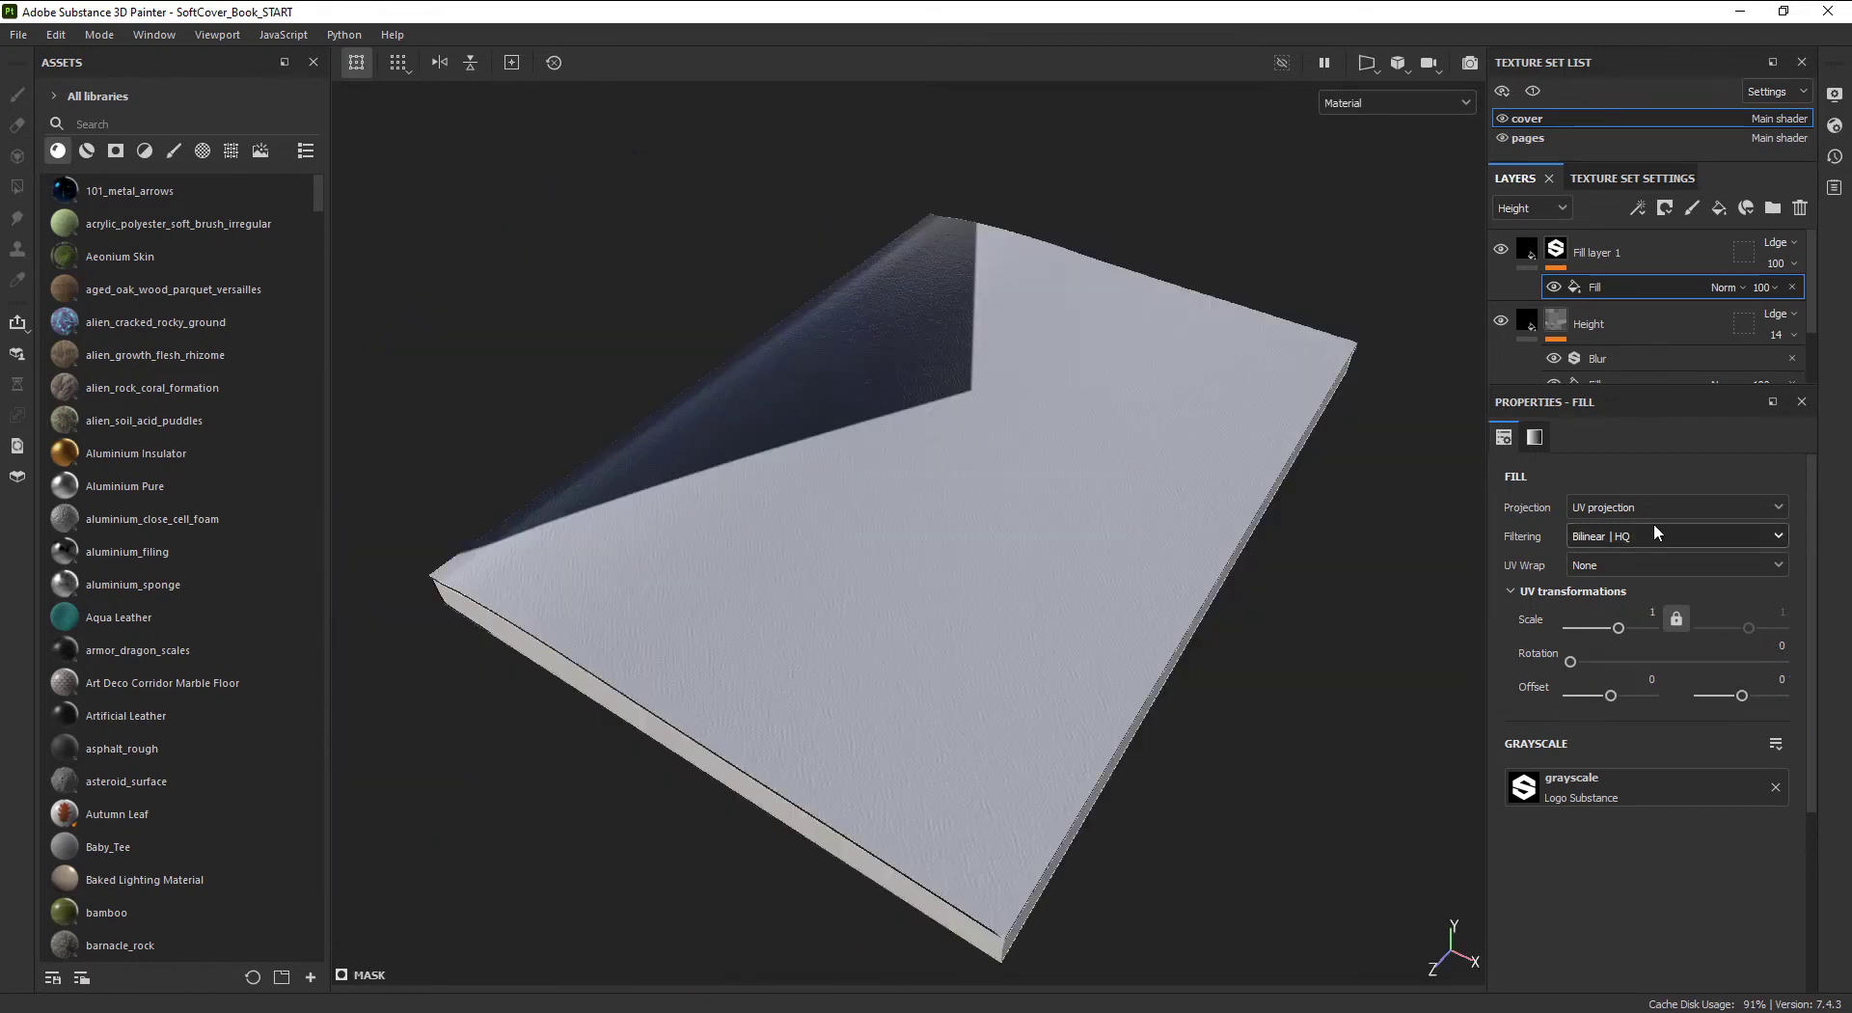
click(1675, 505)
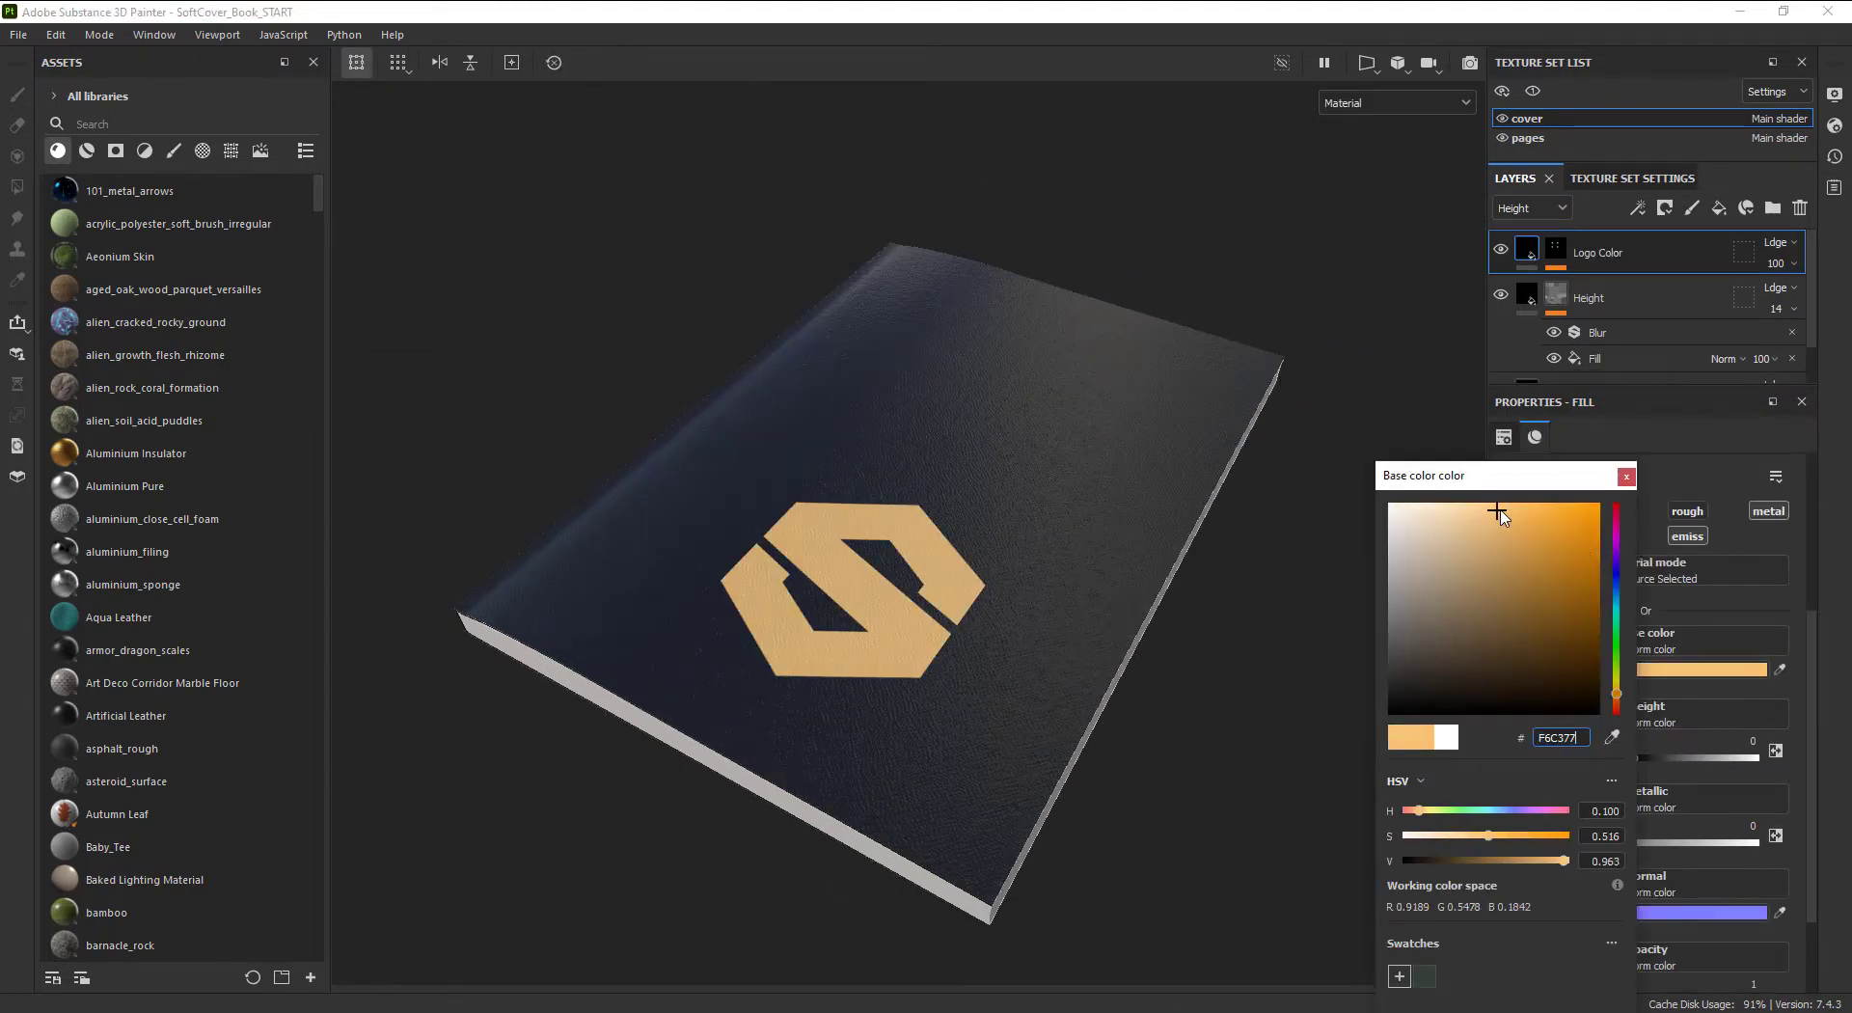
Step: Set the Logo Color base colour to orange FFB33F and duplicate the layer
click(1543, 508)
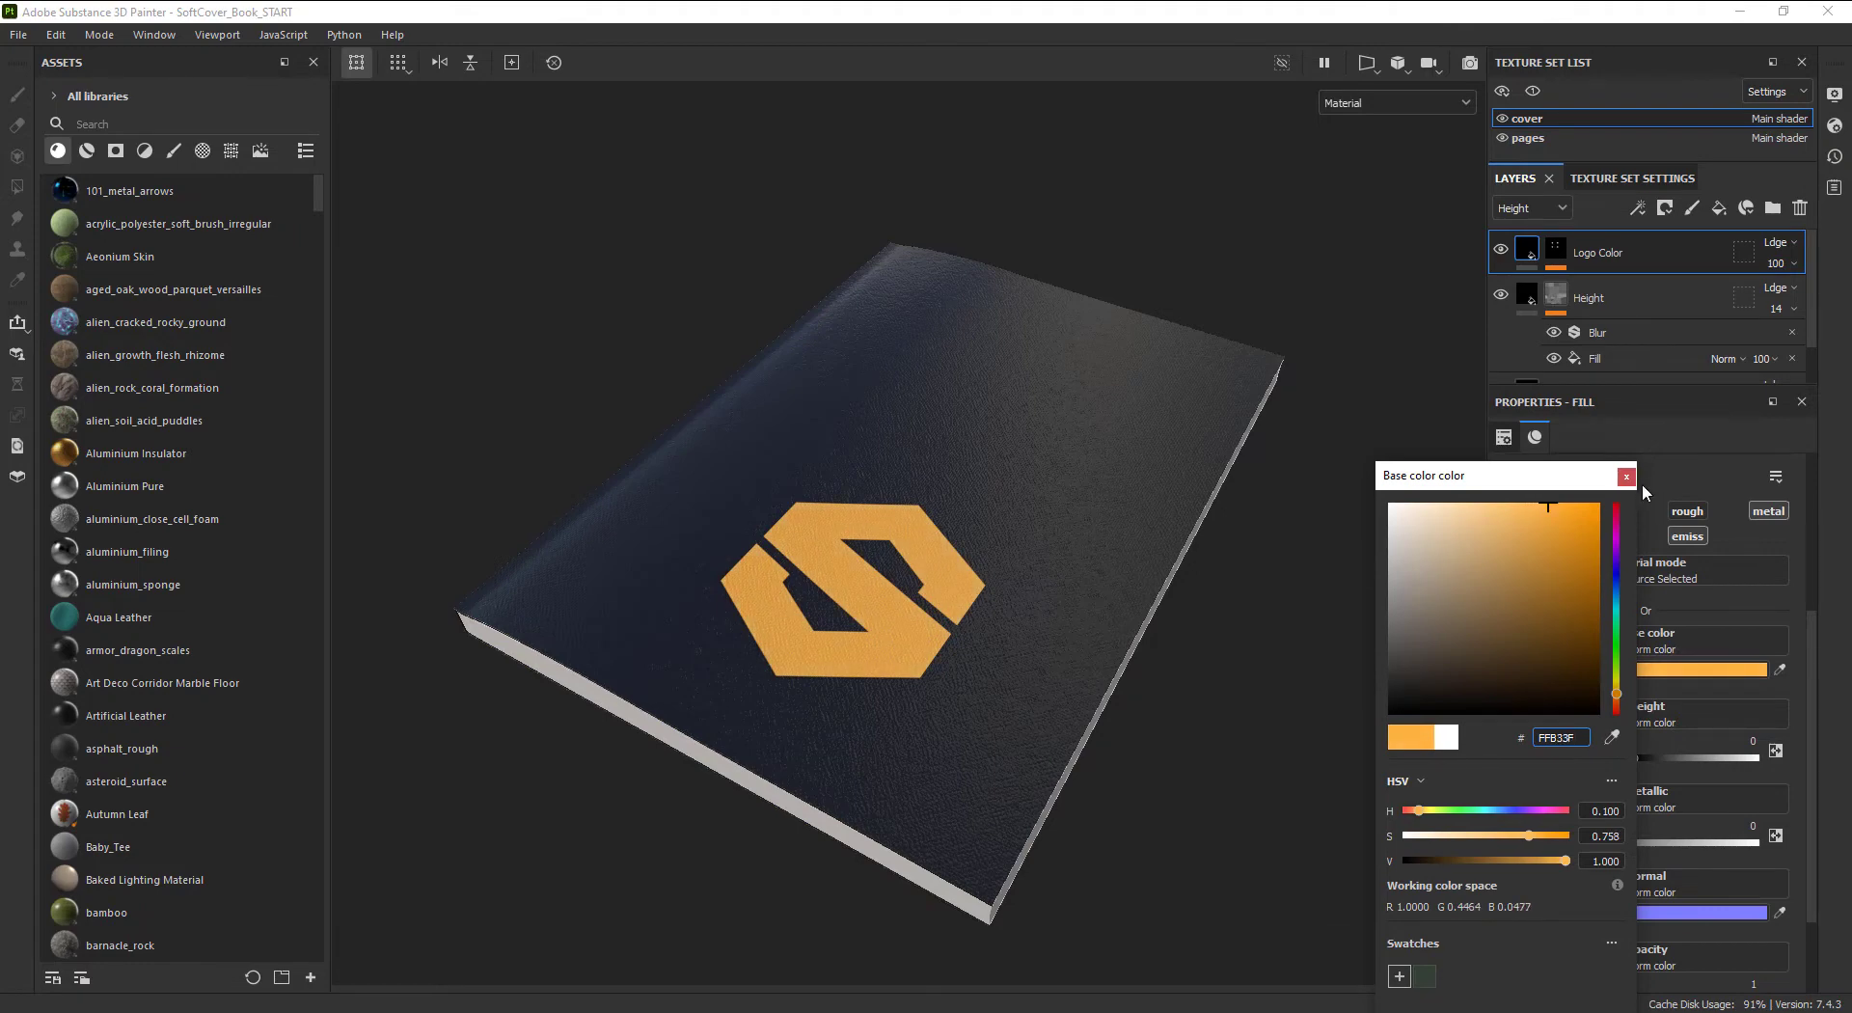
click(1626, 474)
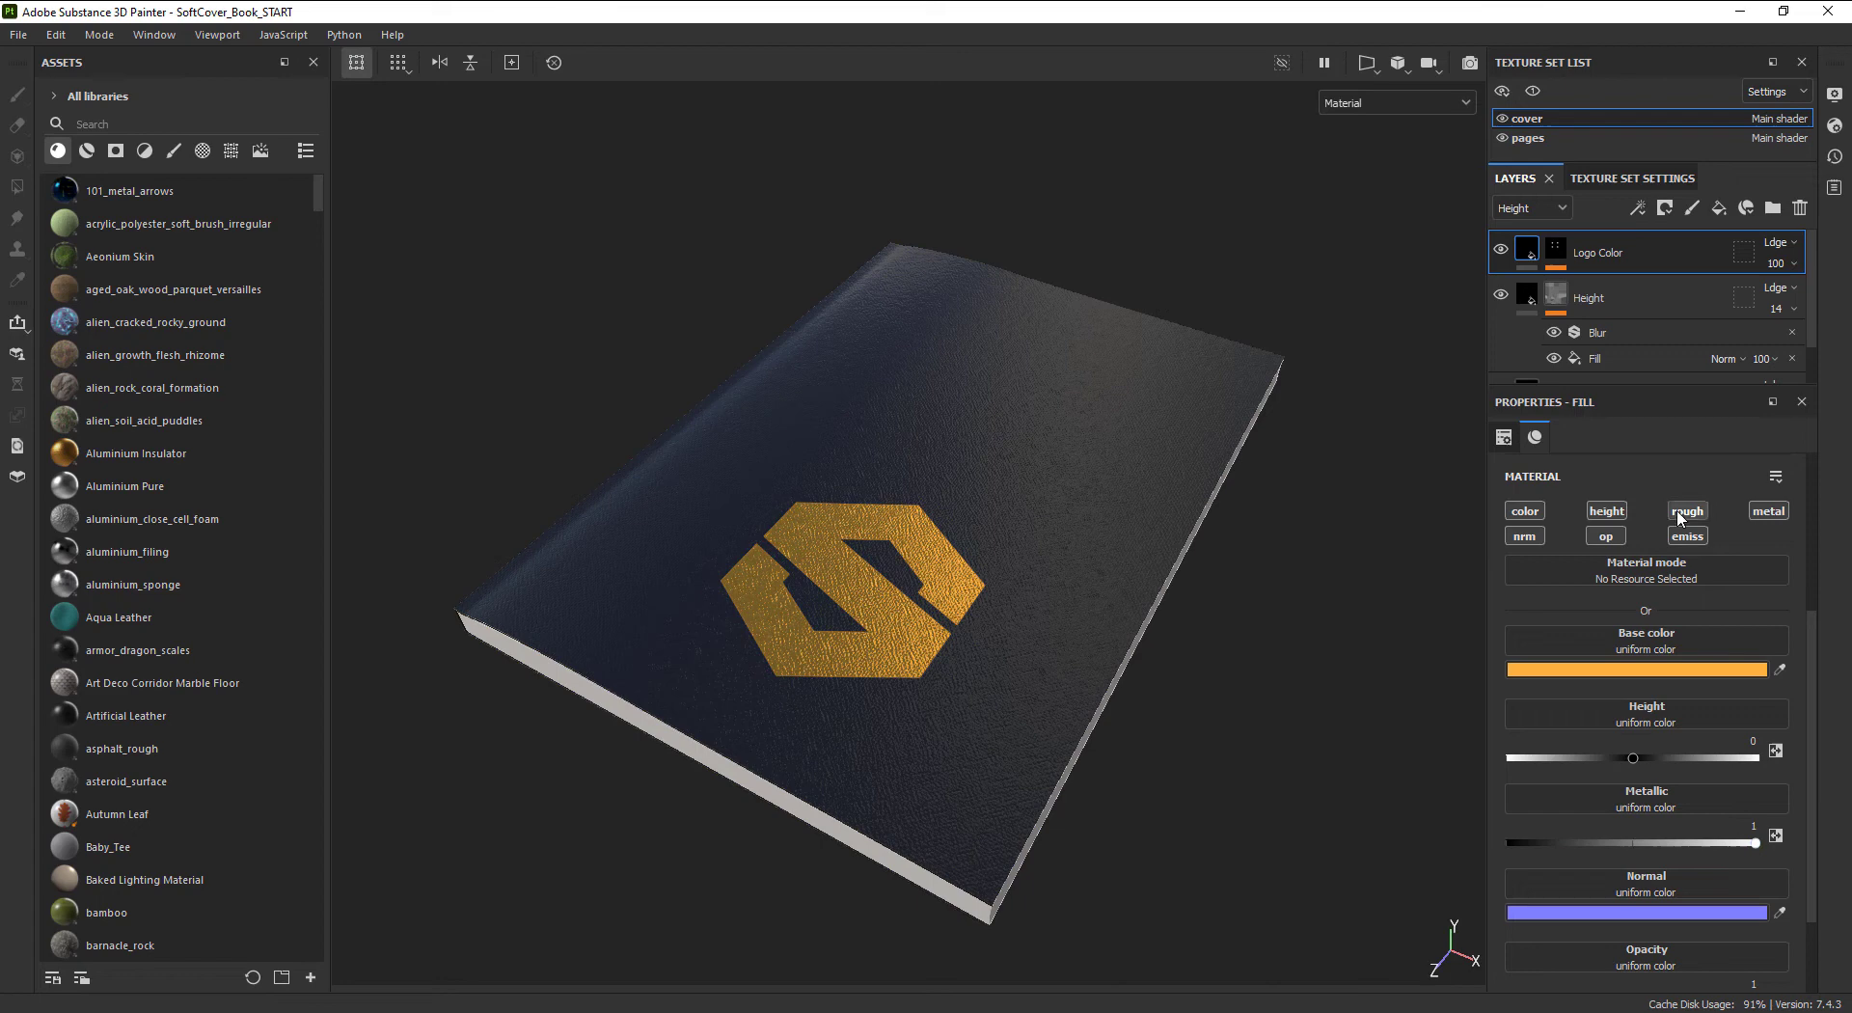
click(1686, 509)
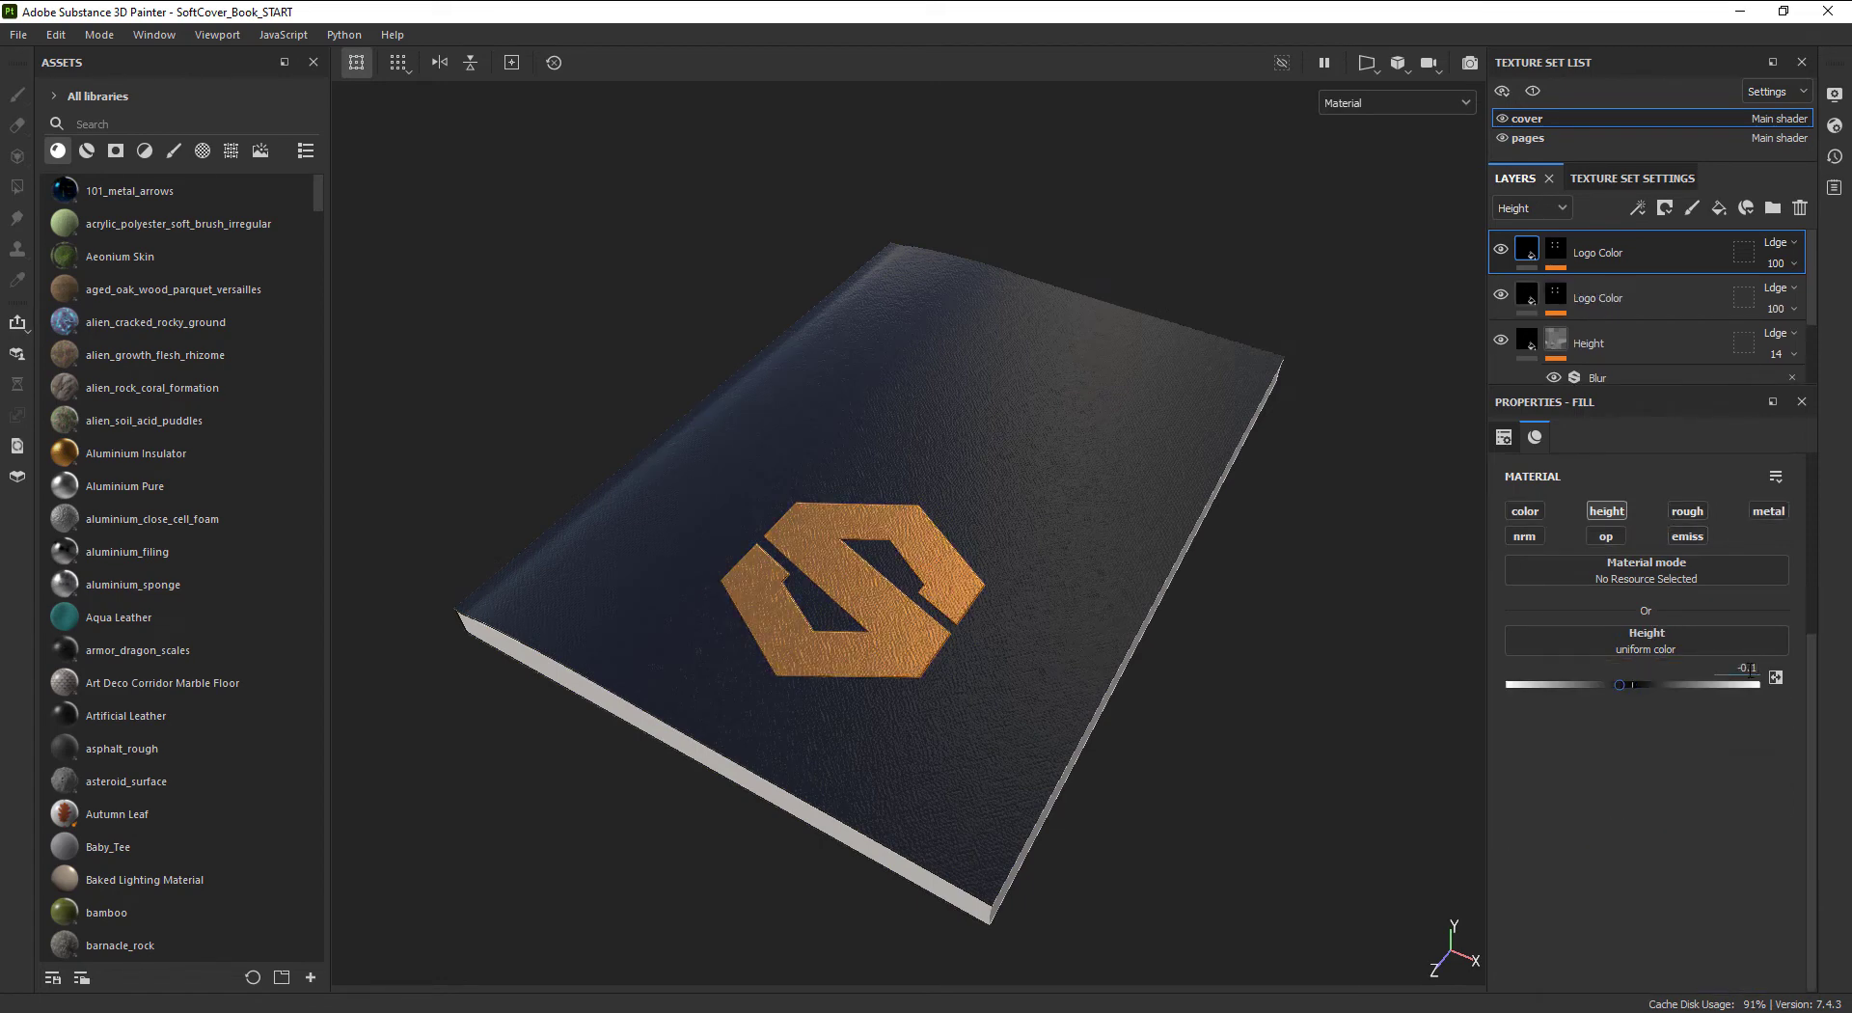
Step: Give the duplicated logo layer a -0.1 height with an added filter for a stamped look
click(1638, 209)
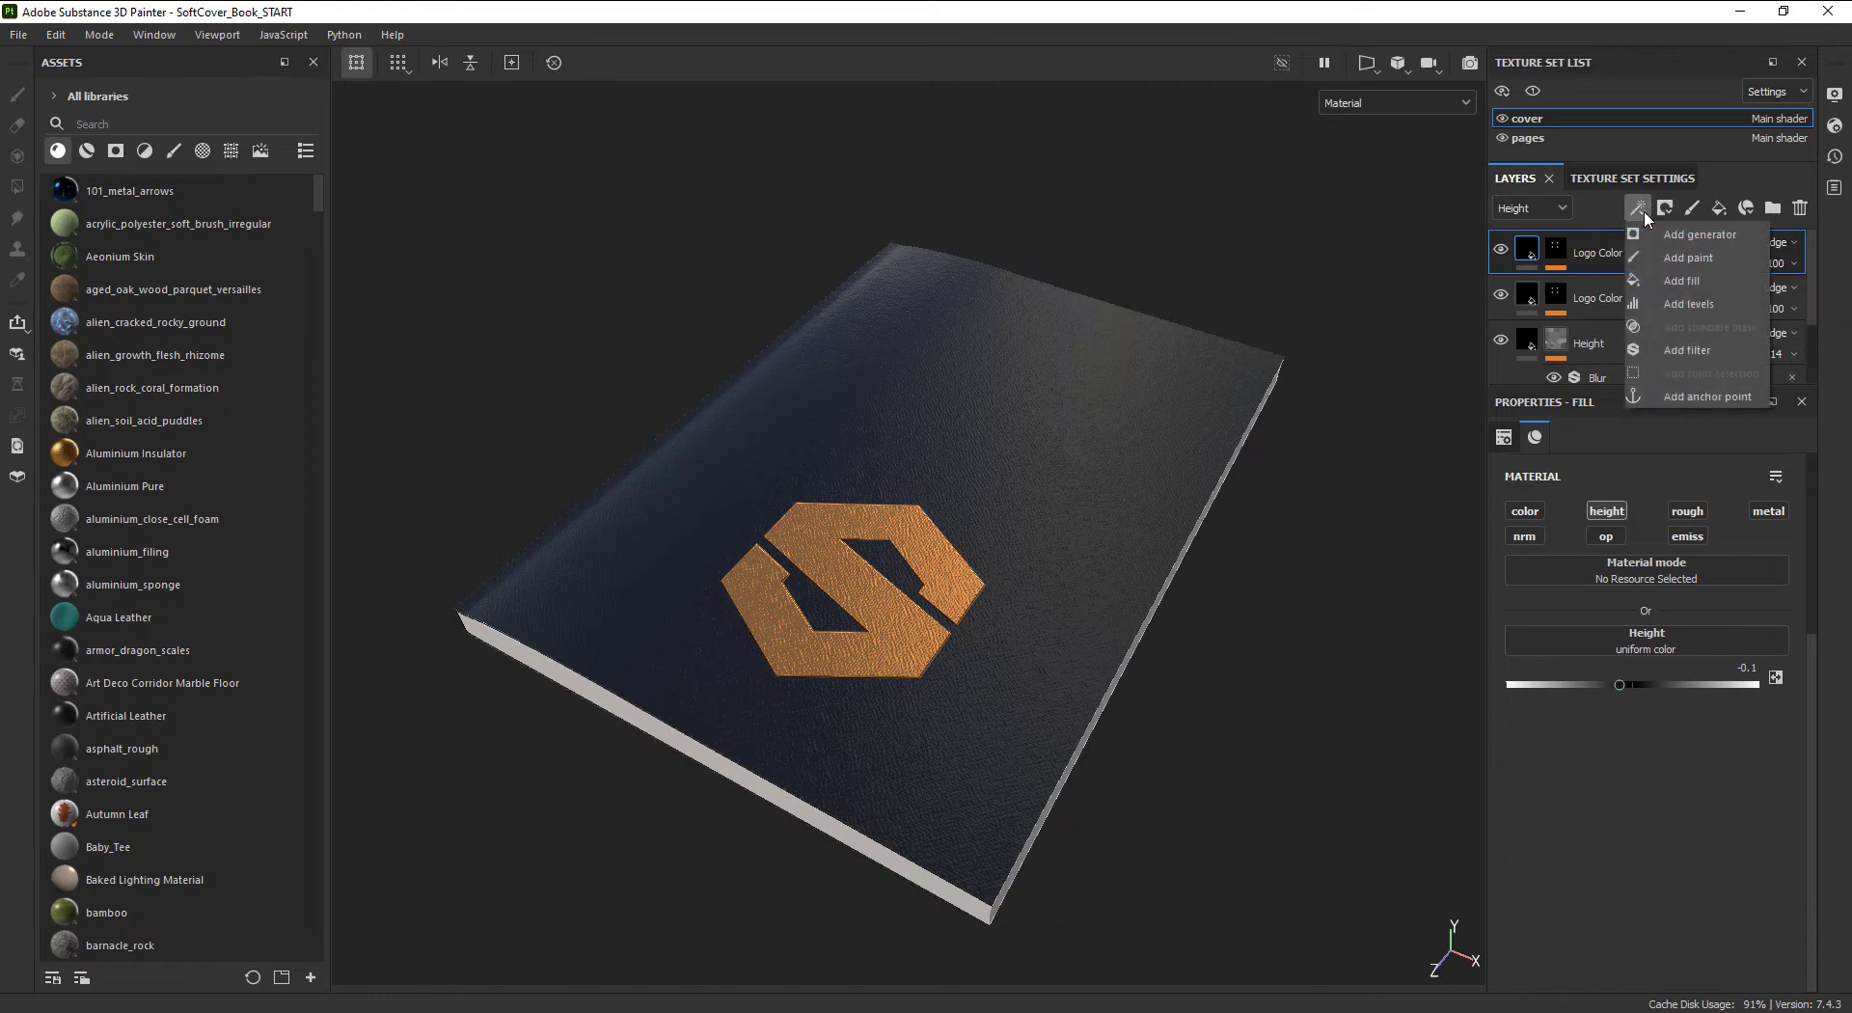
click(1686, 349)
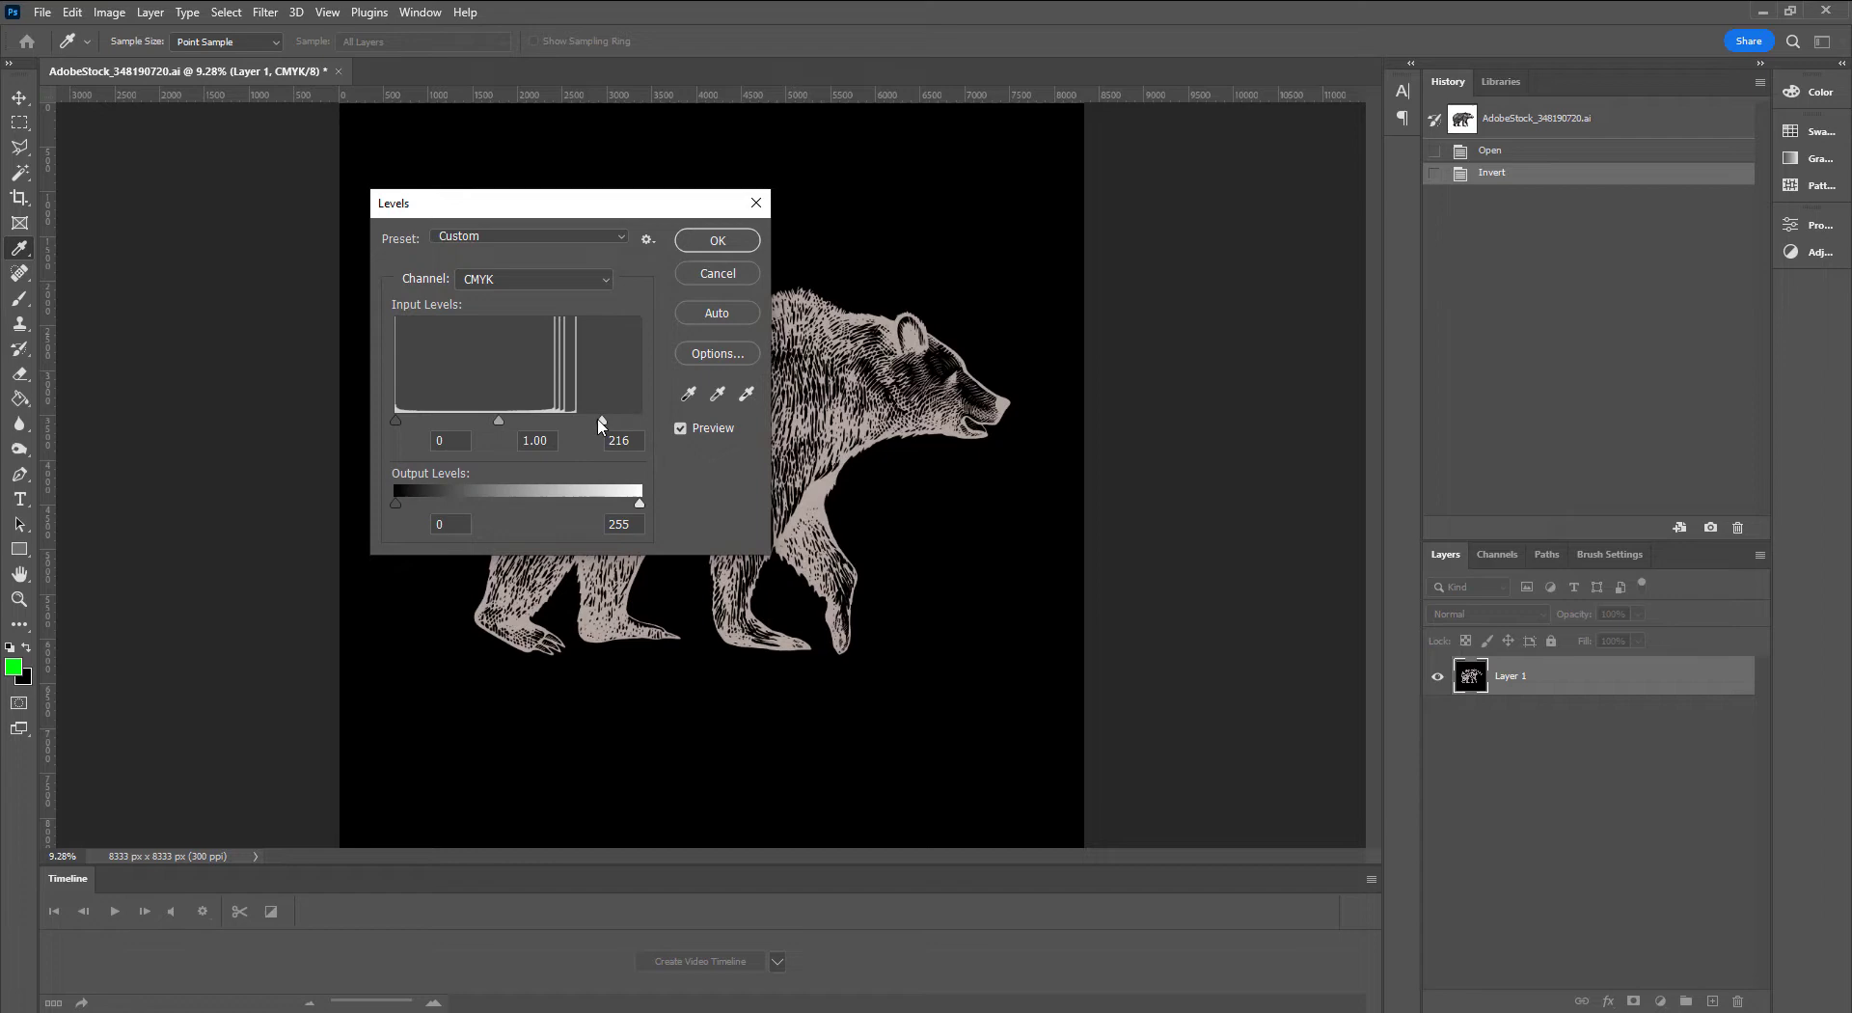
drag(600, 419, 535, 418)
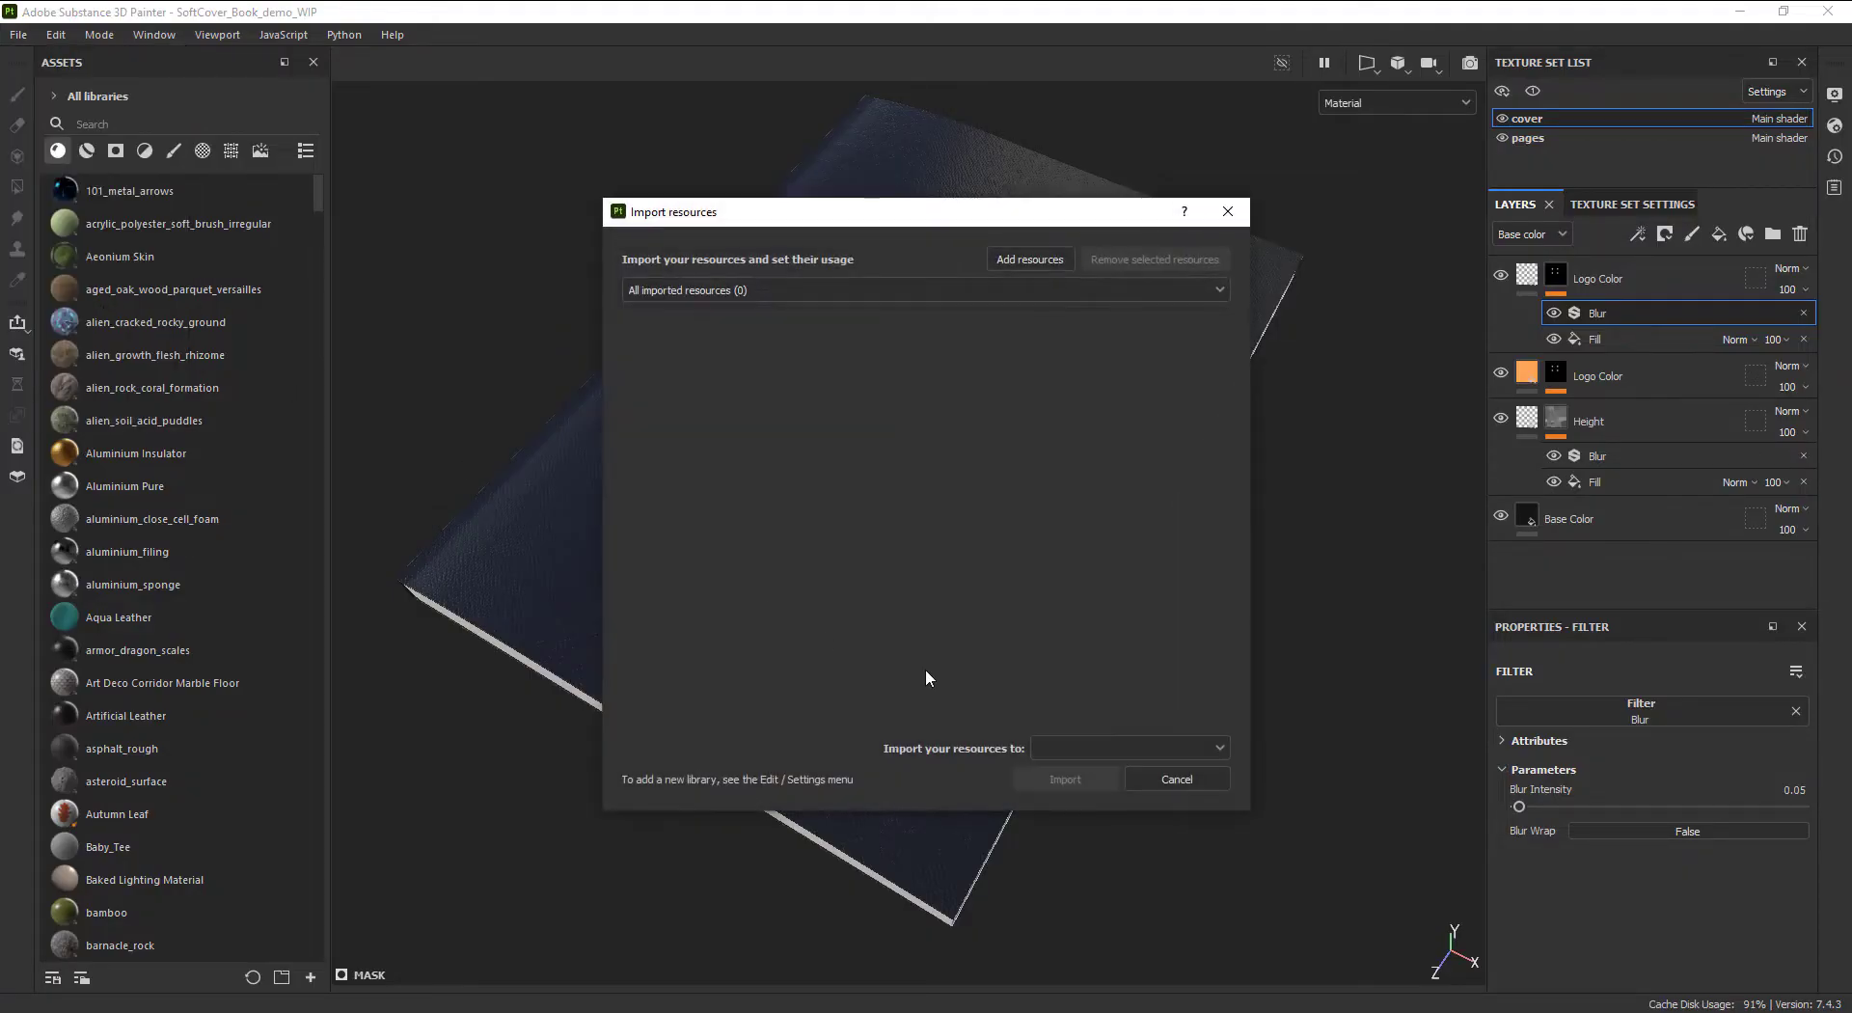
Step: Import the four *_logo_alpha.png images into the project as resources
click(1028, 259)
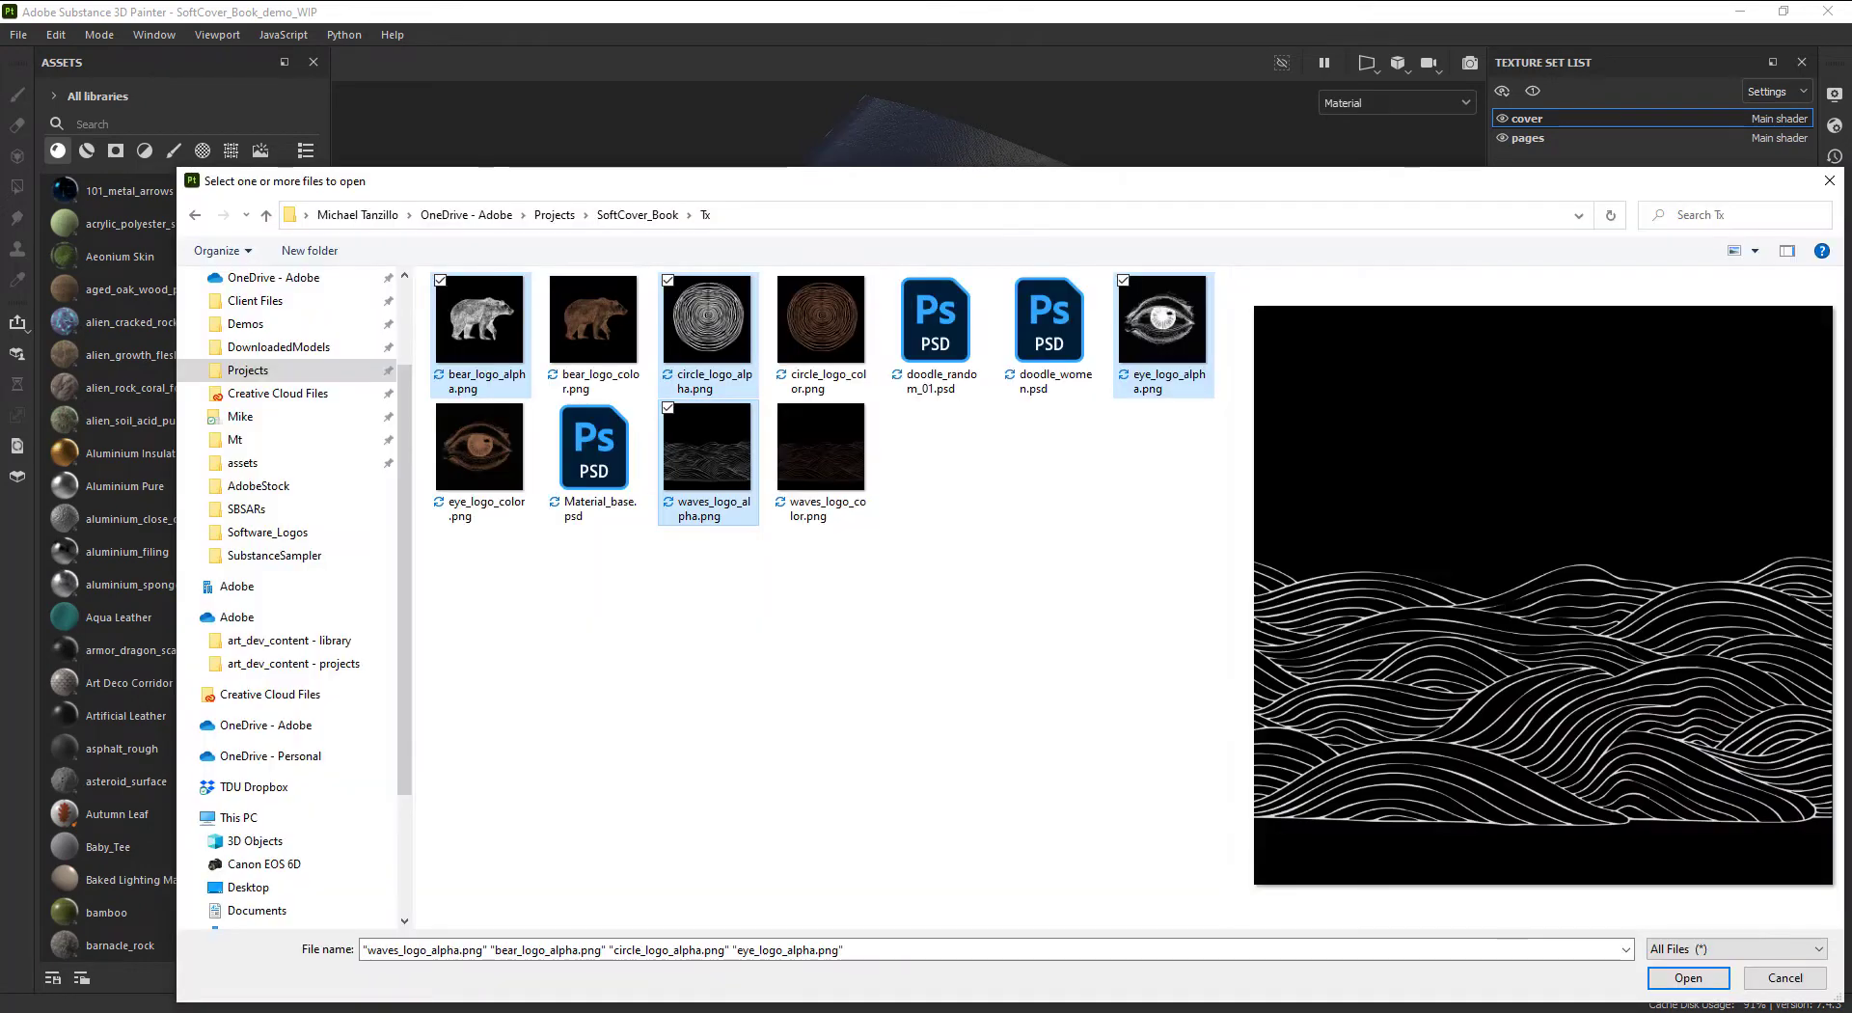
click(1686, 978)
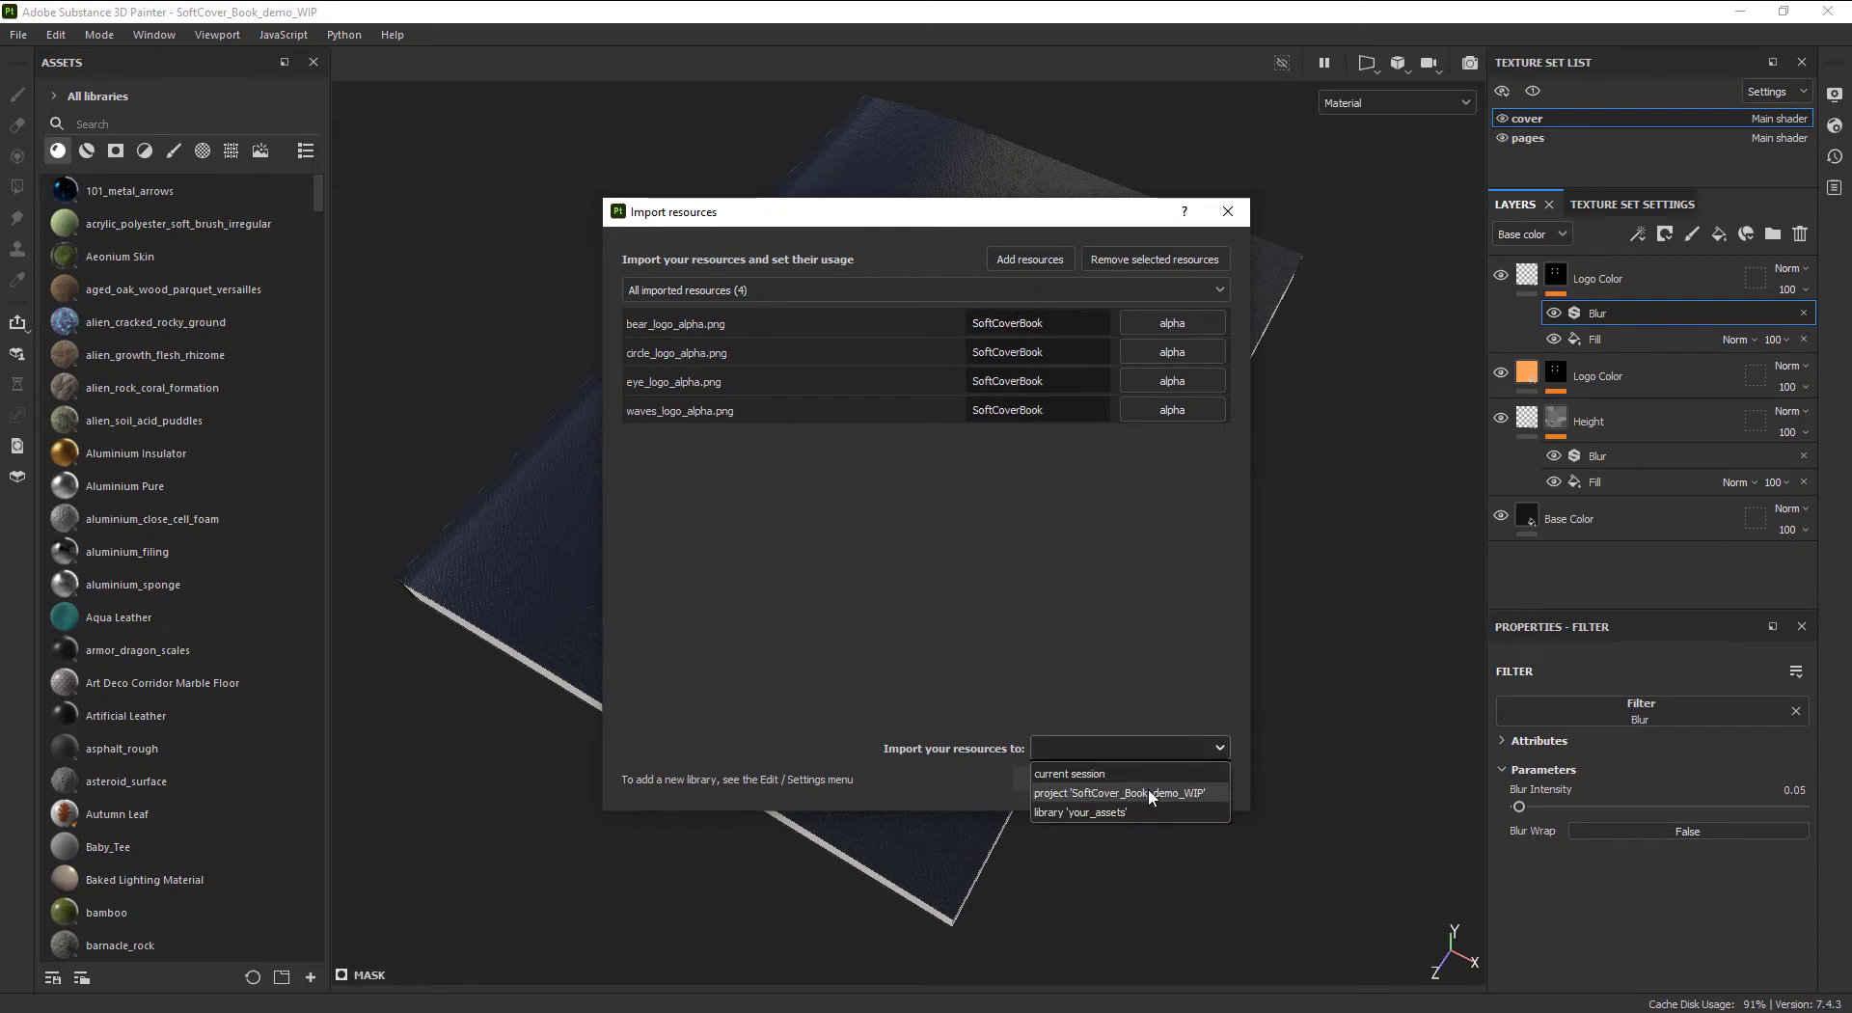
mouse_move(1123, 793)
text(logo)
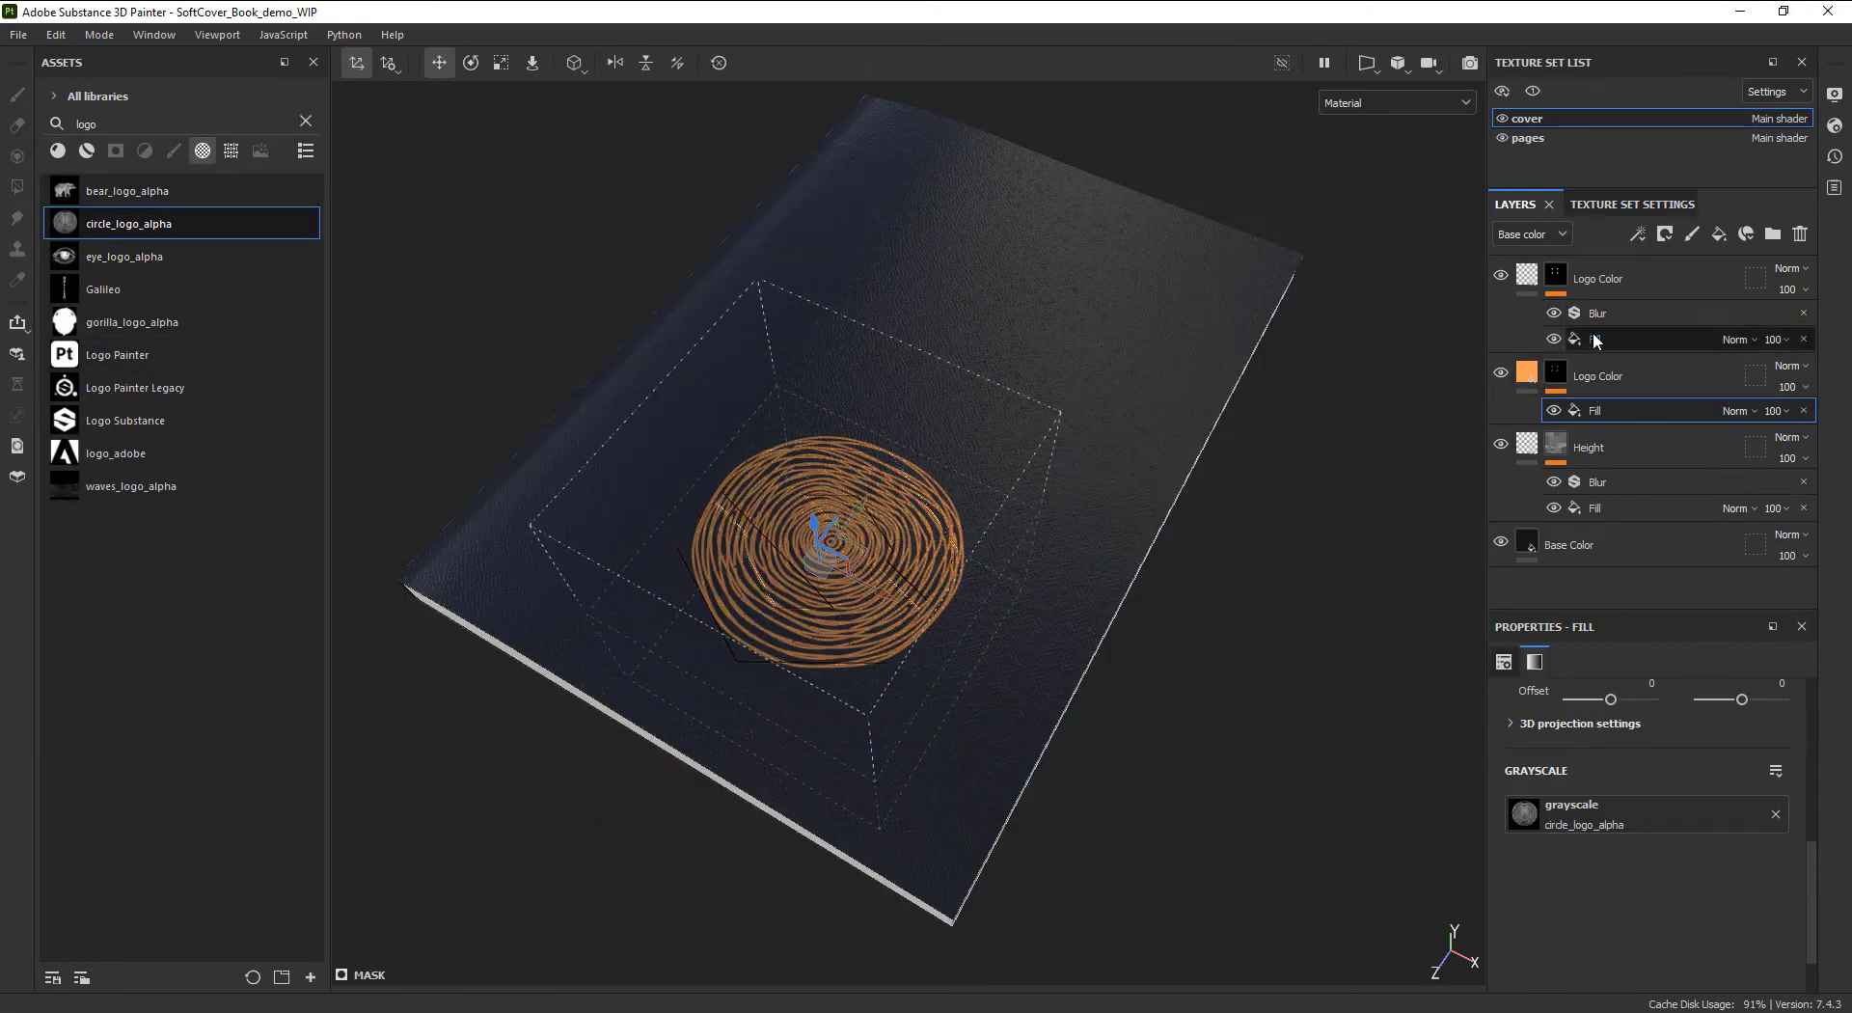
Step: Add a fill layer named DROP DESIGN HERE with an anchor point
click(1596, 340)
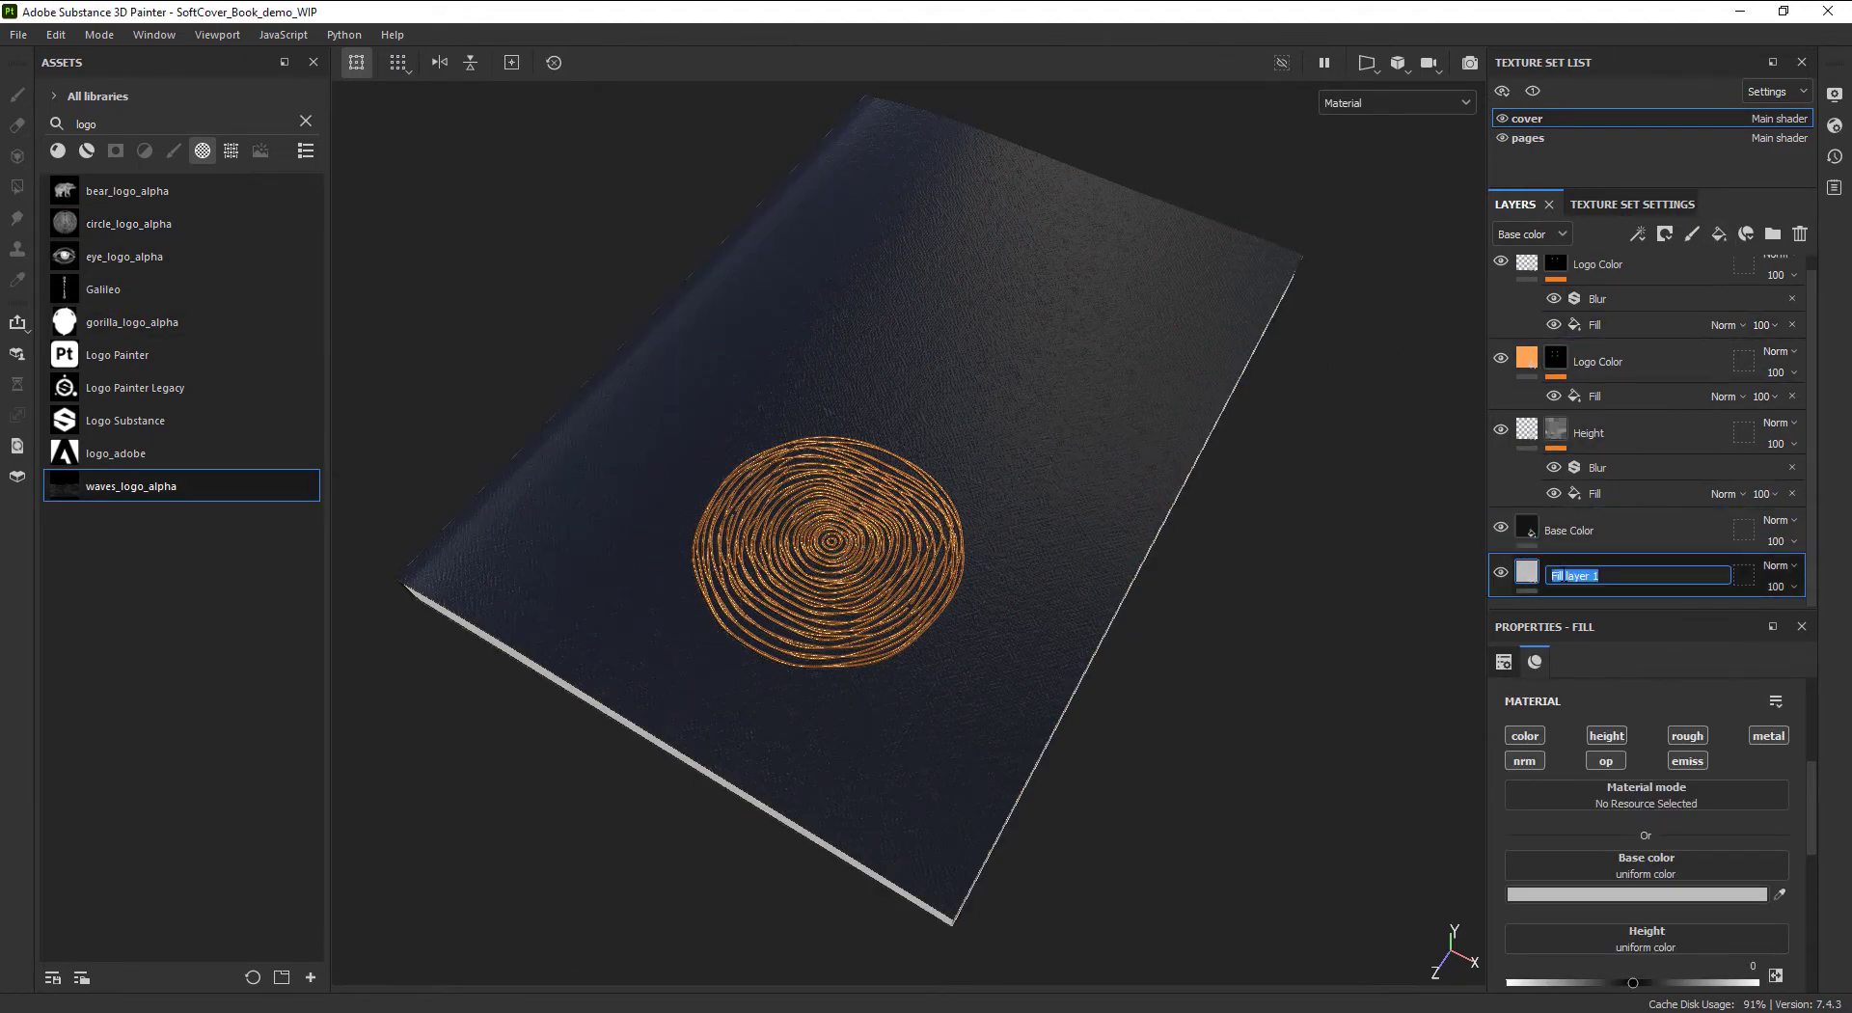
text(DROP DESIGN HERE)
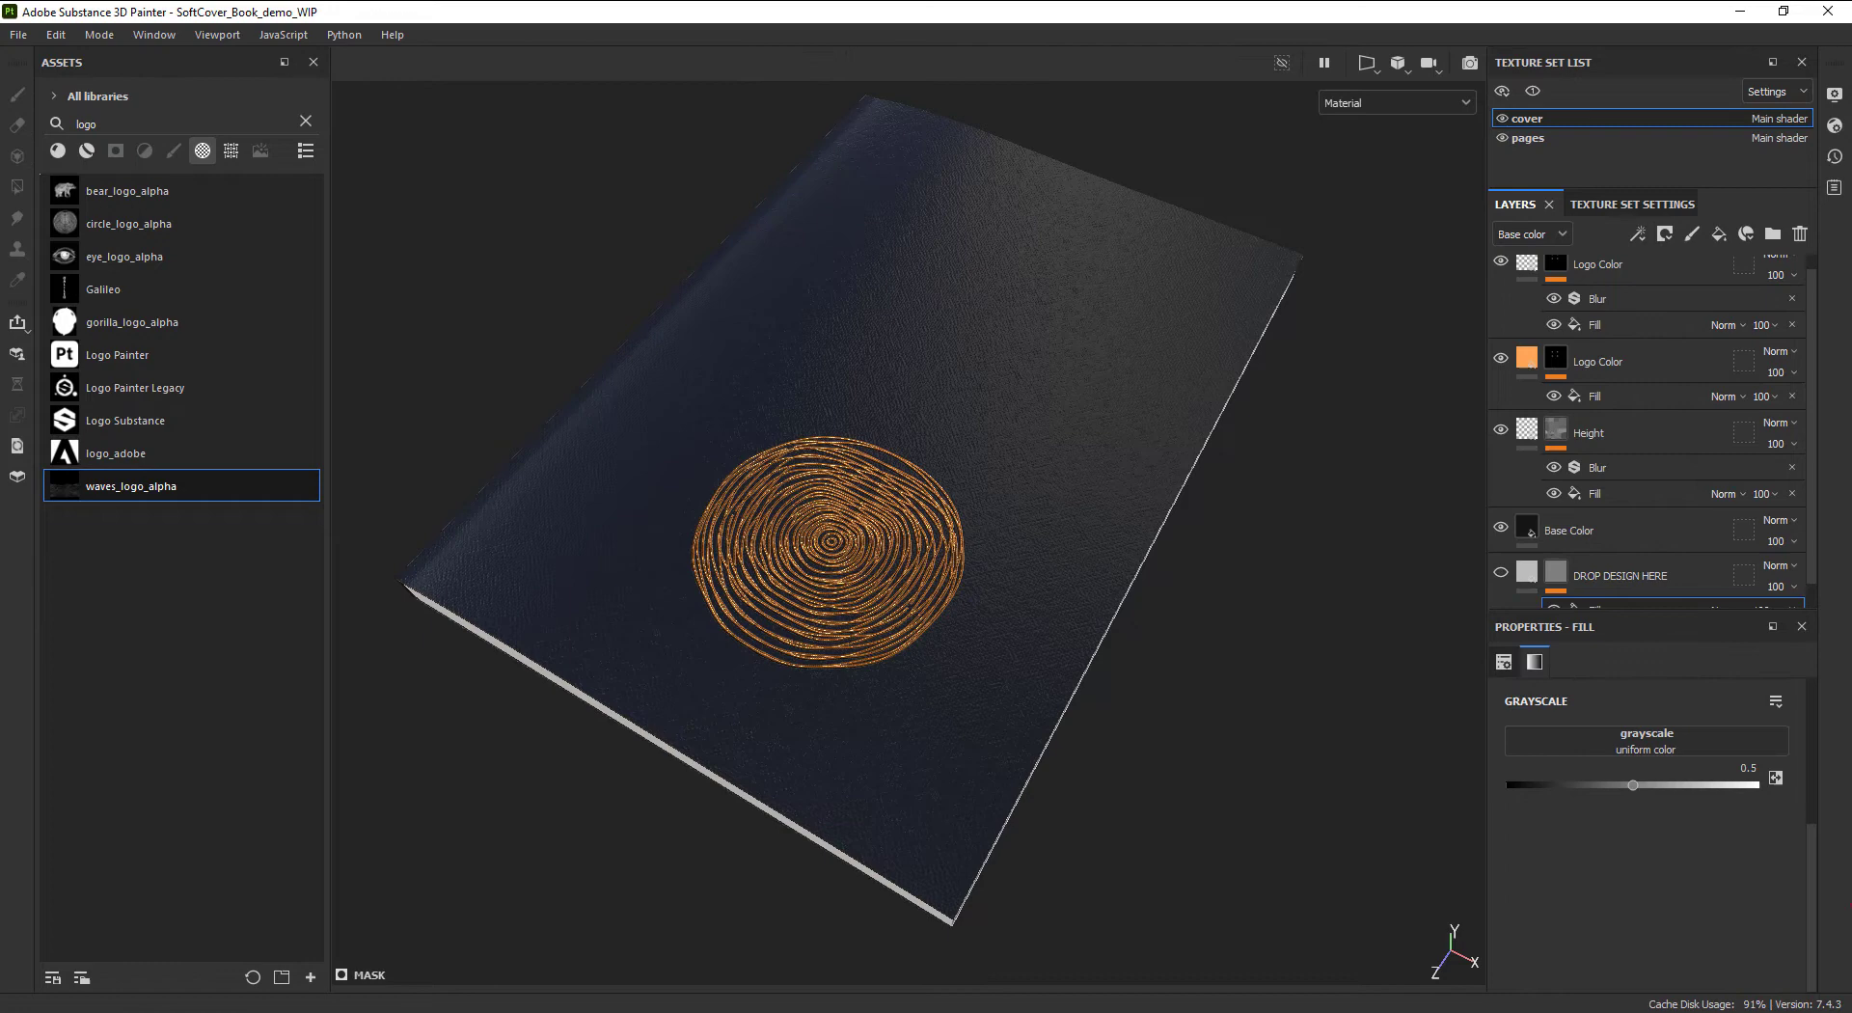
click(1638, 234)
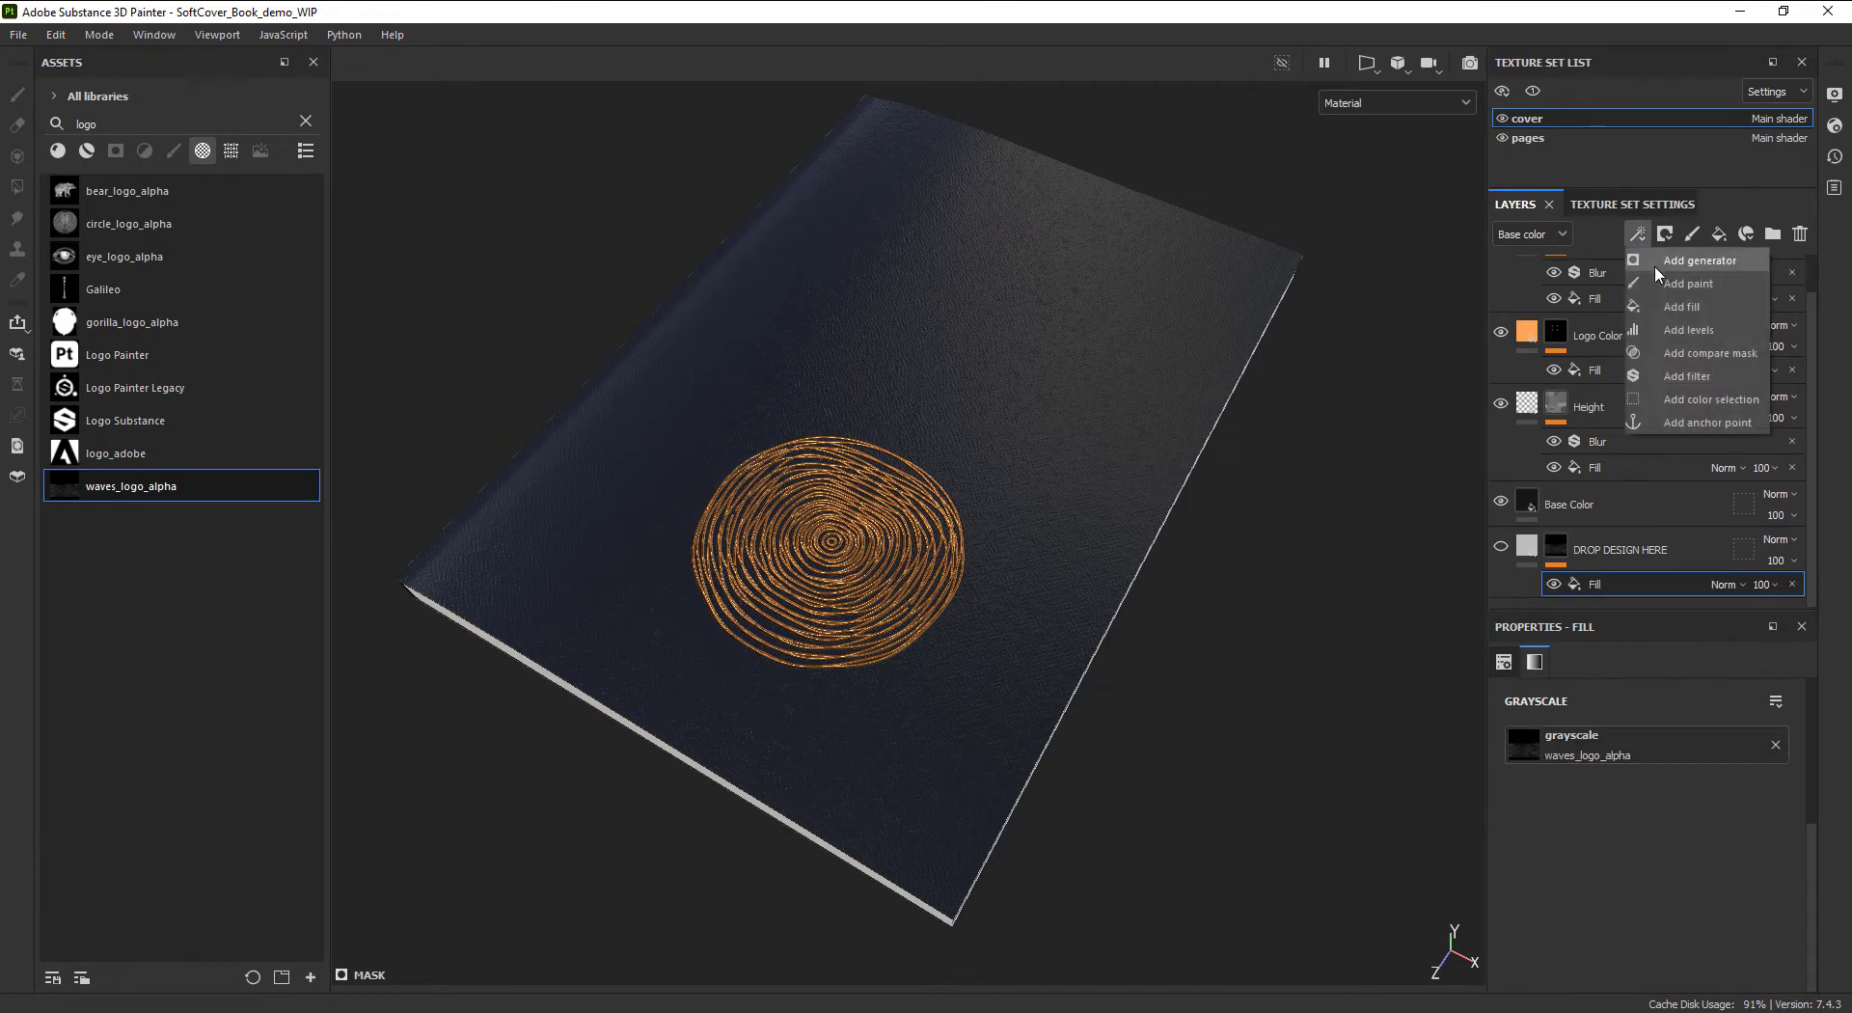
click(1688, 284)
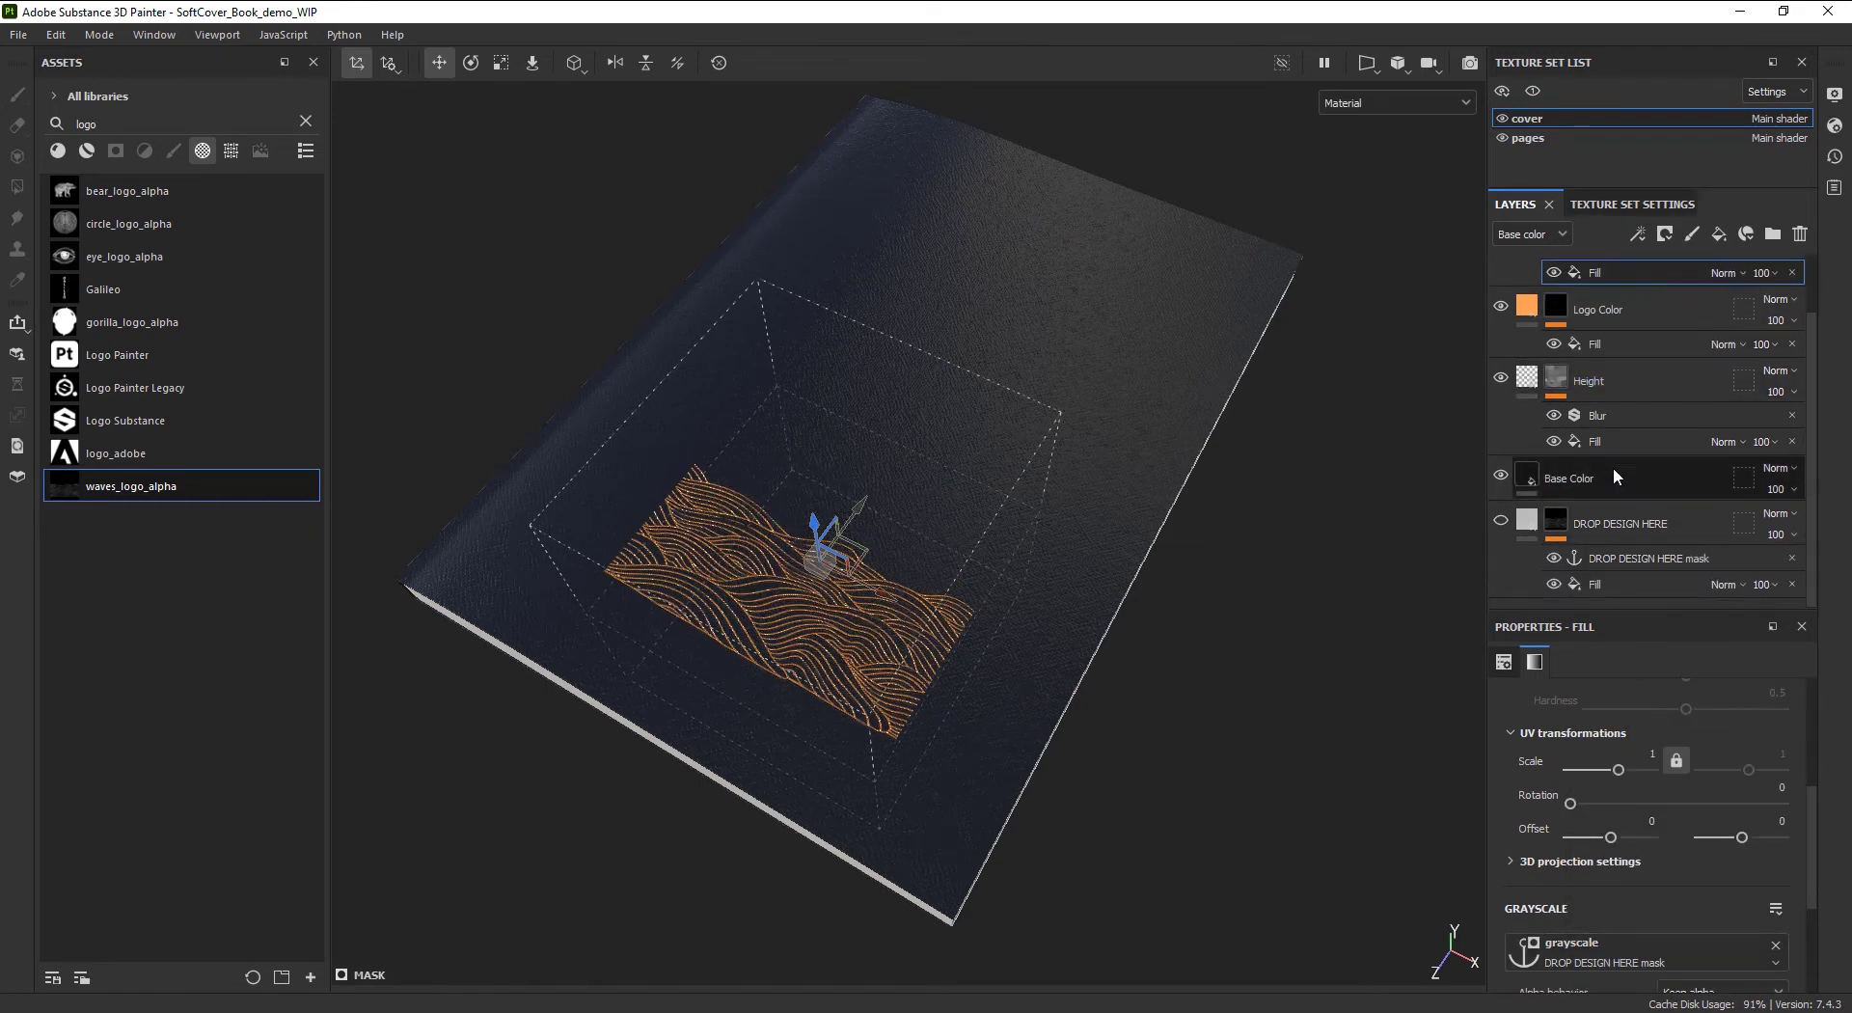
Step: Reference the anchor from the Logo Color fills and load circle_logo_alpha as the design
click(1636, 558)
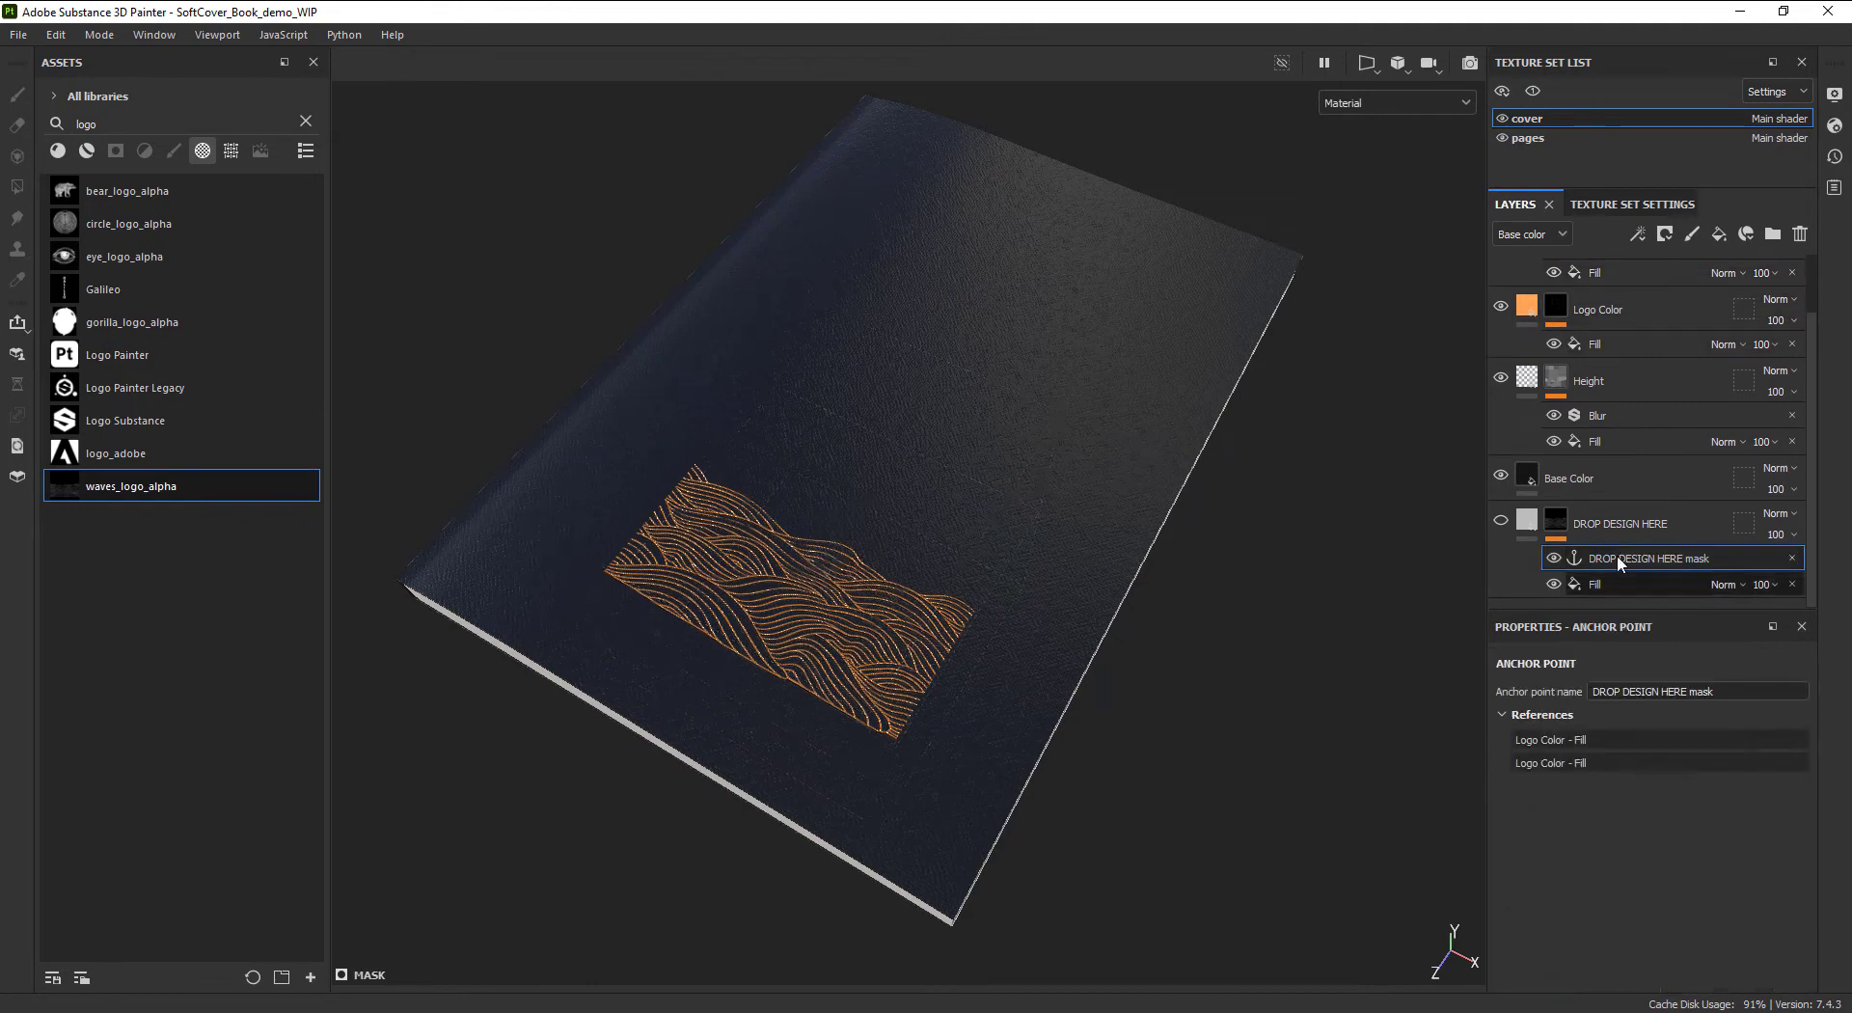
click(1596, 583)
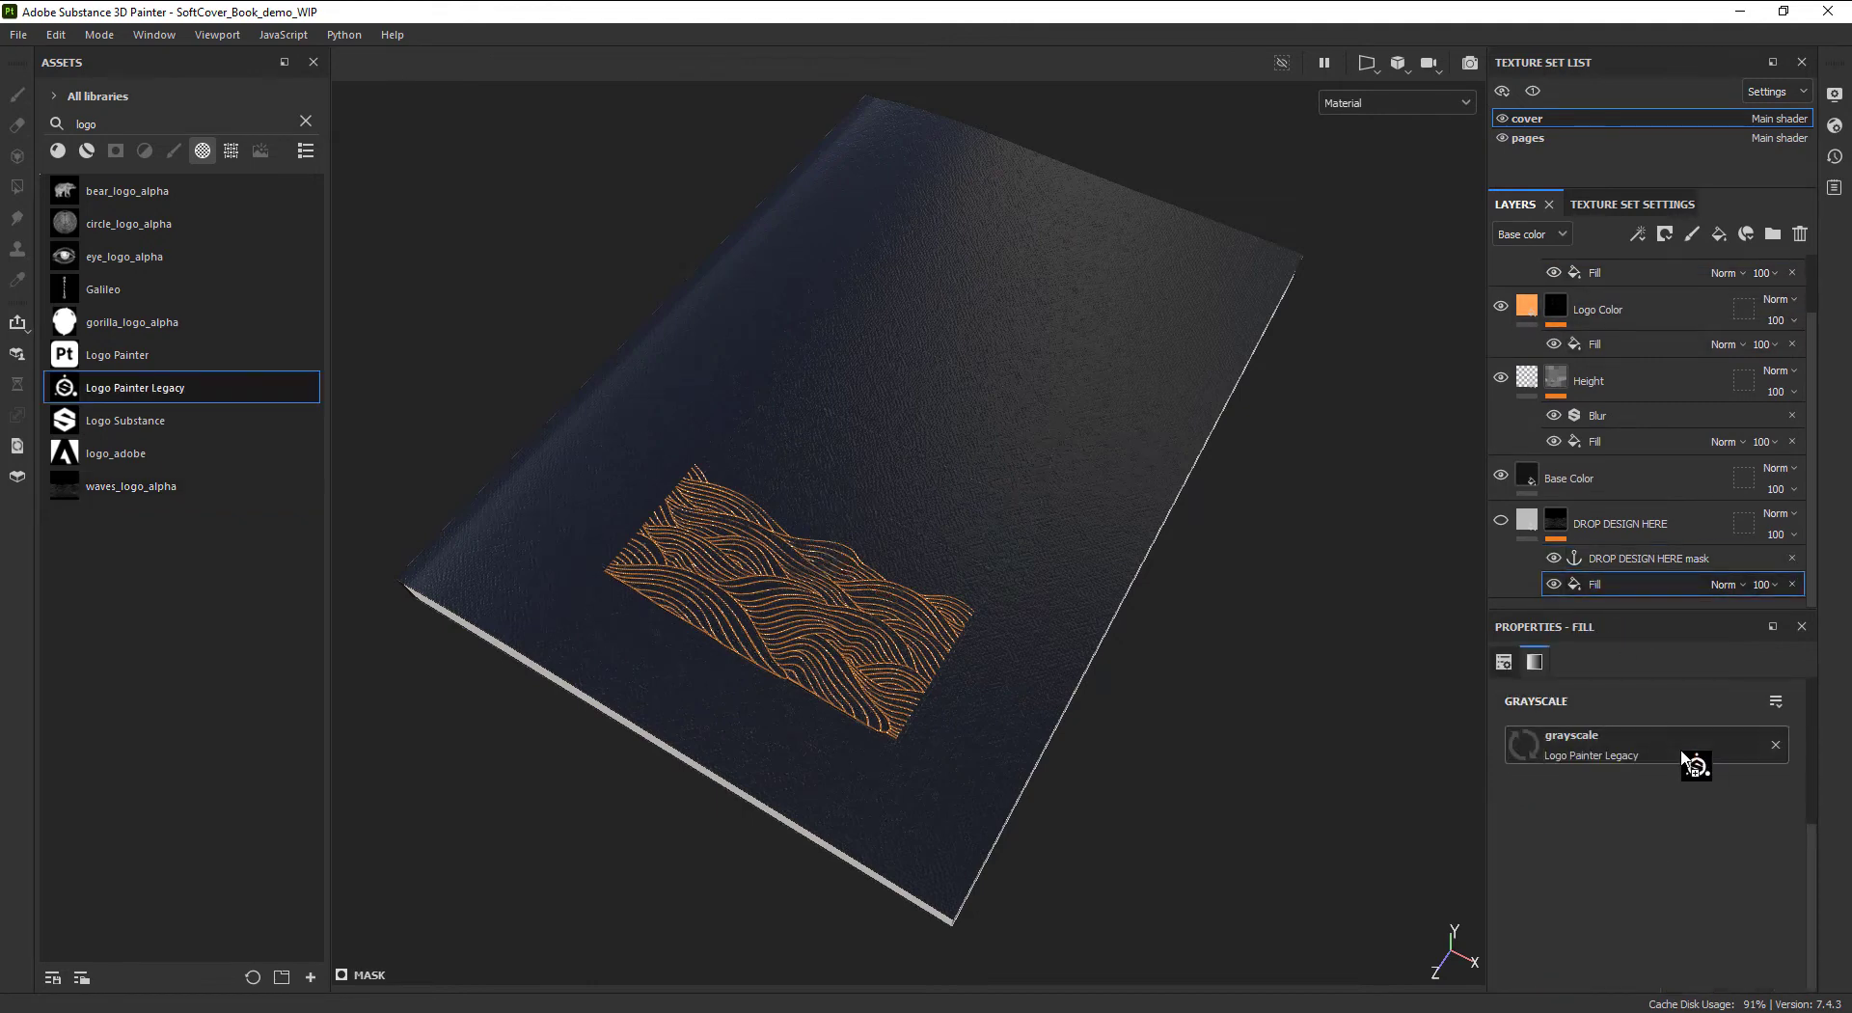
click(127, 191)
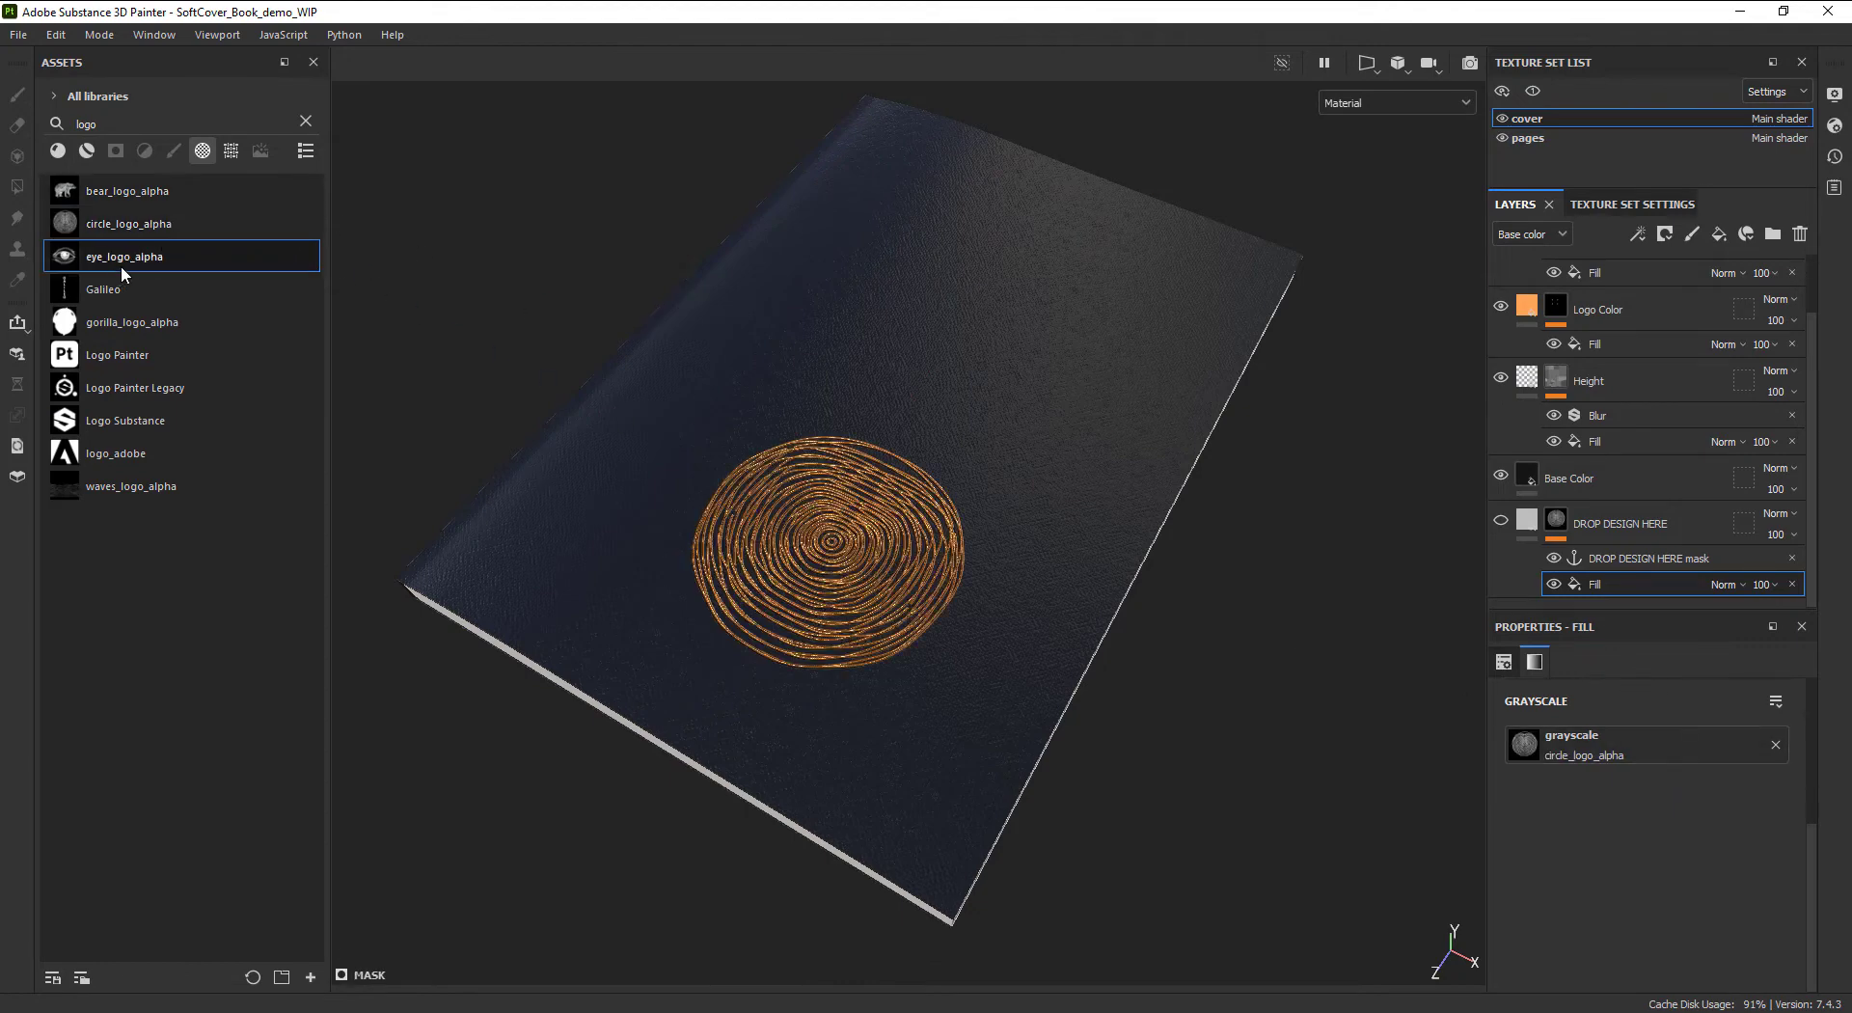
Step: Swap the design to the copper bear logo and export the cover textures
click(127, 191)
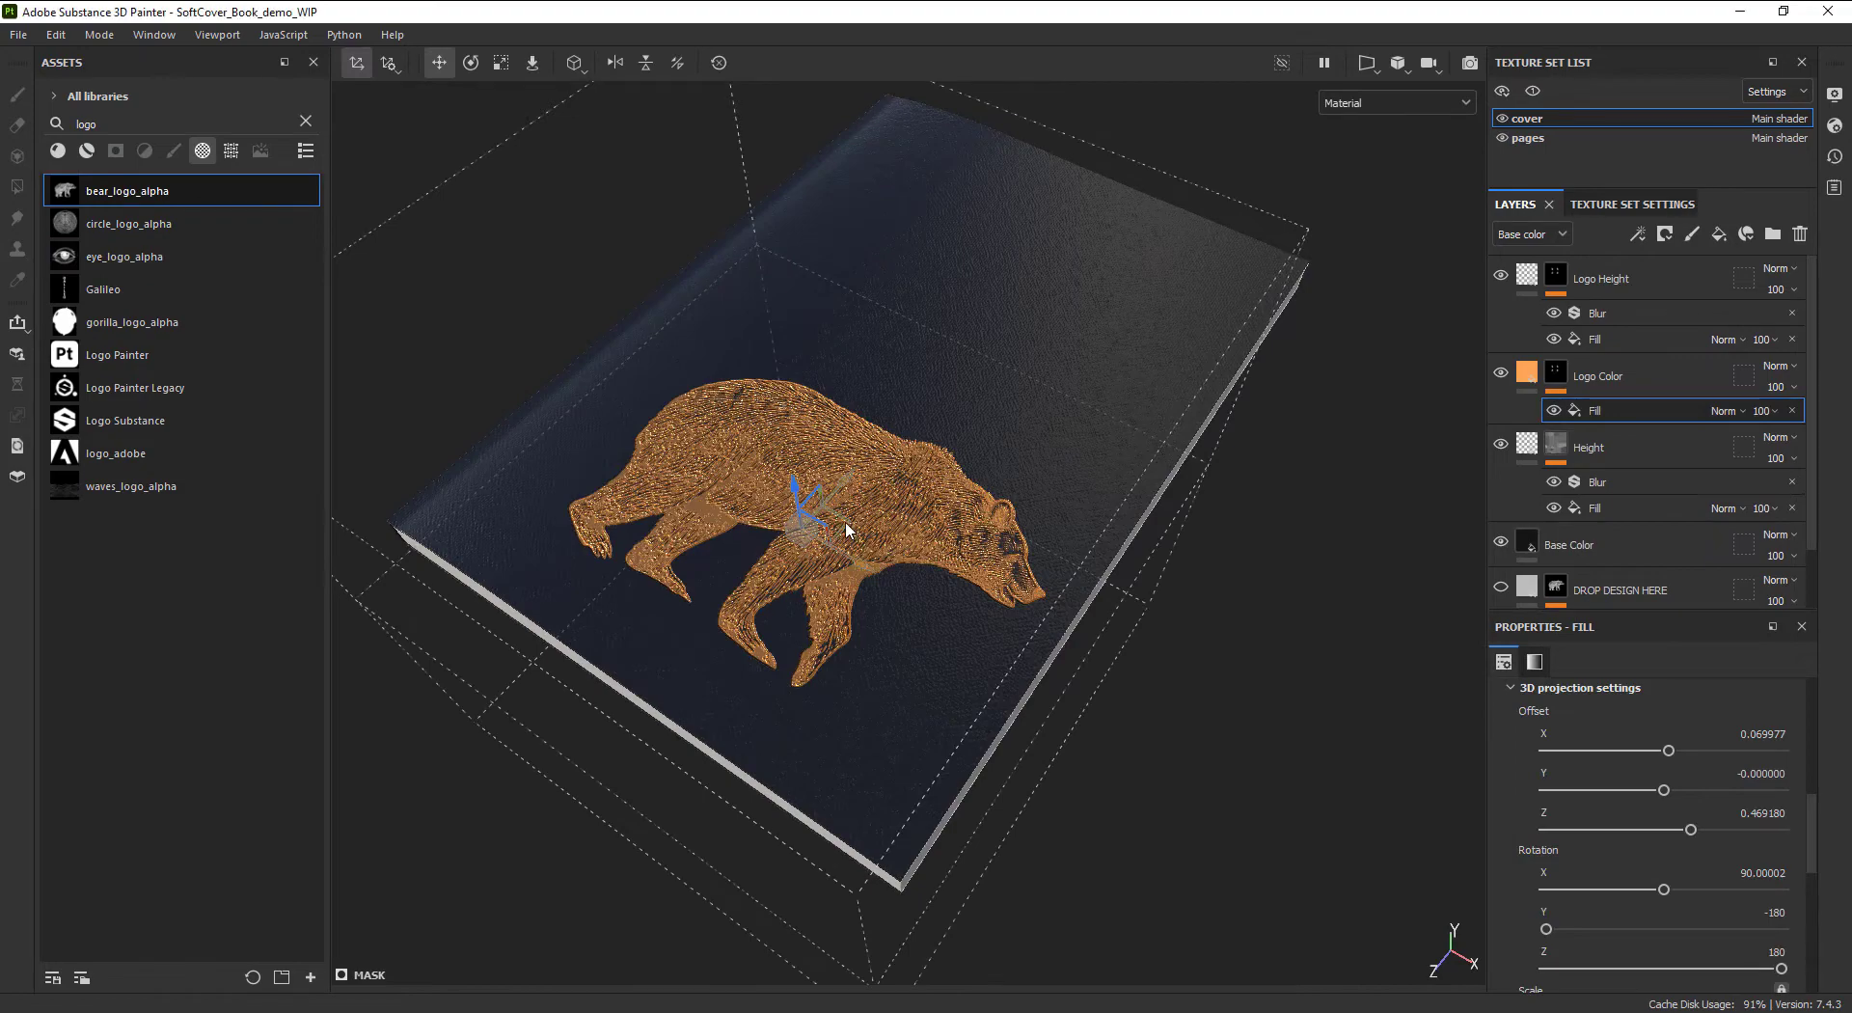
drag(845, 529, 897, 442)
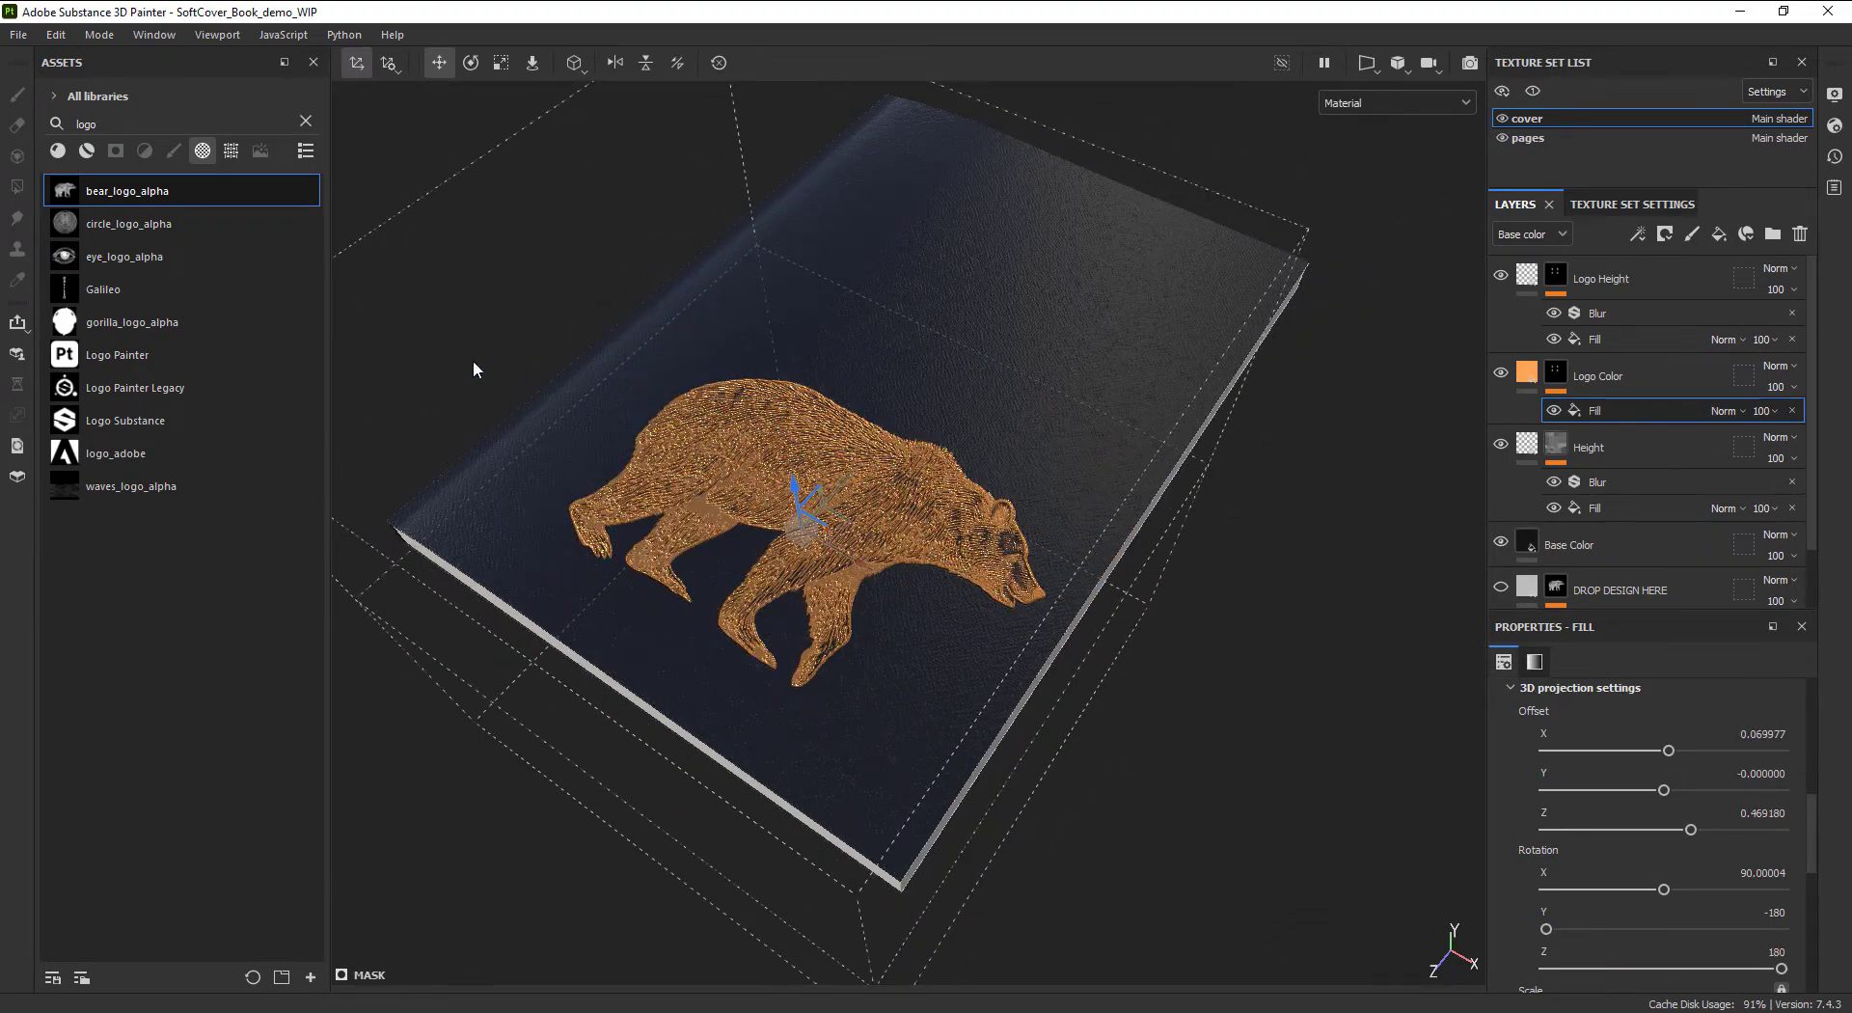
click(17, 33)
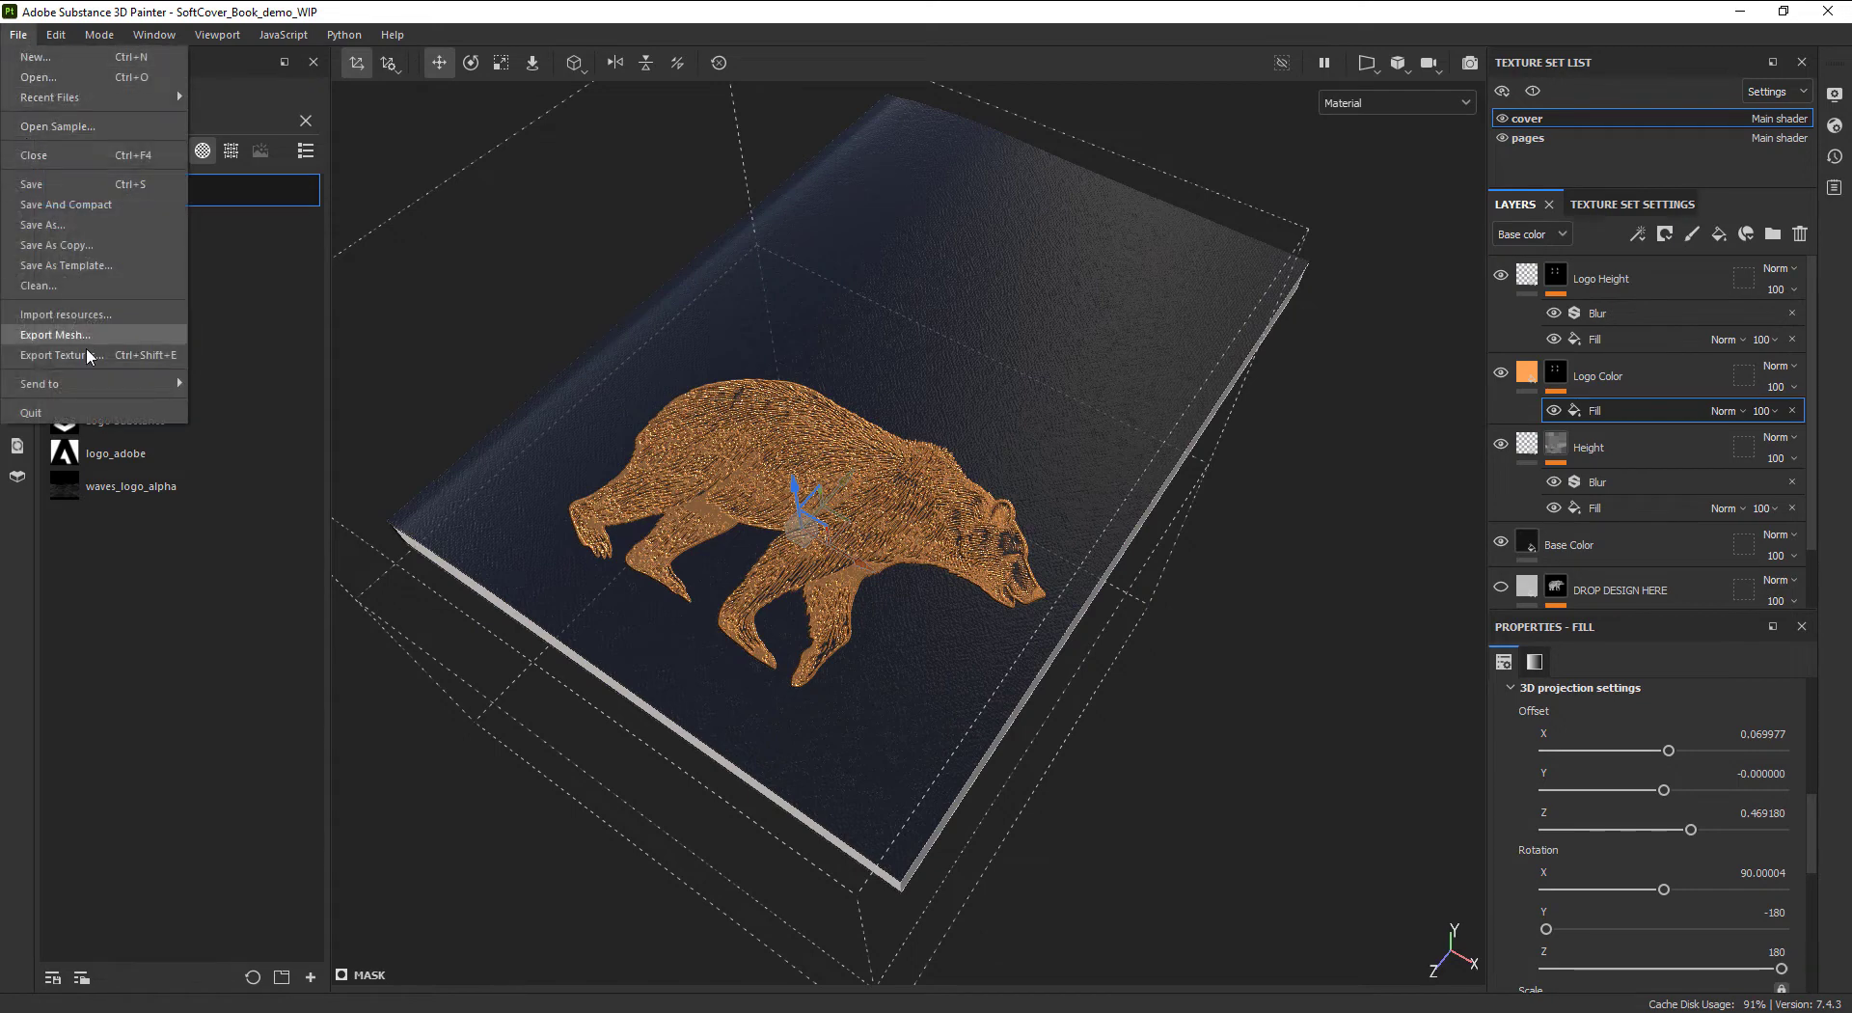
click(60, 355)
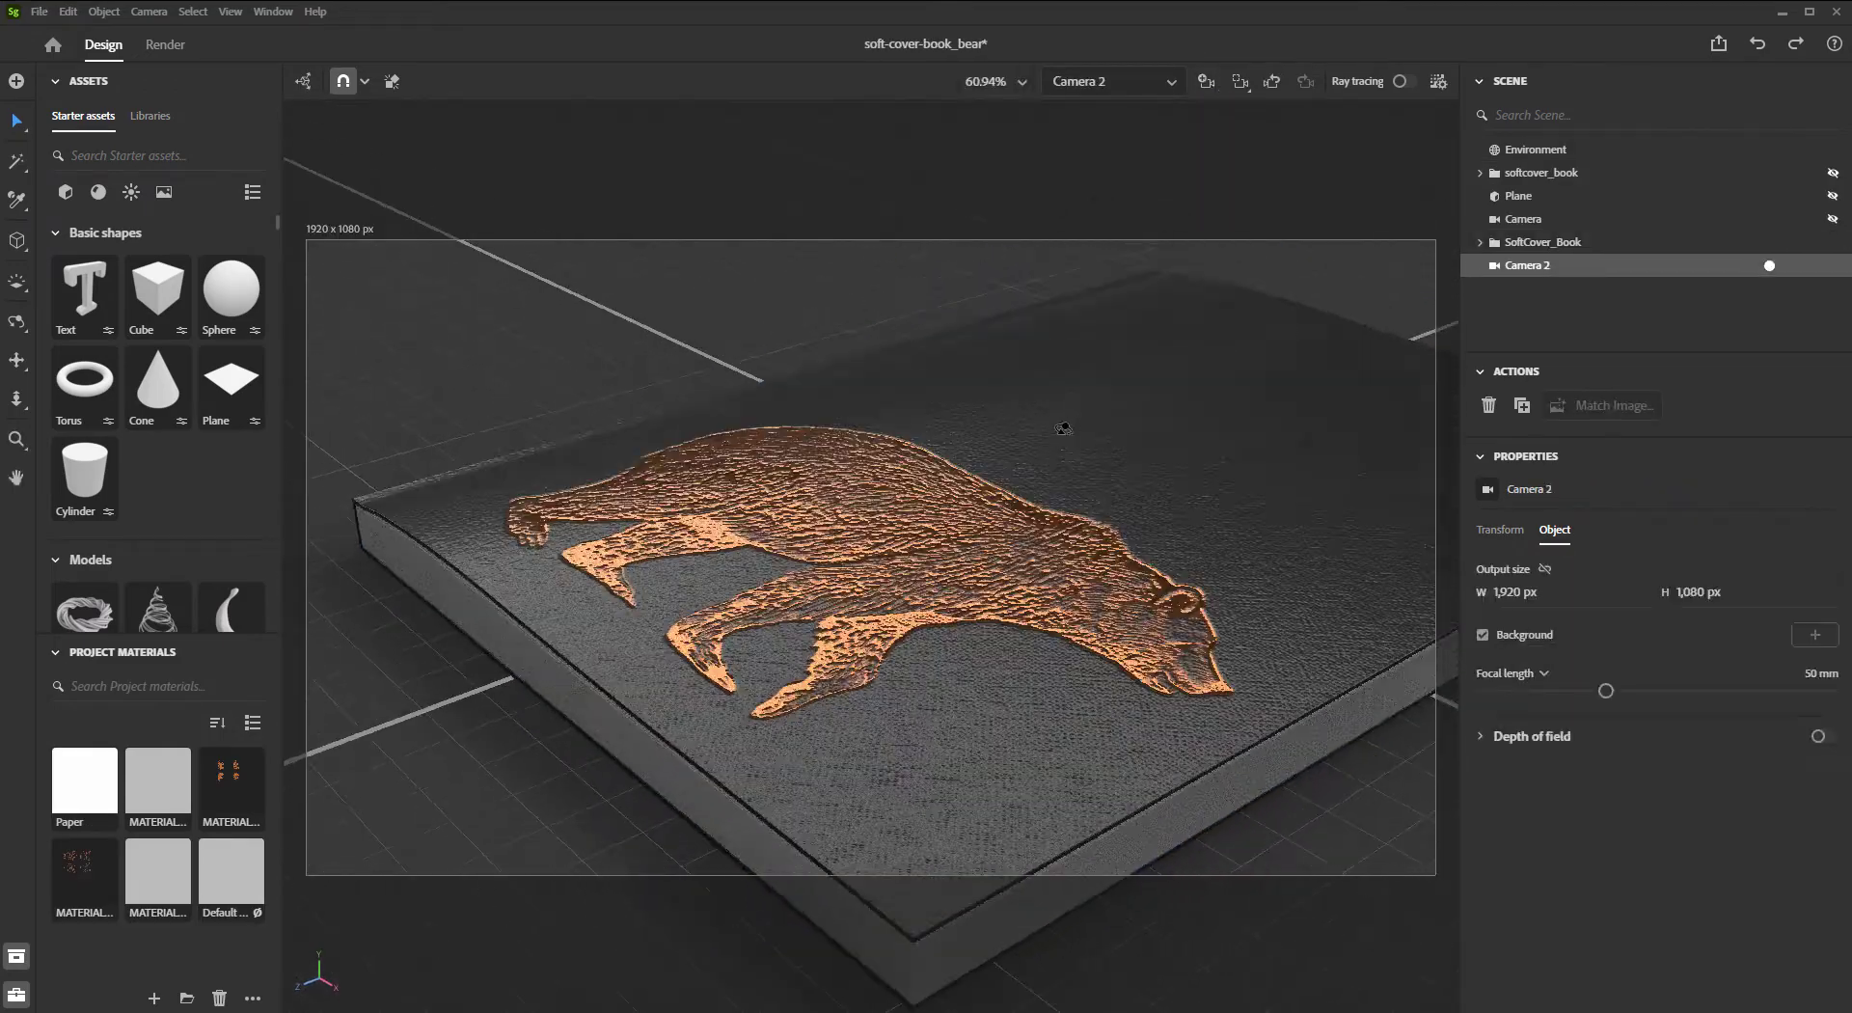
Step: Frame the bear with the camera at 85 mm focal length, depth of field on, blur amount about 25
drag(1063, 428, 1135, 466)
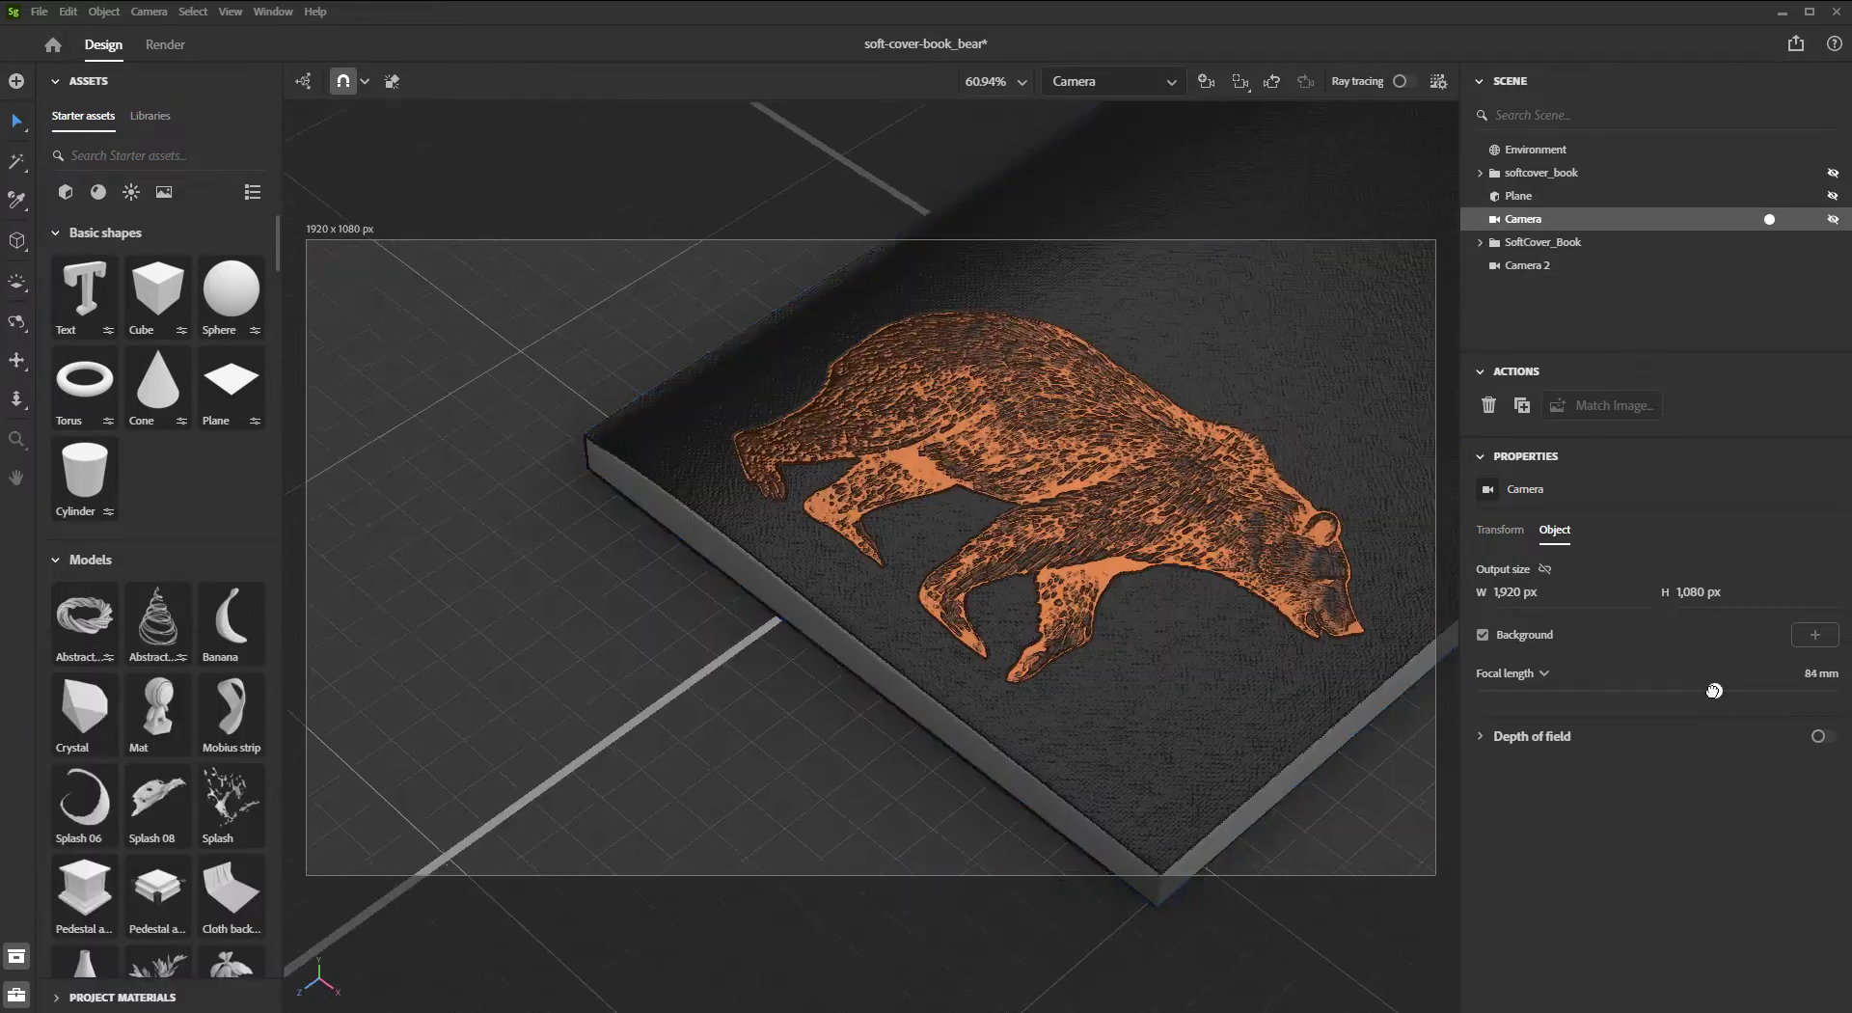
drag(1714, 691, 1703, 691)
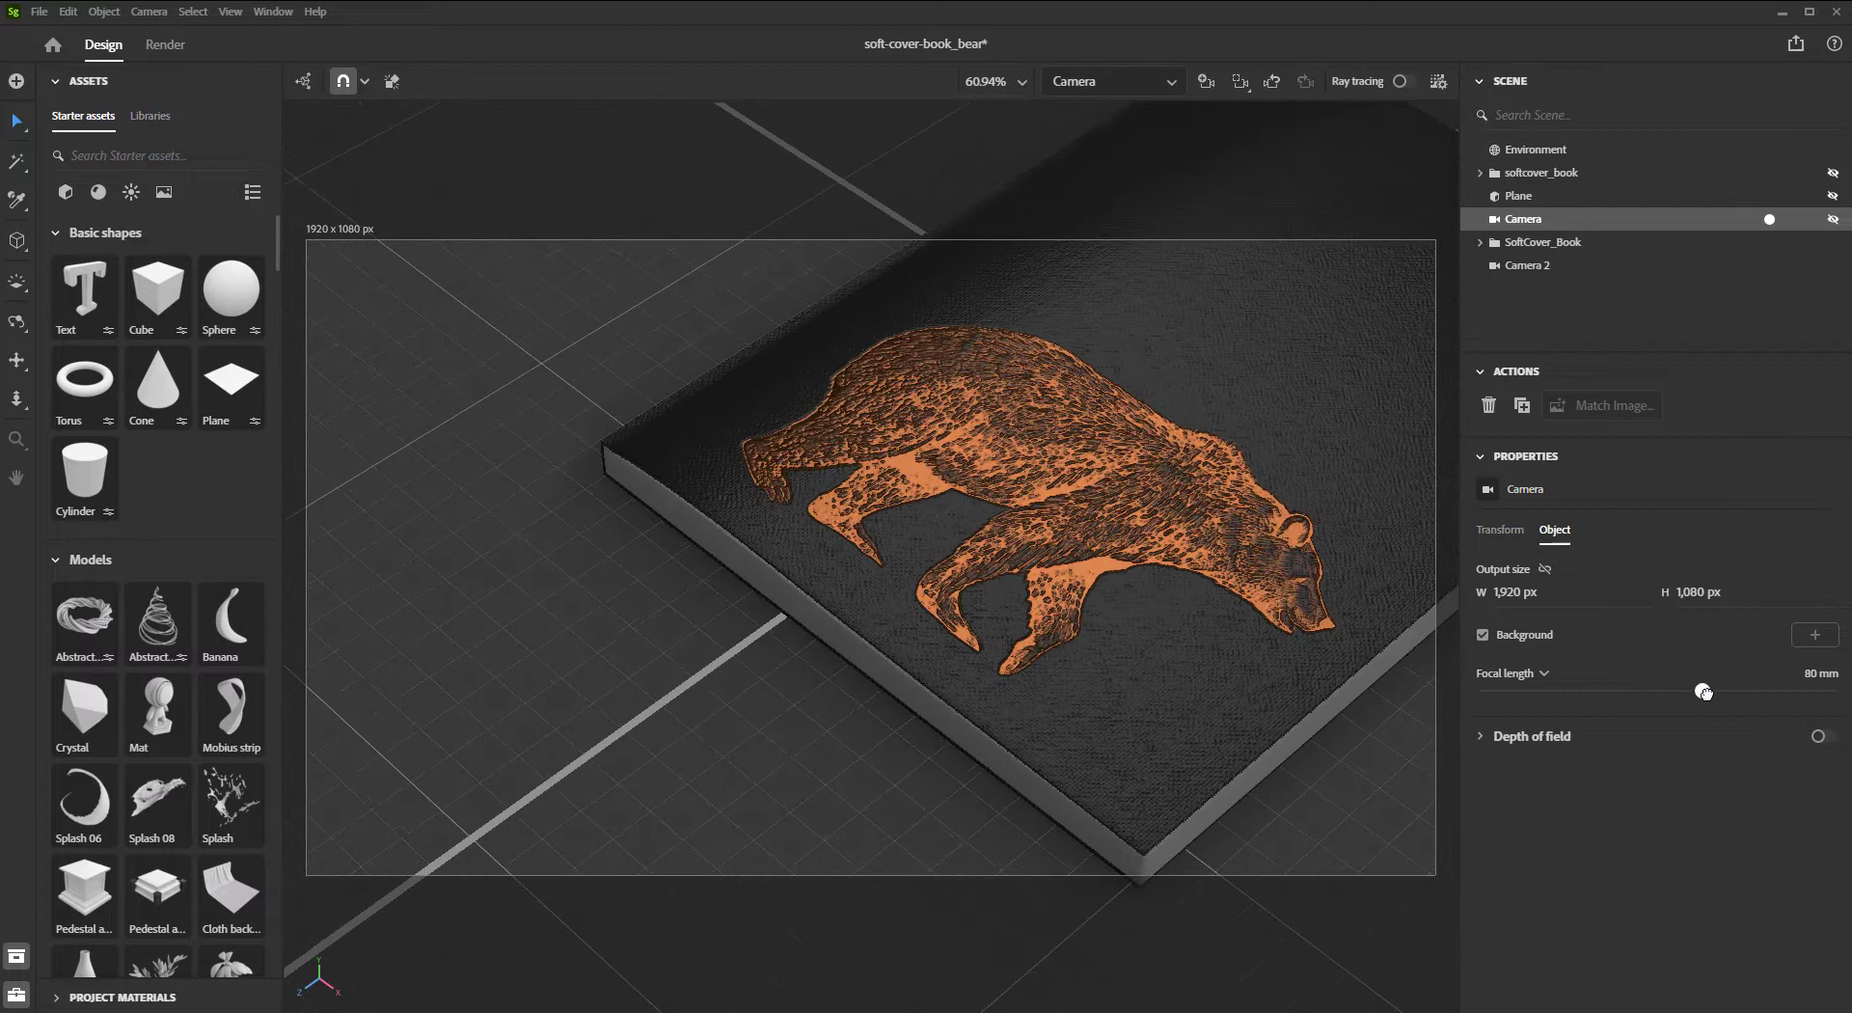
drag(1701, 690, 1717, 691)
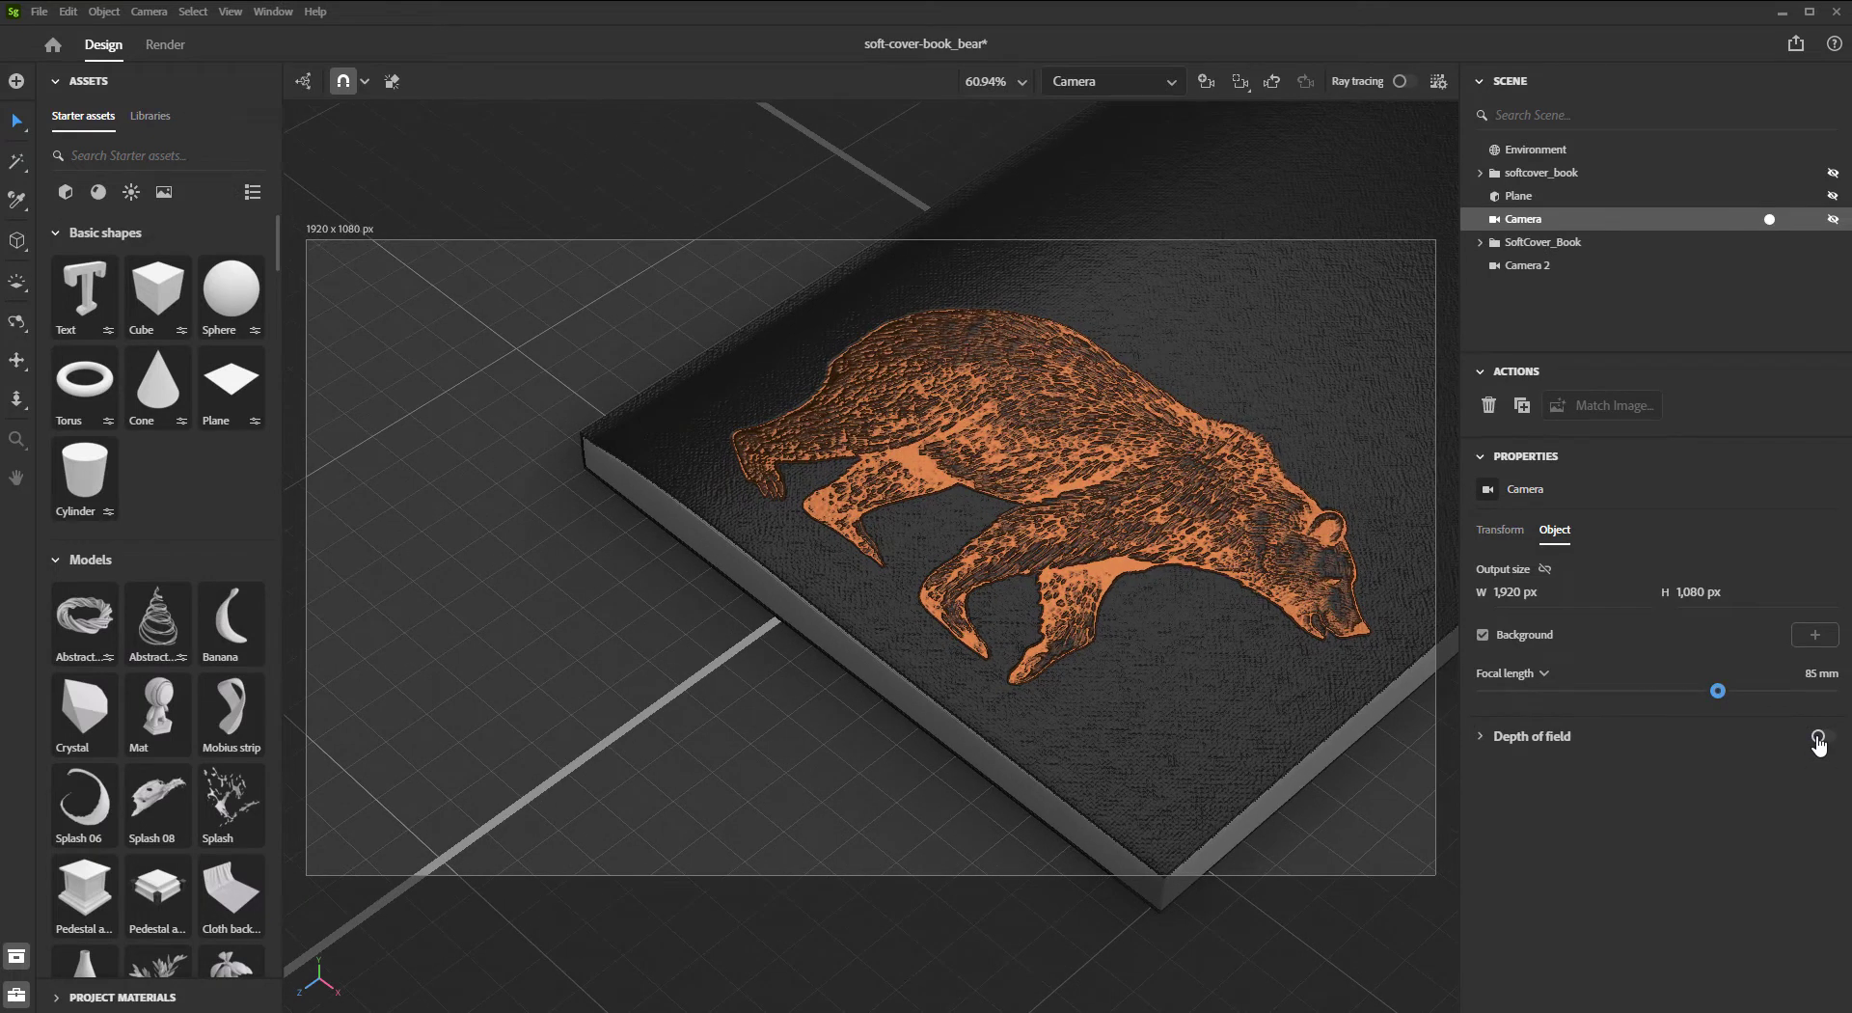
click(1819, 735)
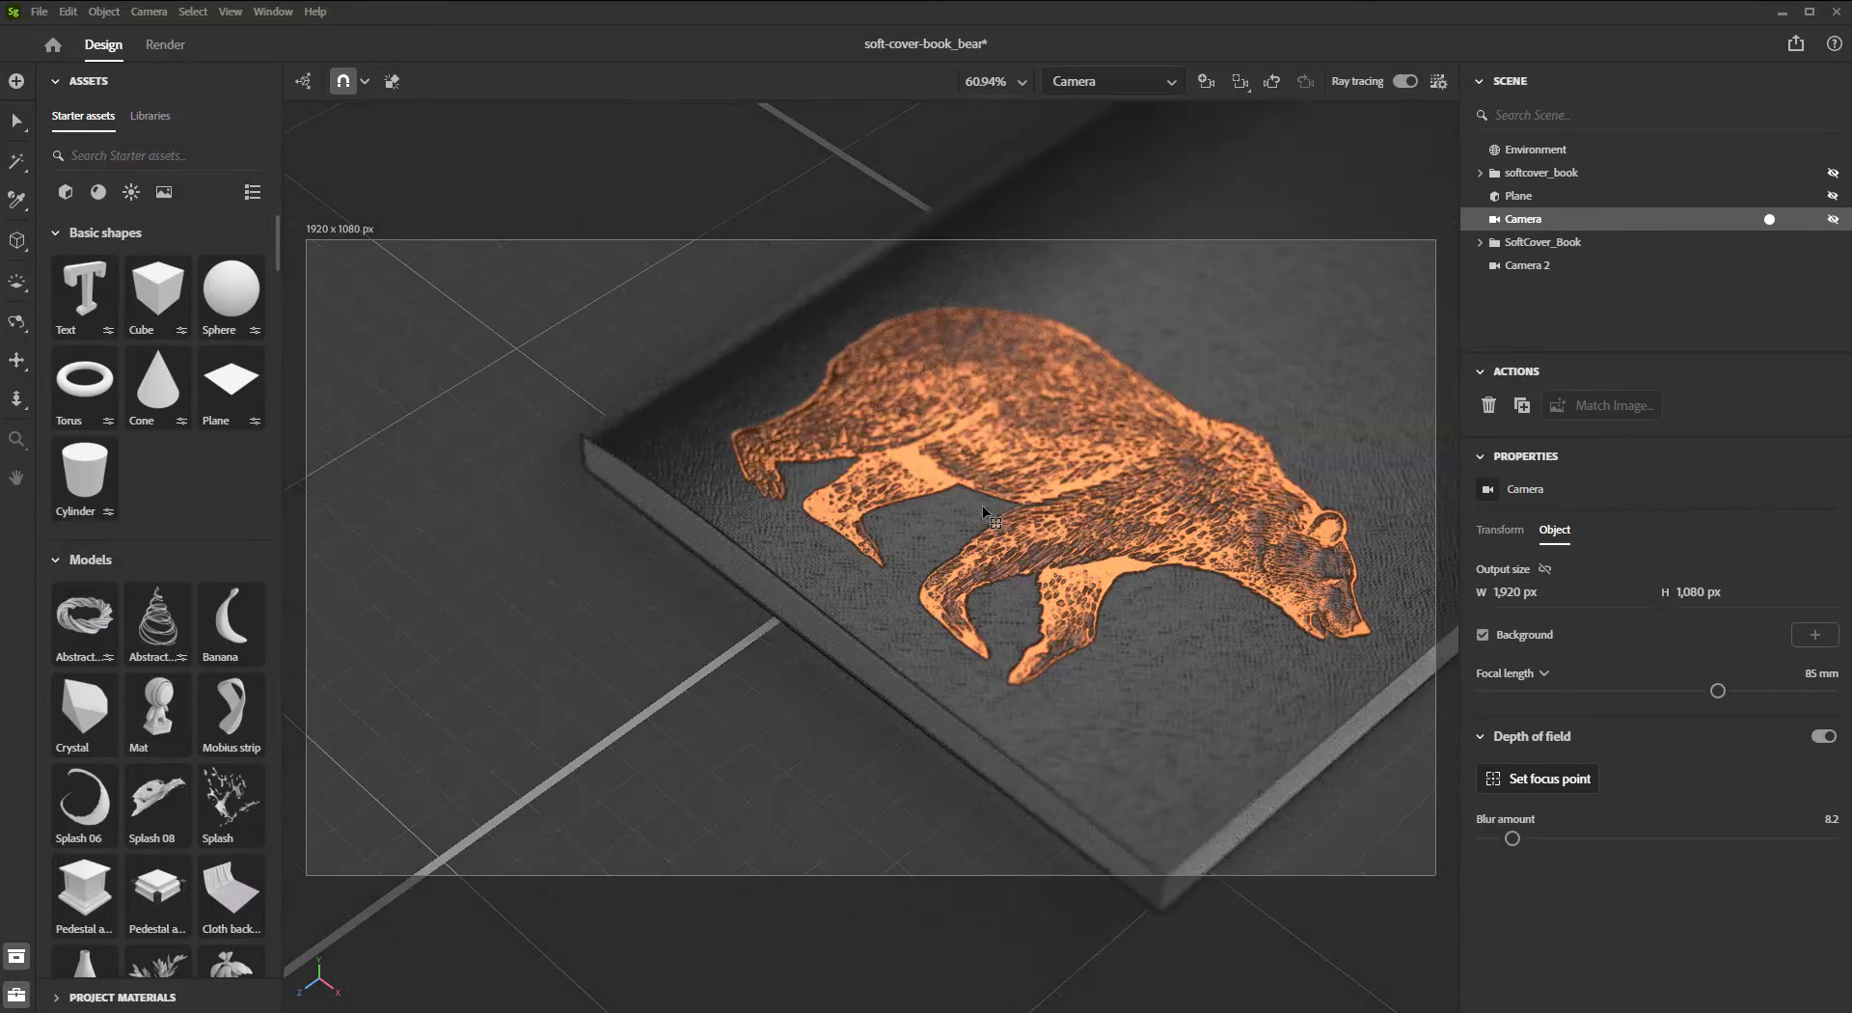
mouse_move(1136, 502)
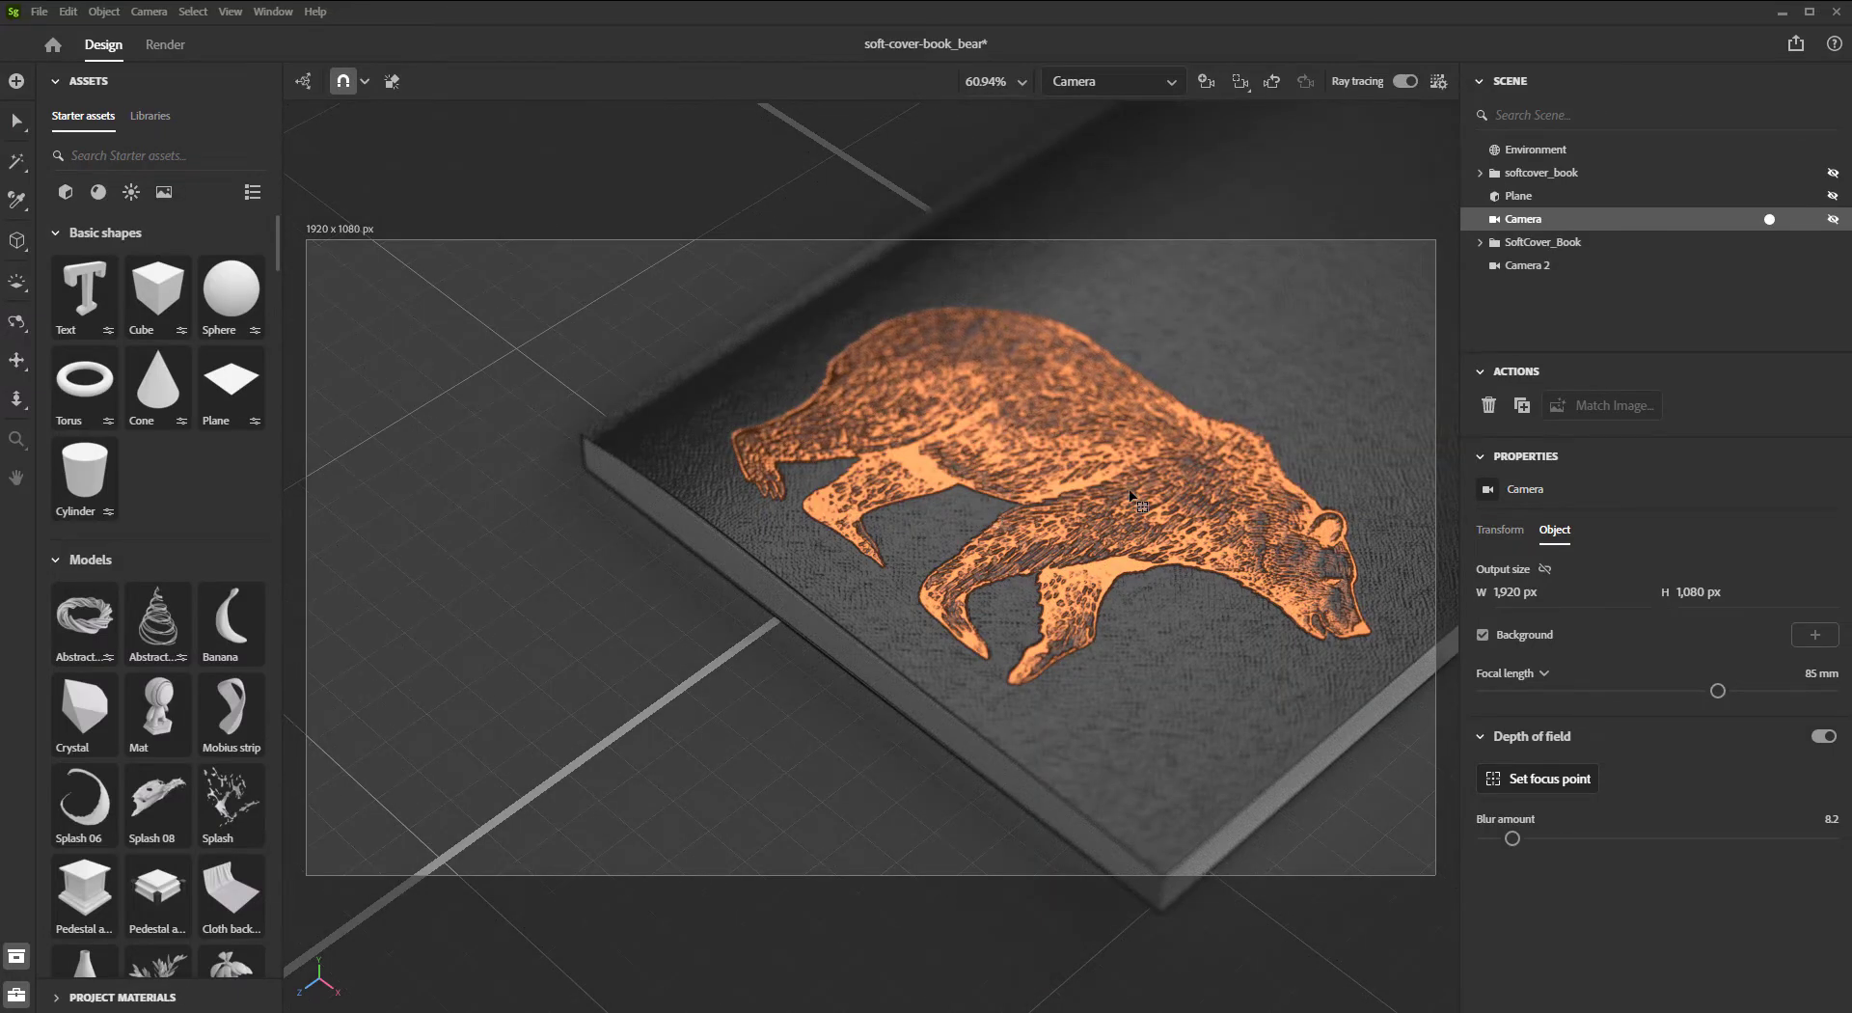
drag(1512, 837, 1572, 837)
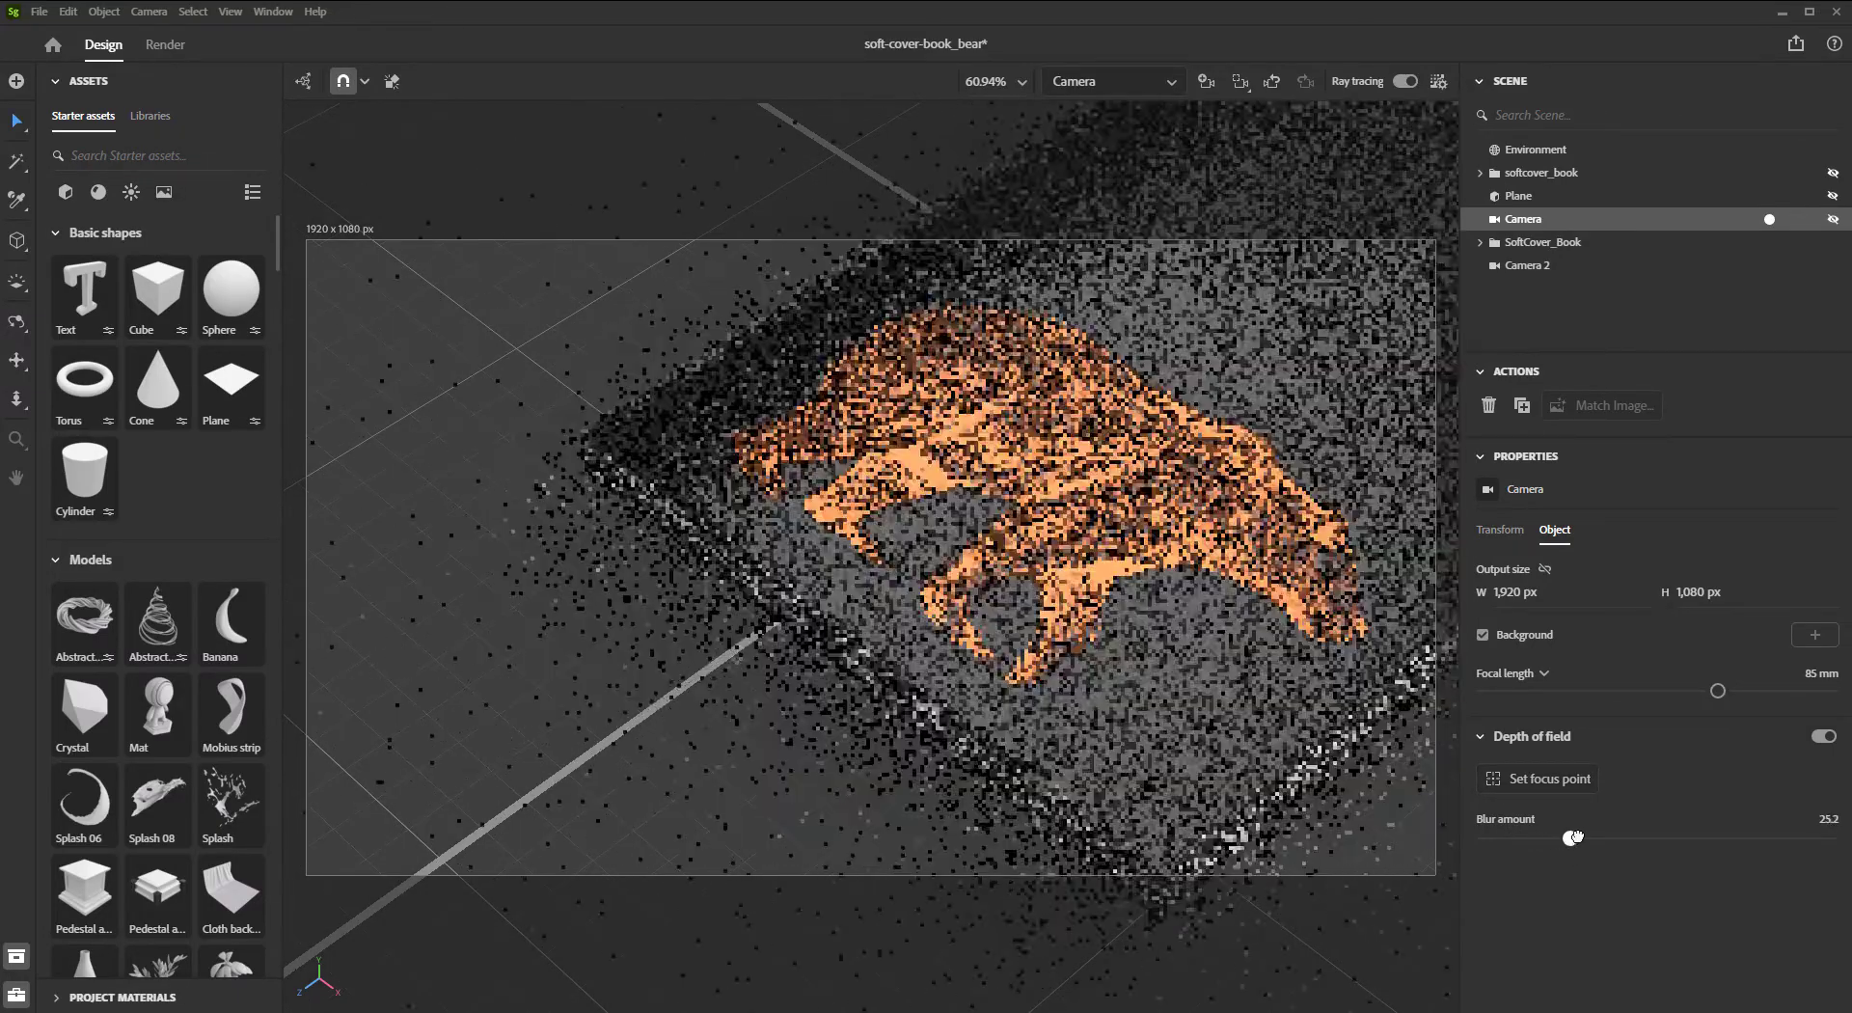
drag(1574, 837, 1636, 837)
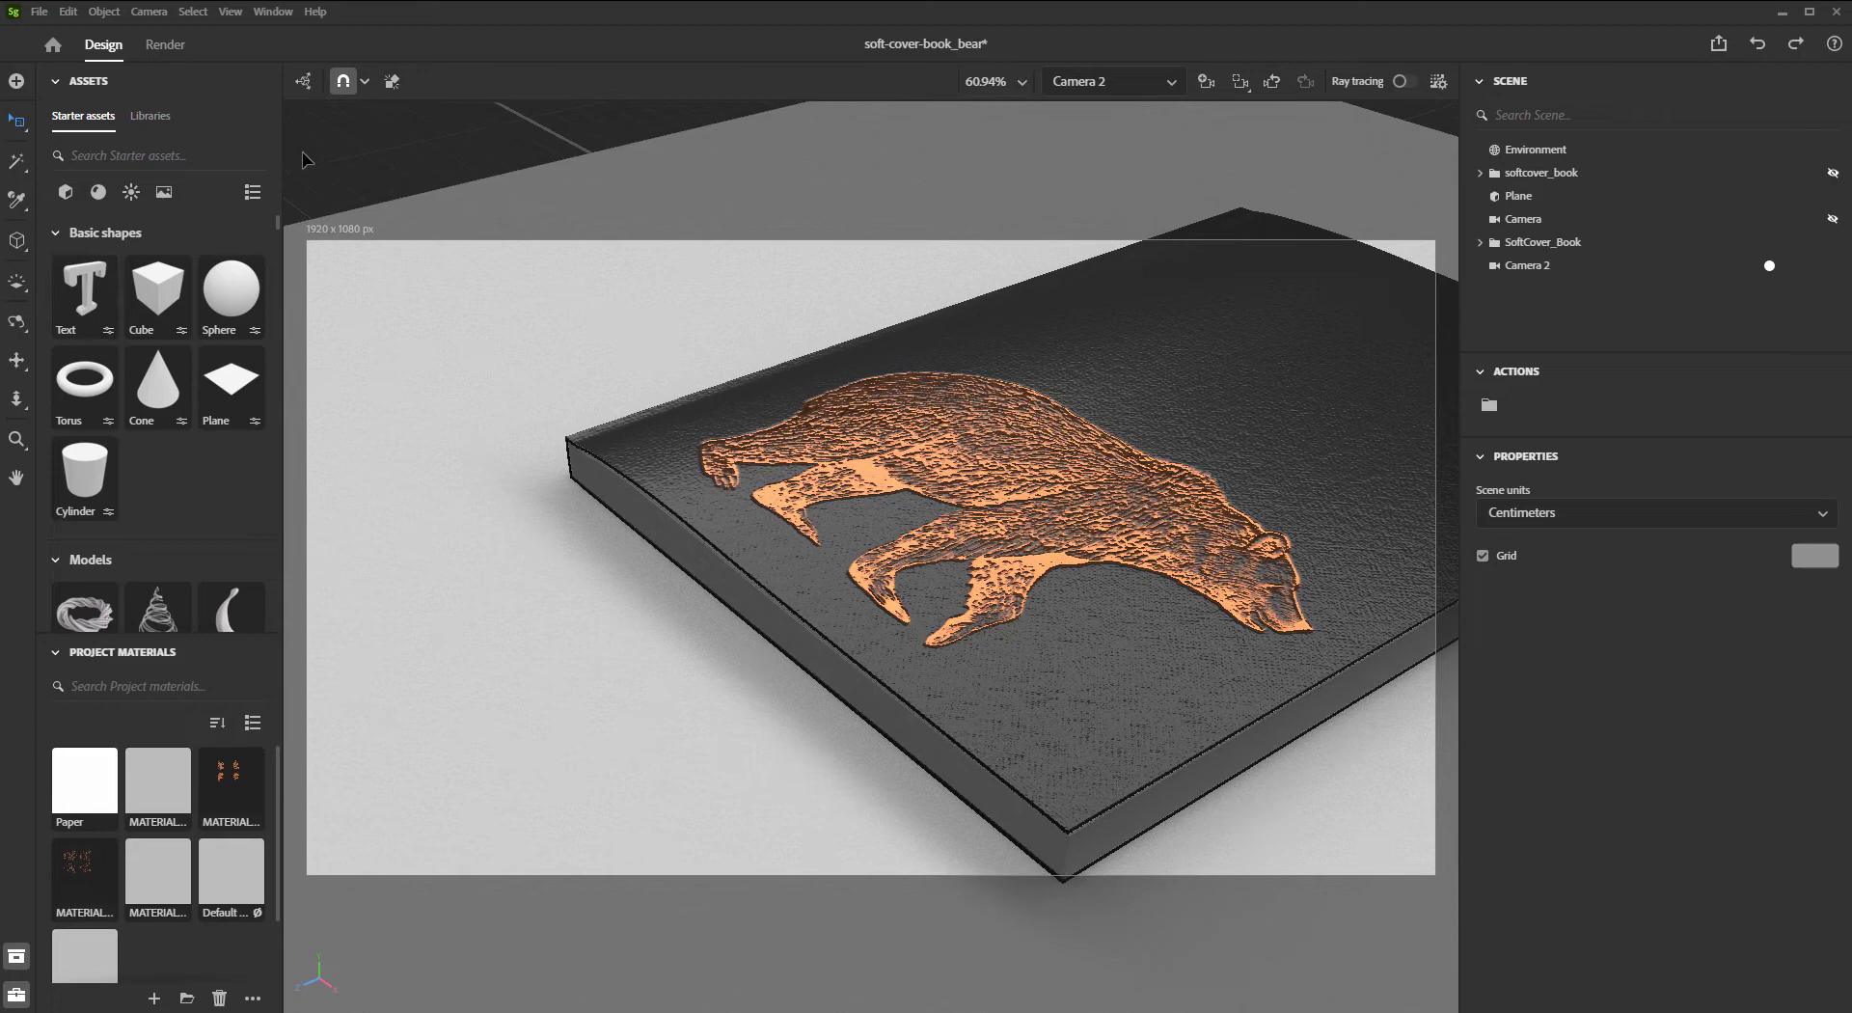
Step: Place a watercolor paper ground from starter materials under the notebook and dim the environment light to 54%
click(98, 191)
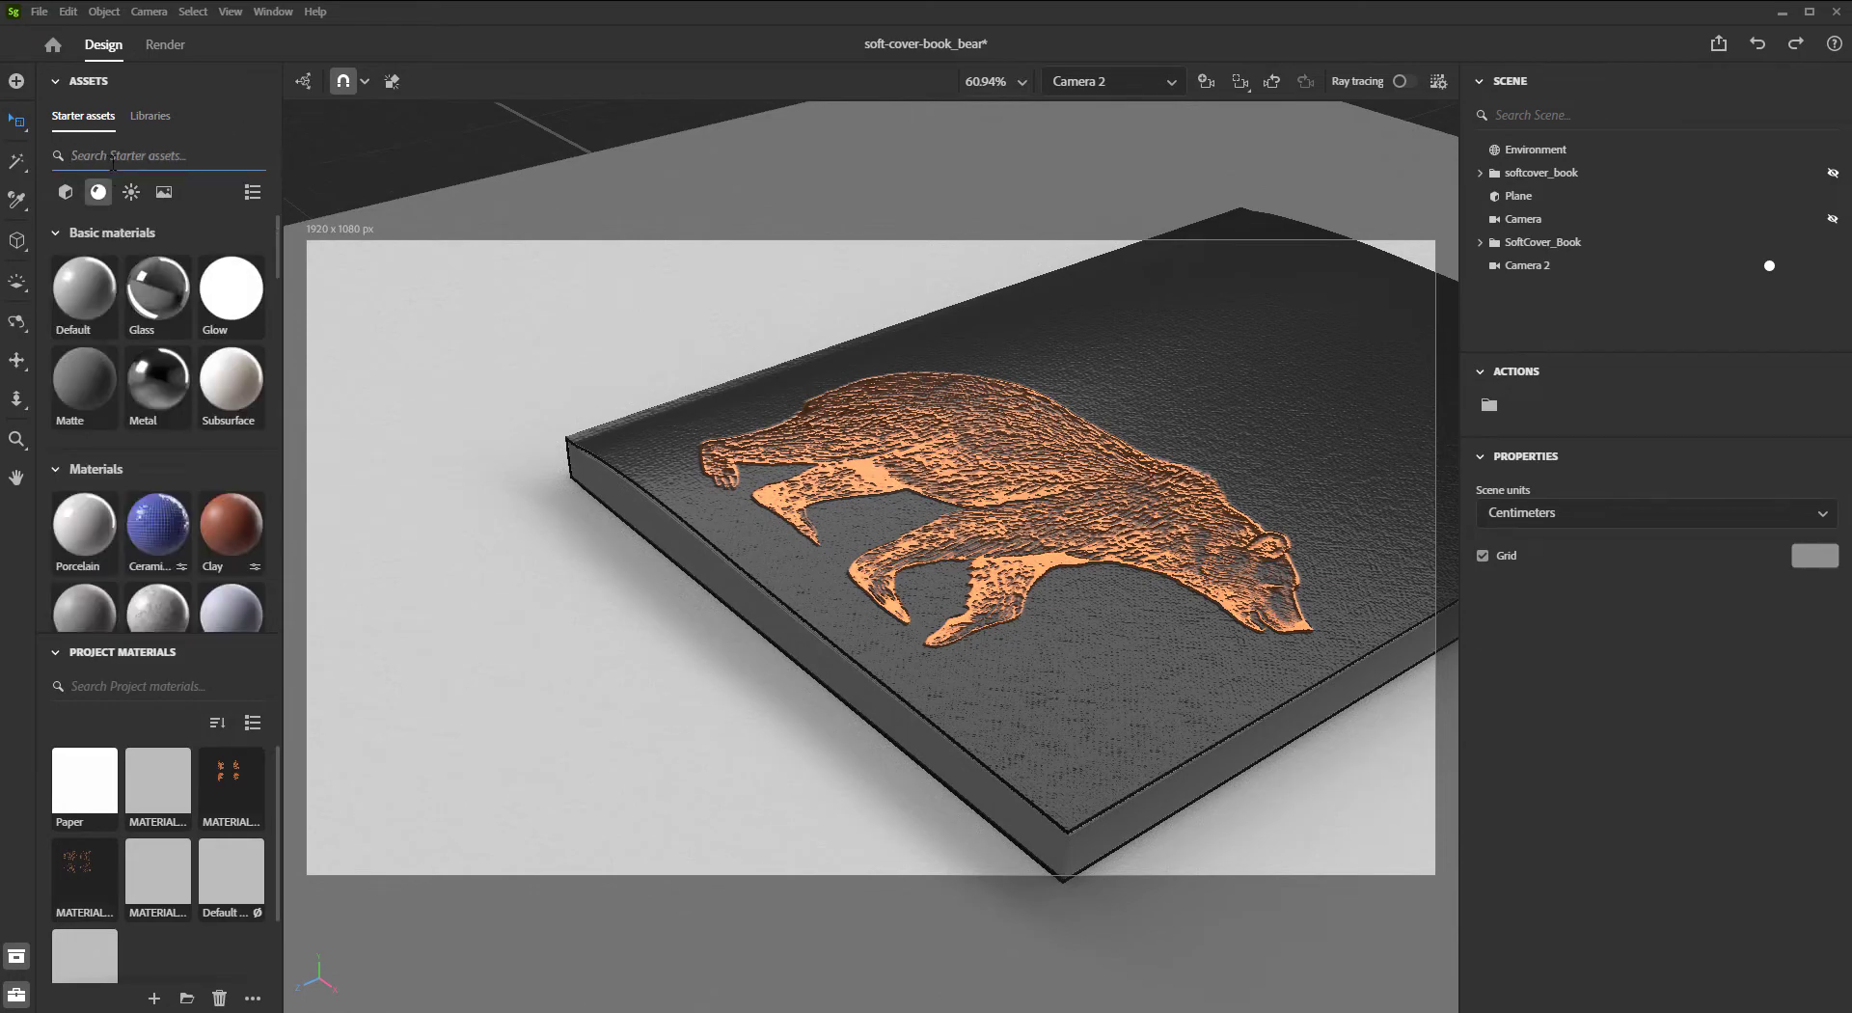
text(paper)
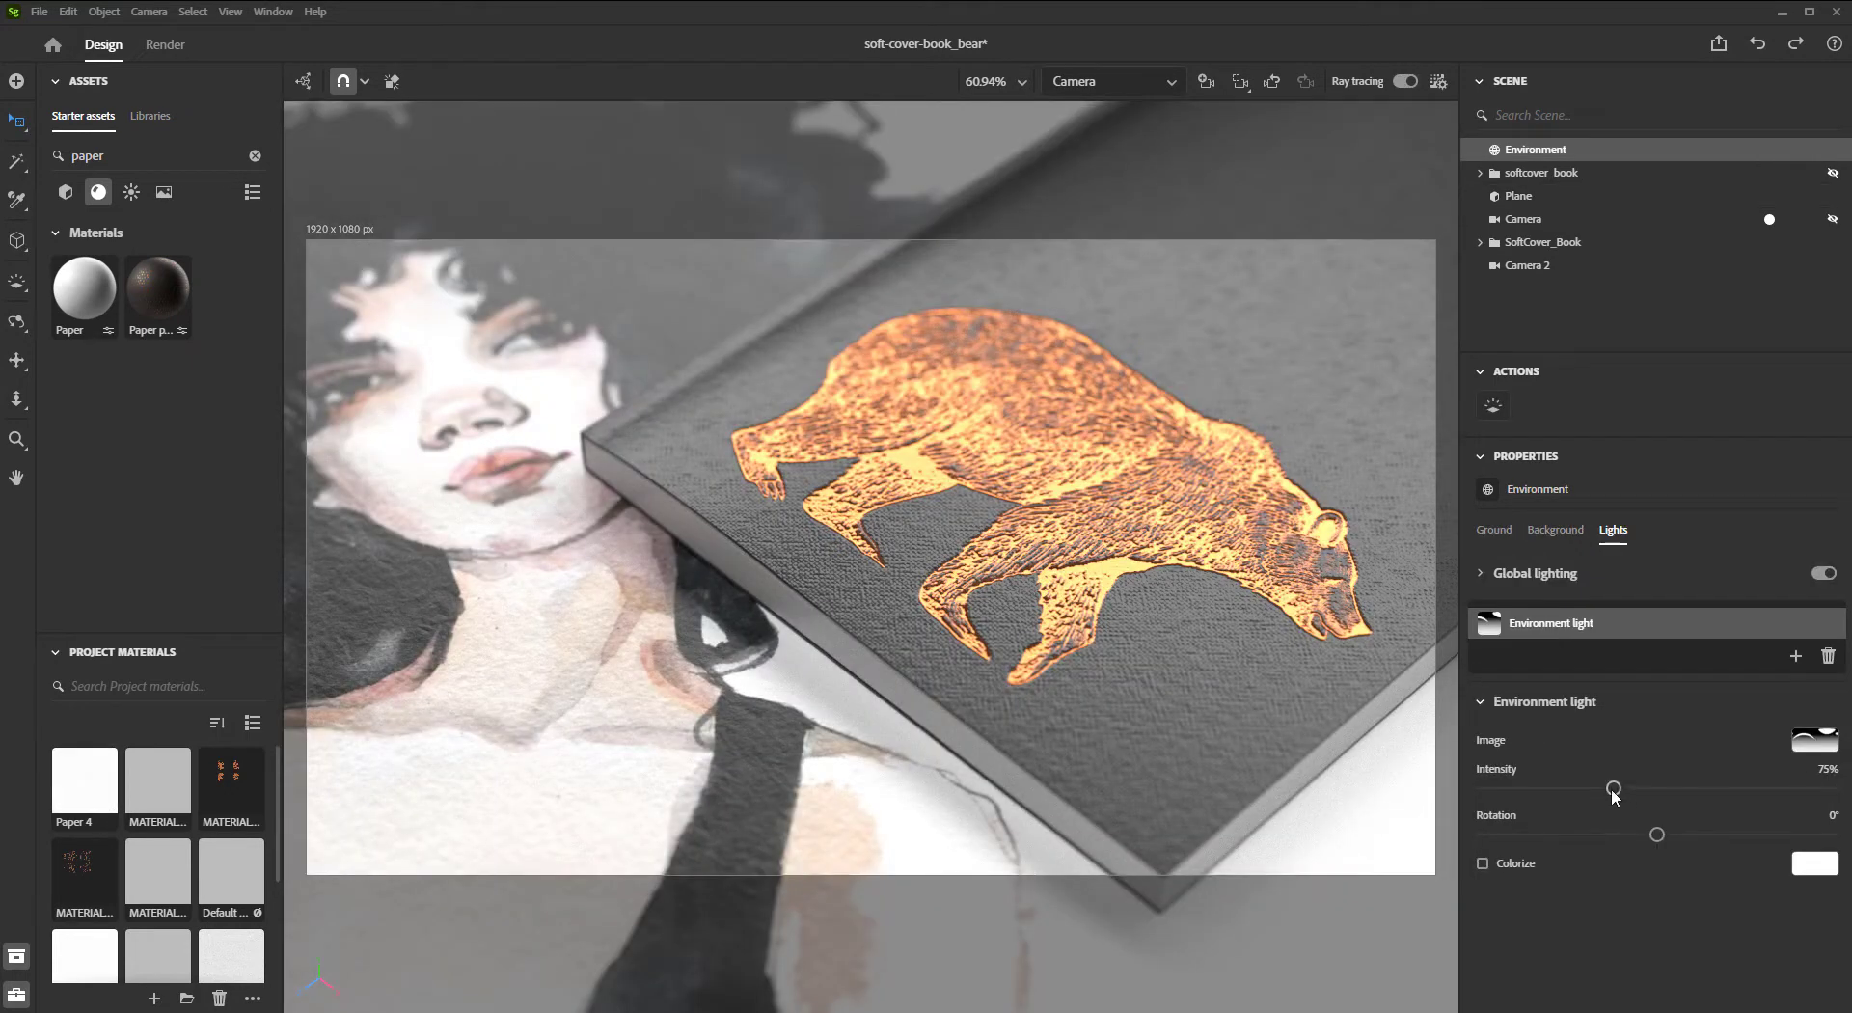
drag(1613, 789, 1582, 789)
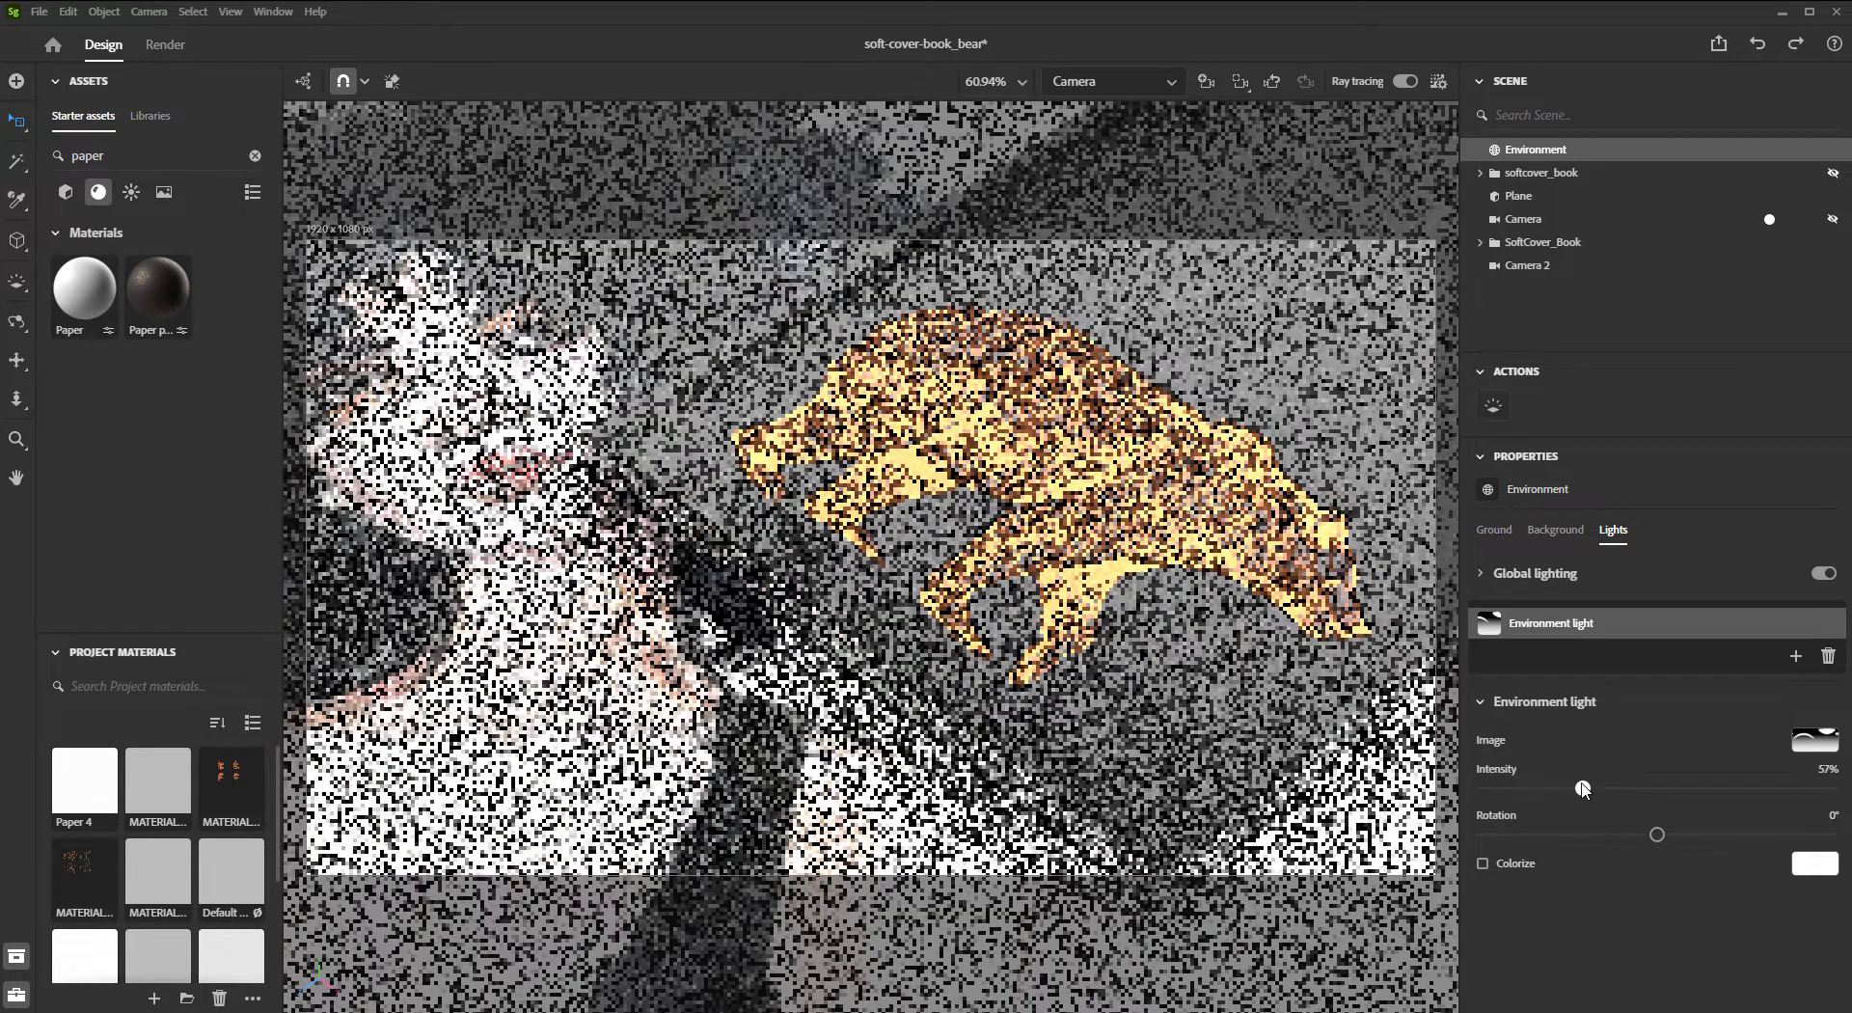
drag(1582, 787, 1576, 788)
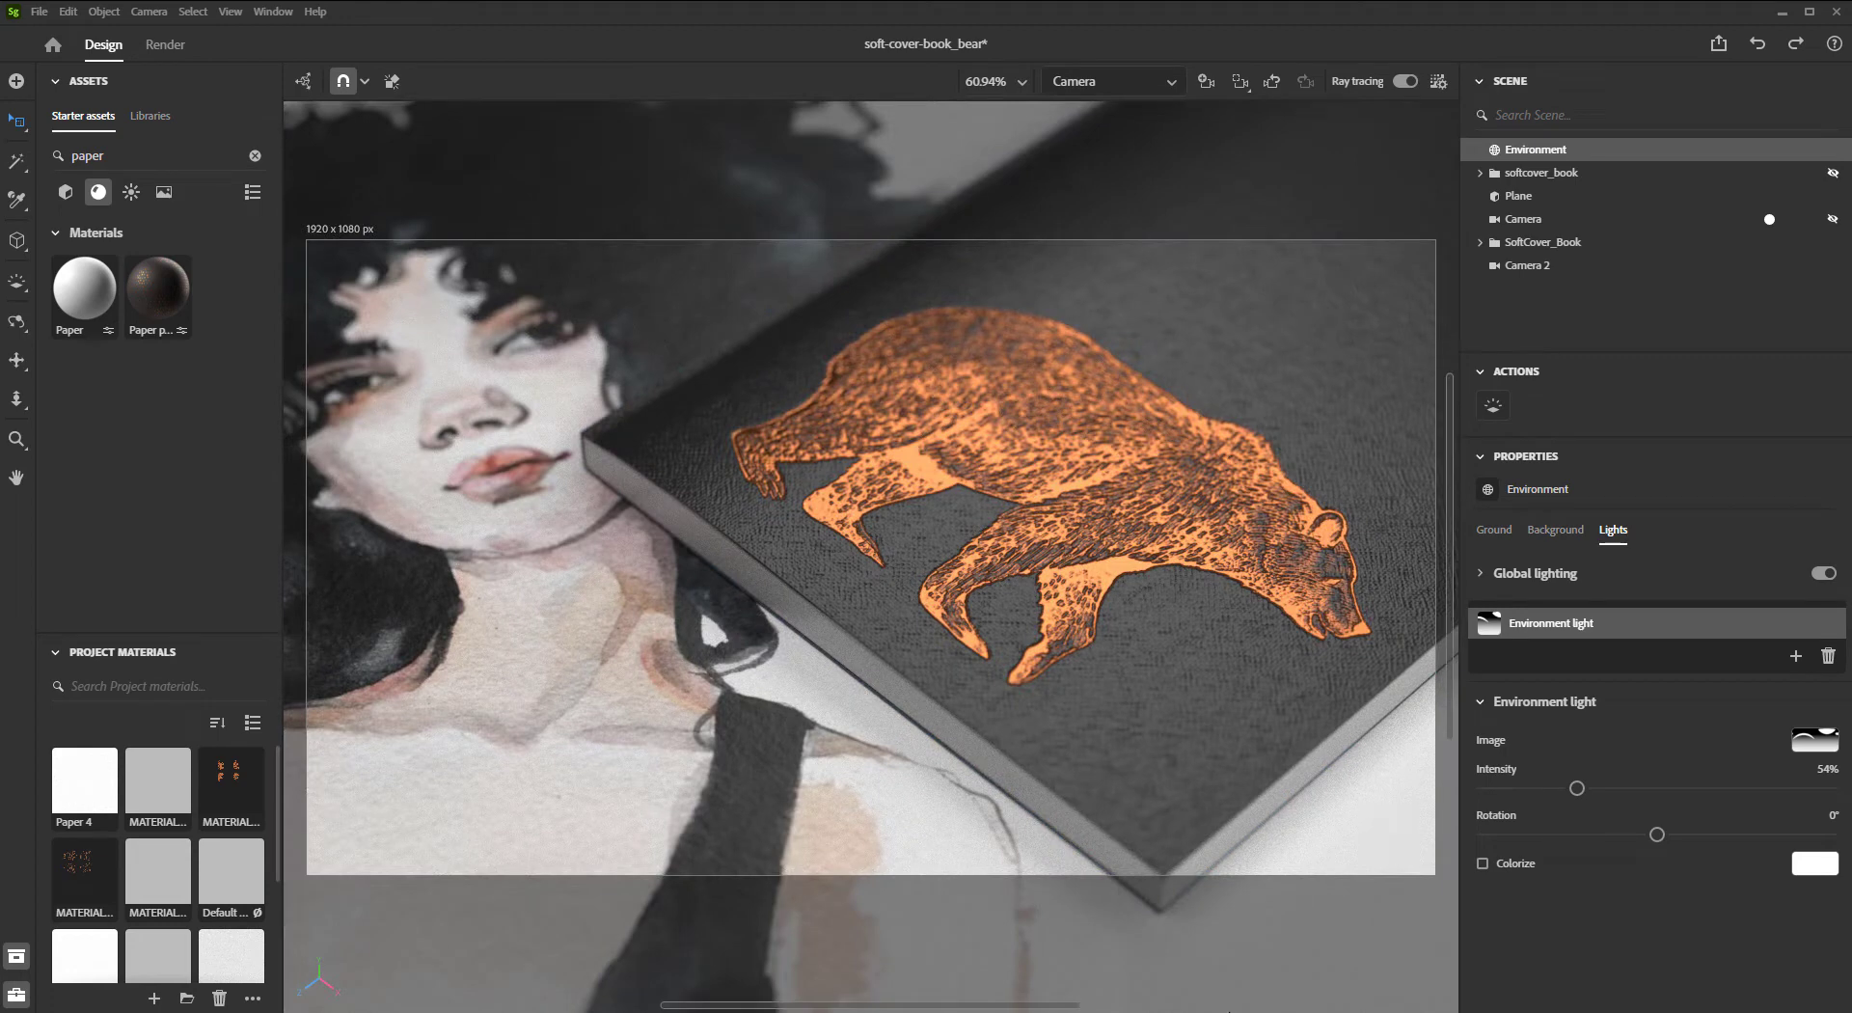
Step: Render the scene with the High preset as soft-cover-book_bear_01
click(164, 44)
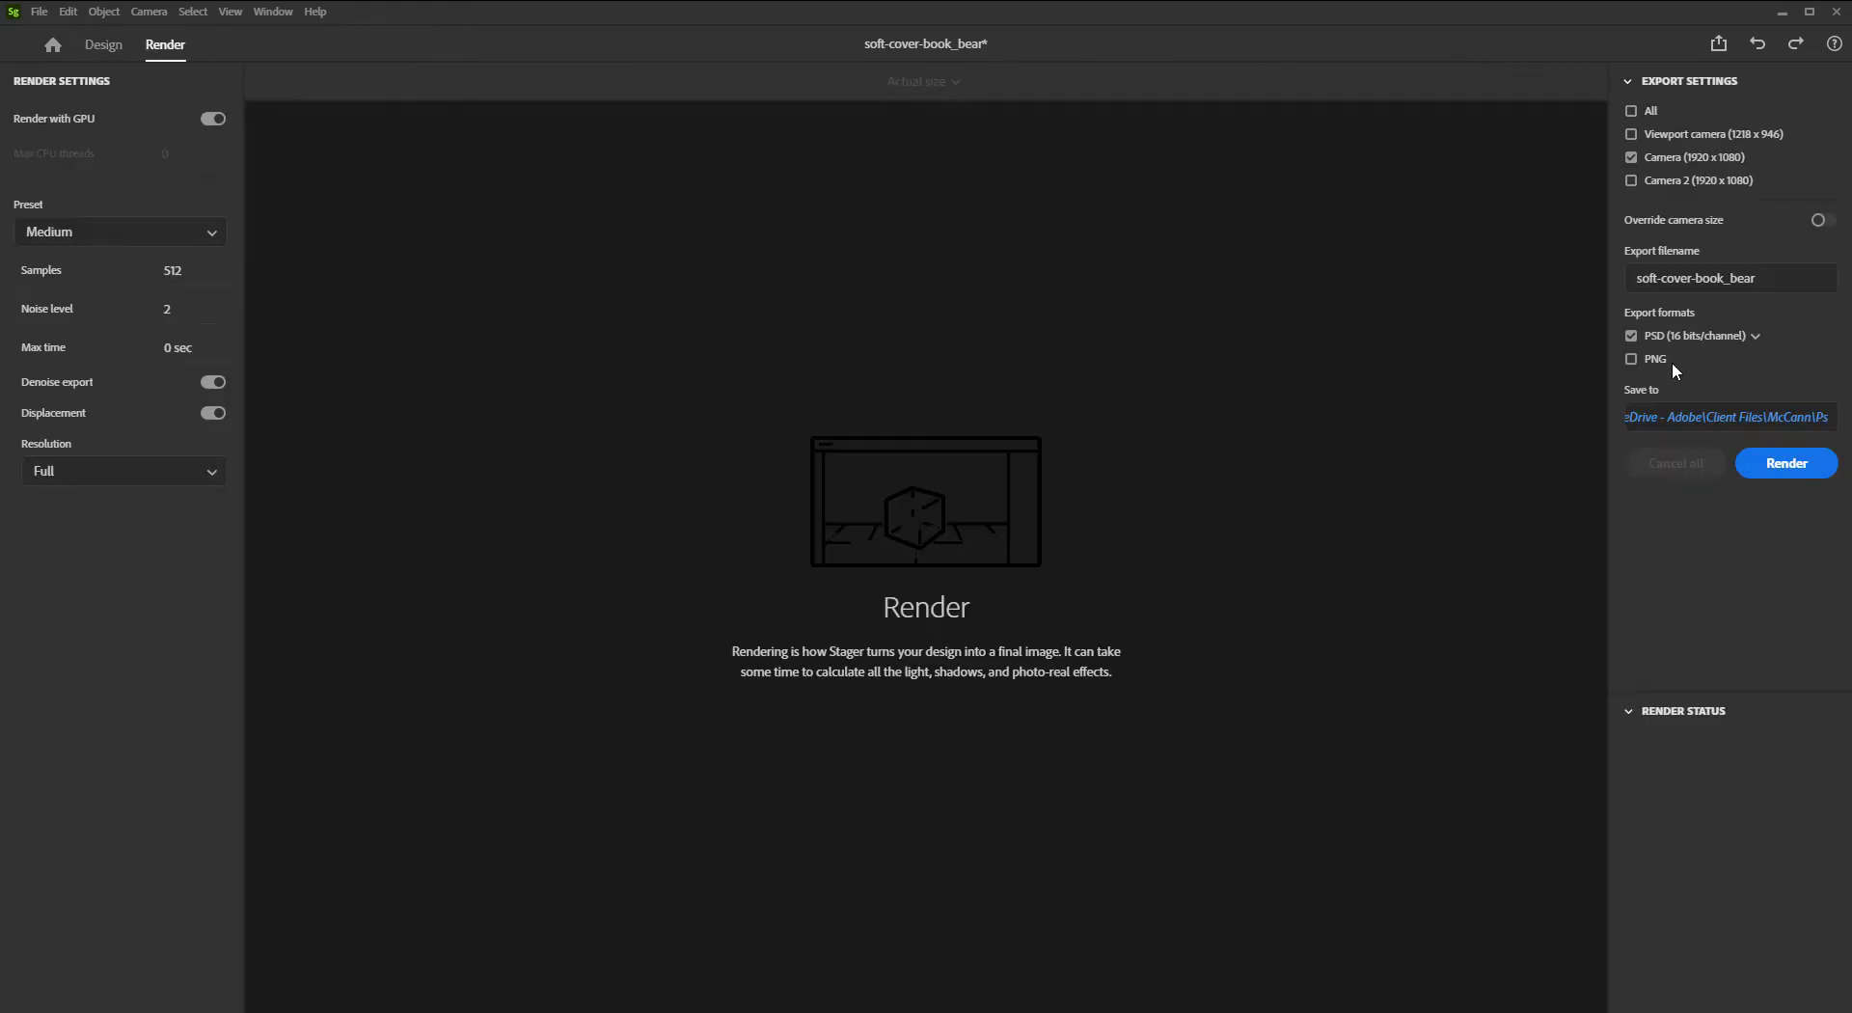
click(118, 229)
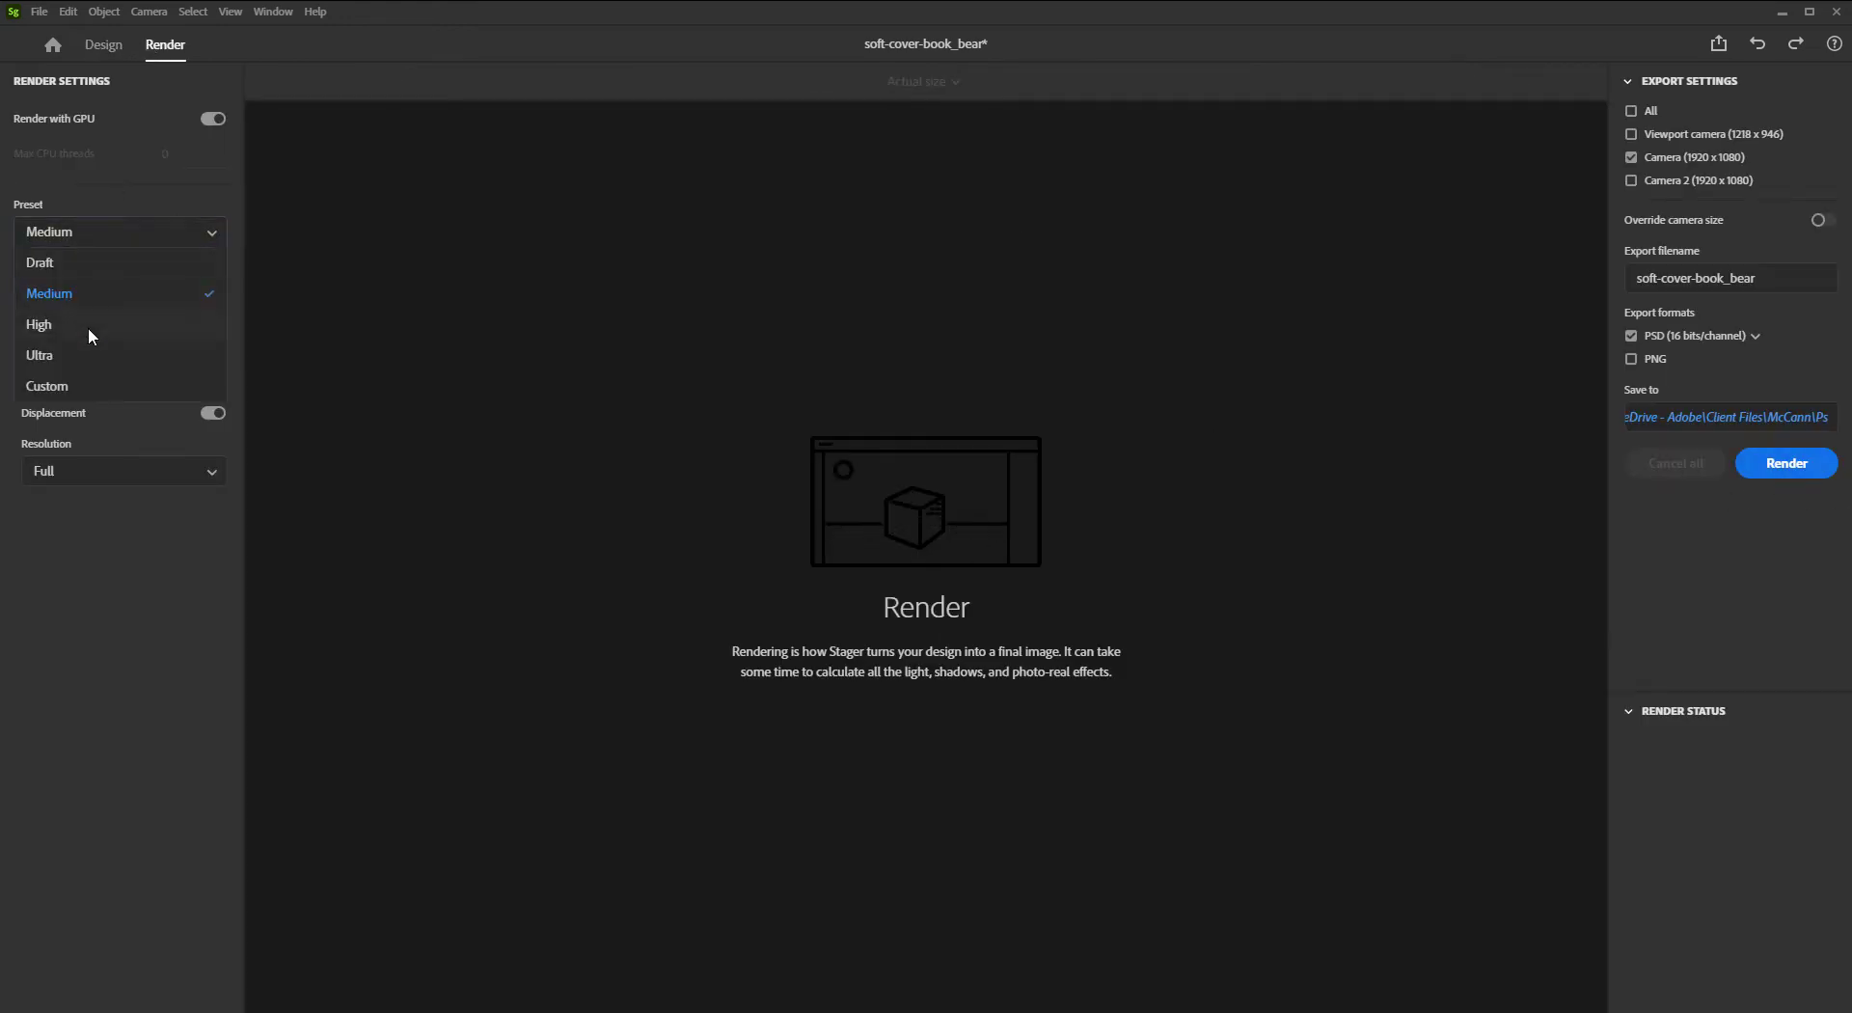
click(38, 324)
text(_01)
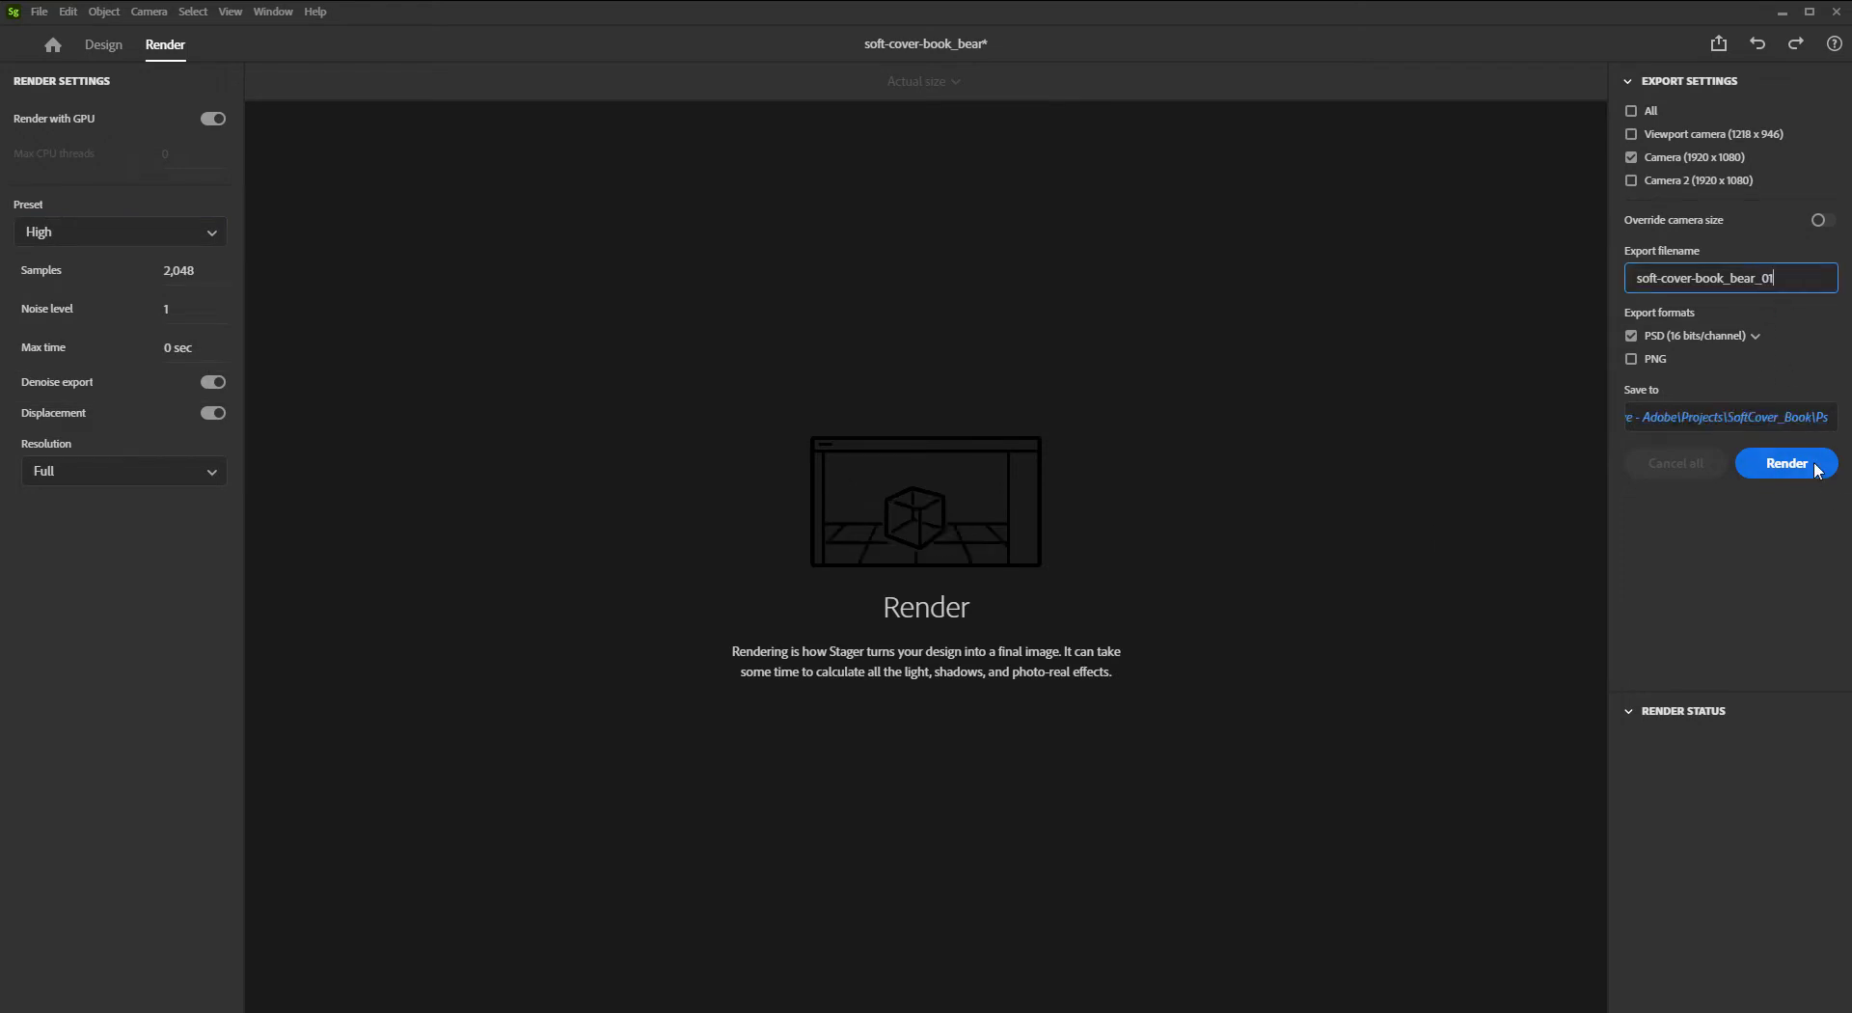
click(1787, 463)
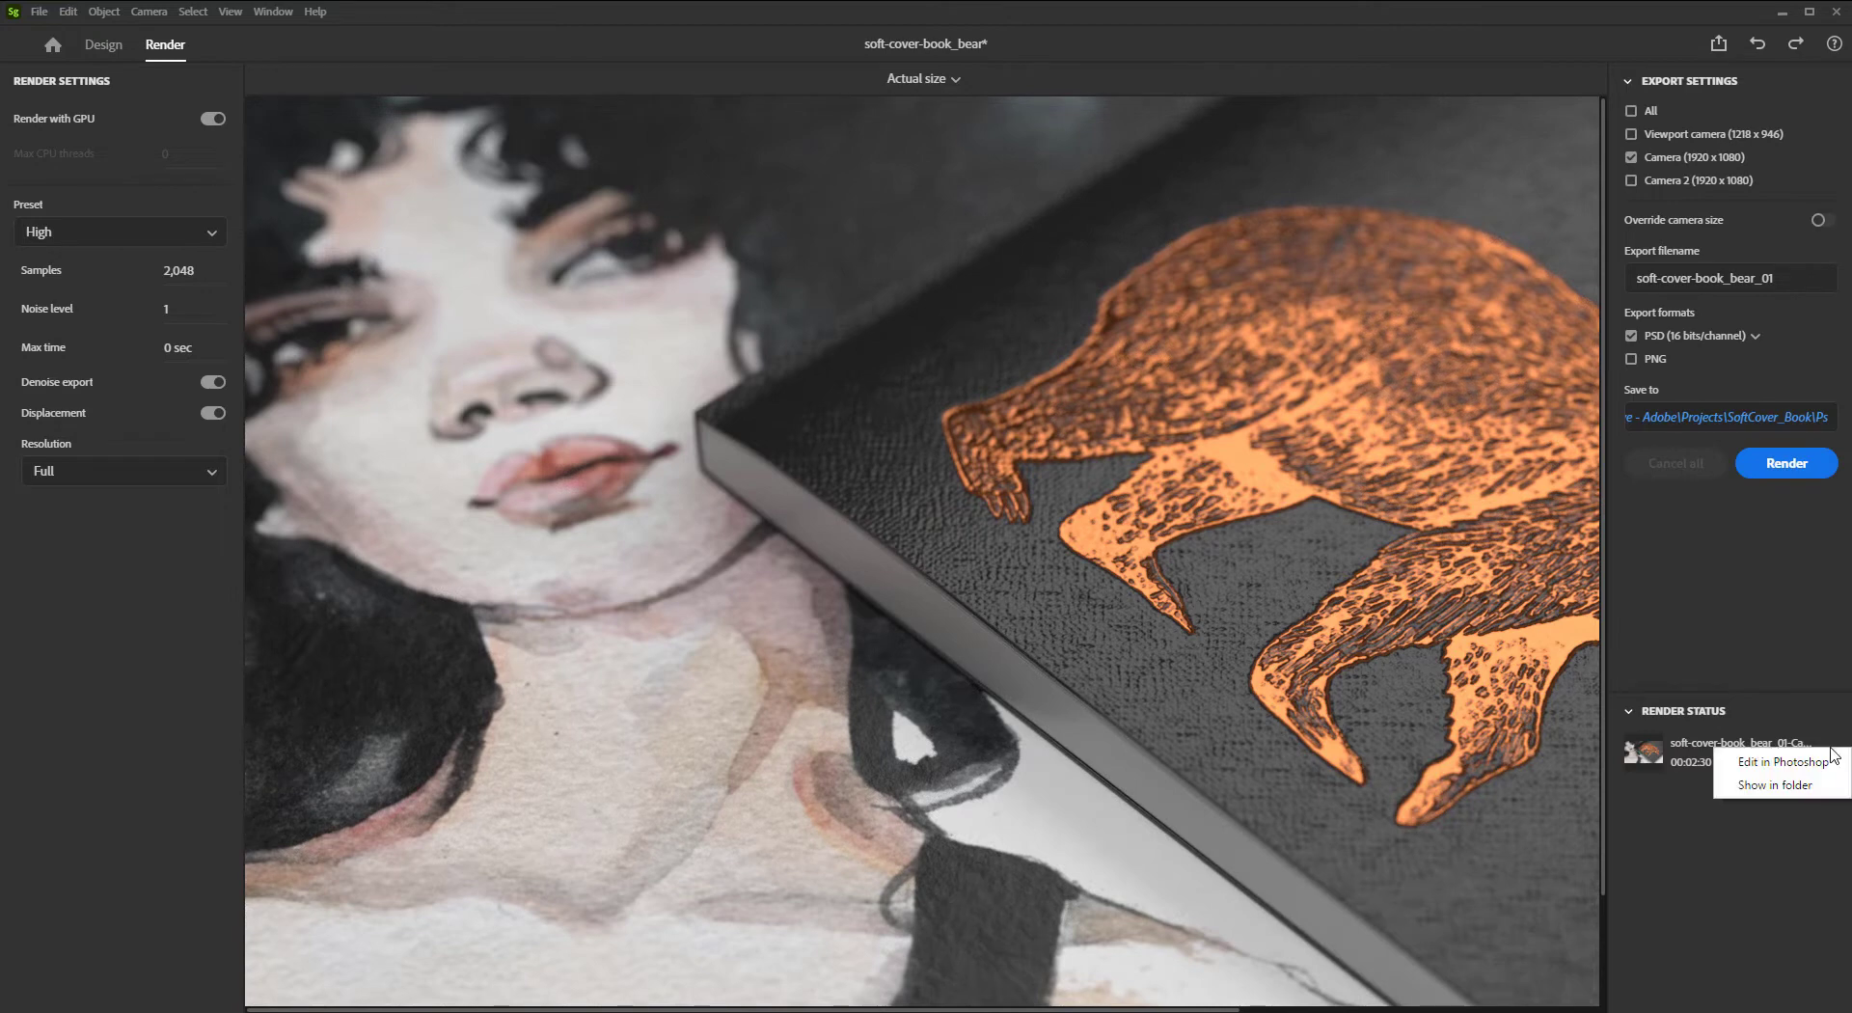
Step: Bring the render into Photoshop and fade Layer 2 to 35% opacity
click(1823, 752)
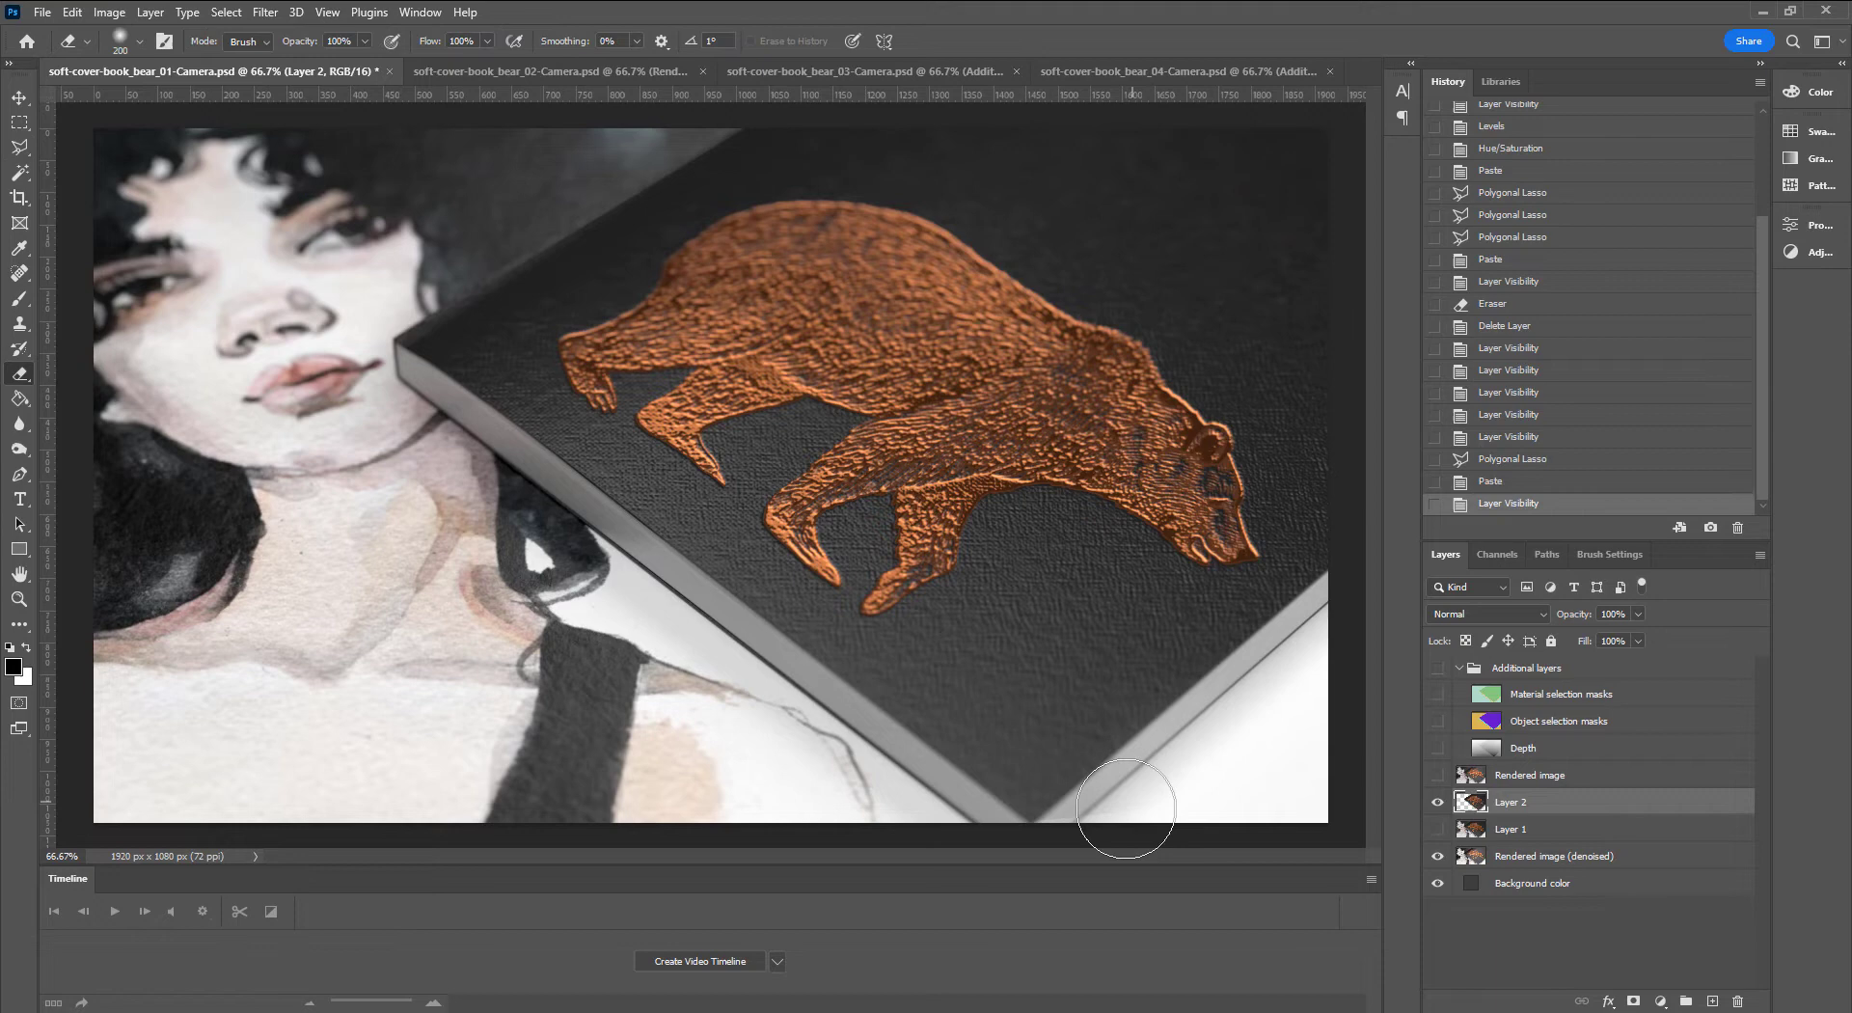
drag(1636, 630, 1588, 630)
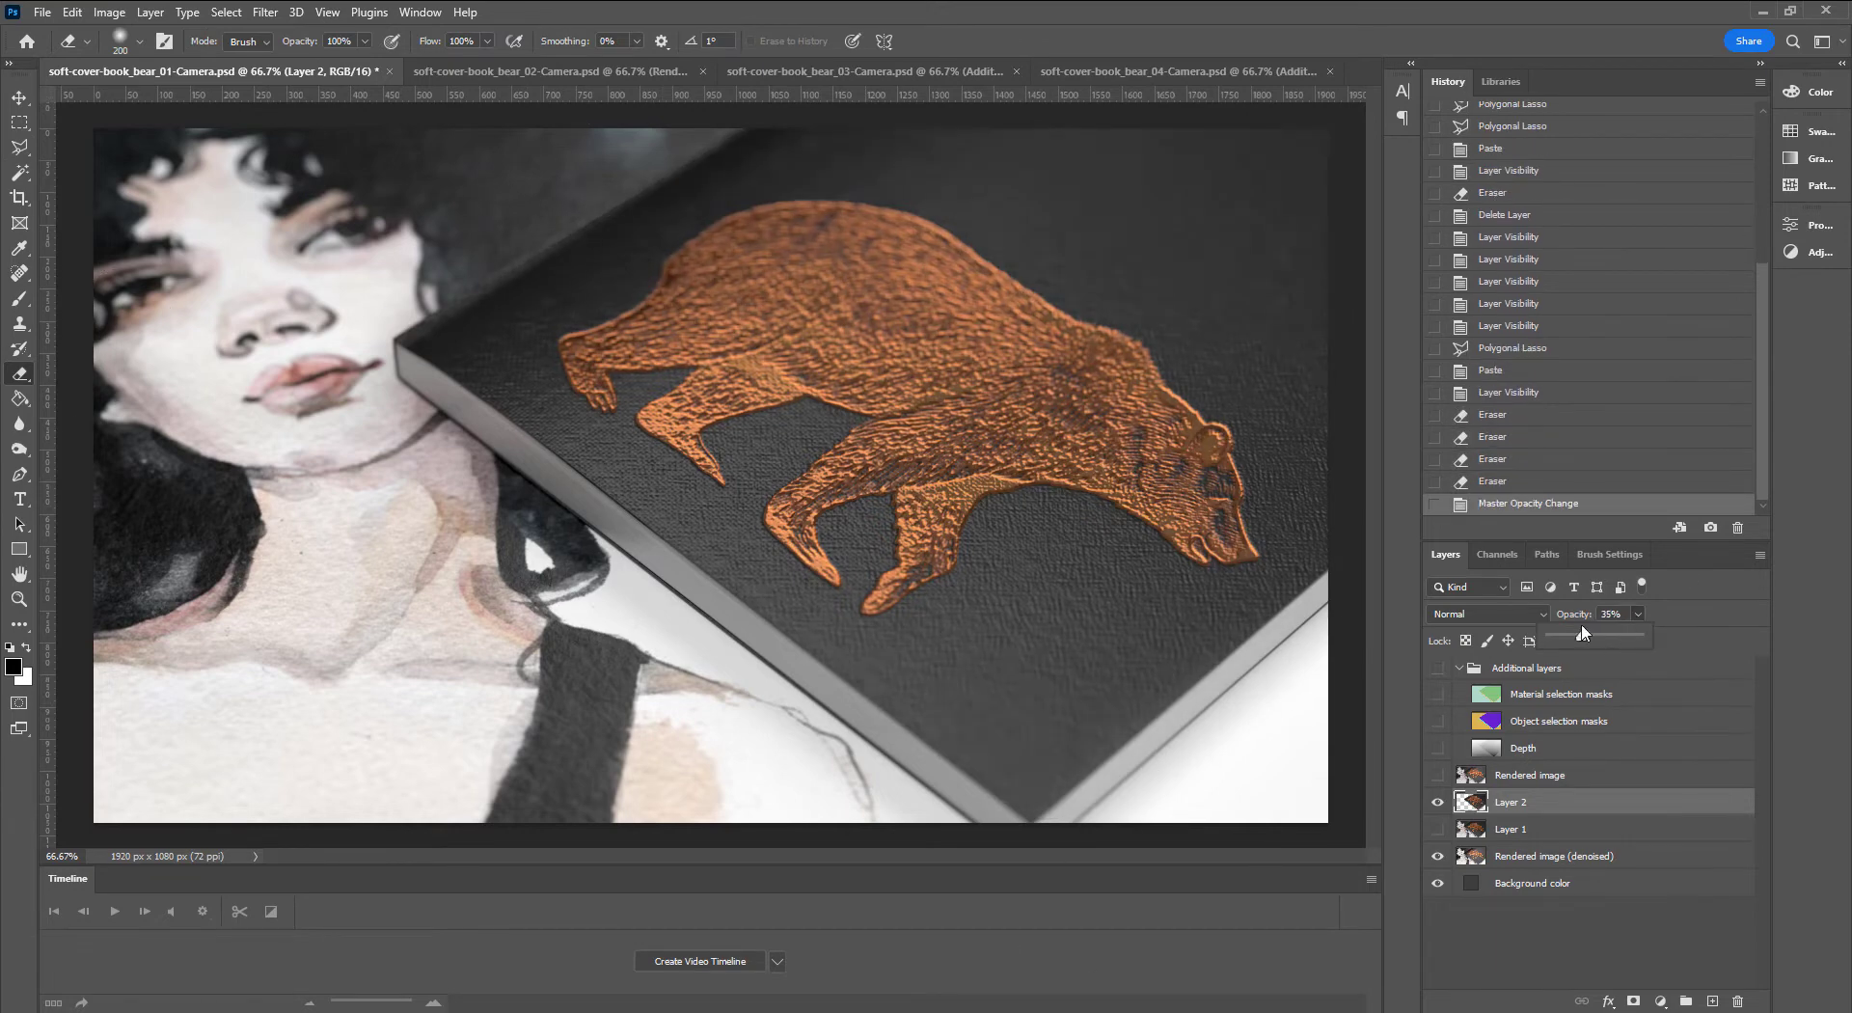